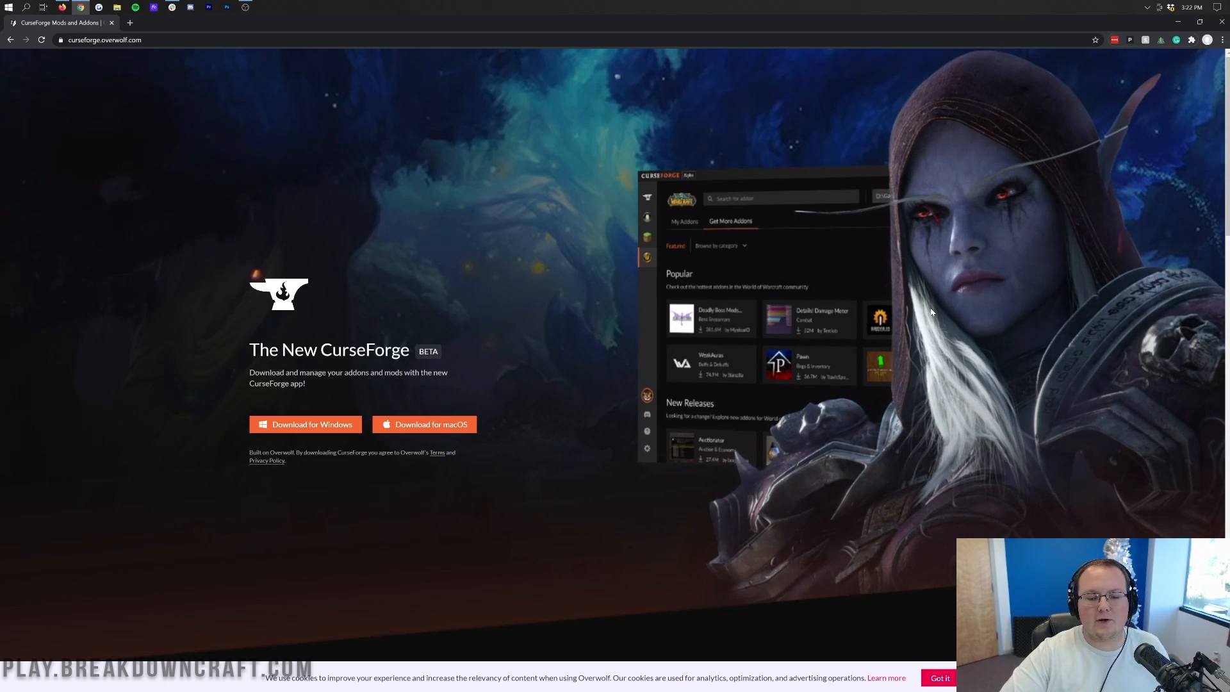
mouse_move(917, 290)
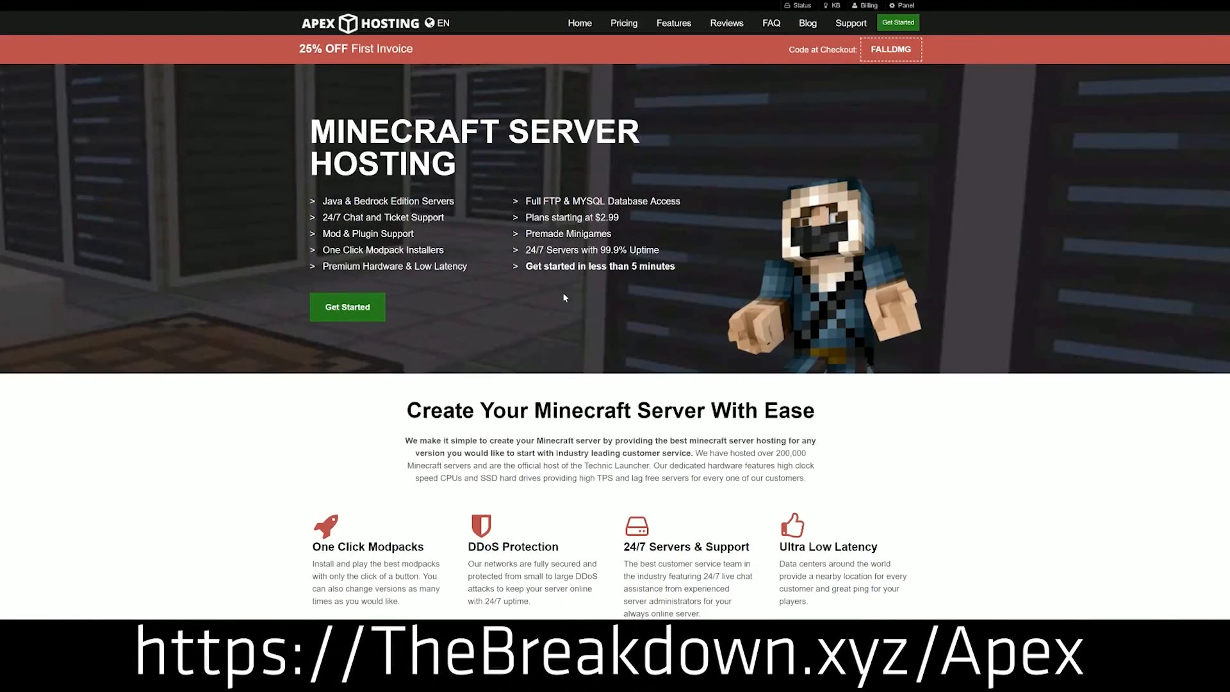
mouse_move(255, 169)
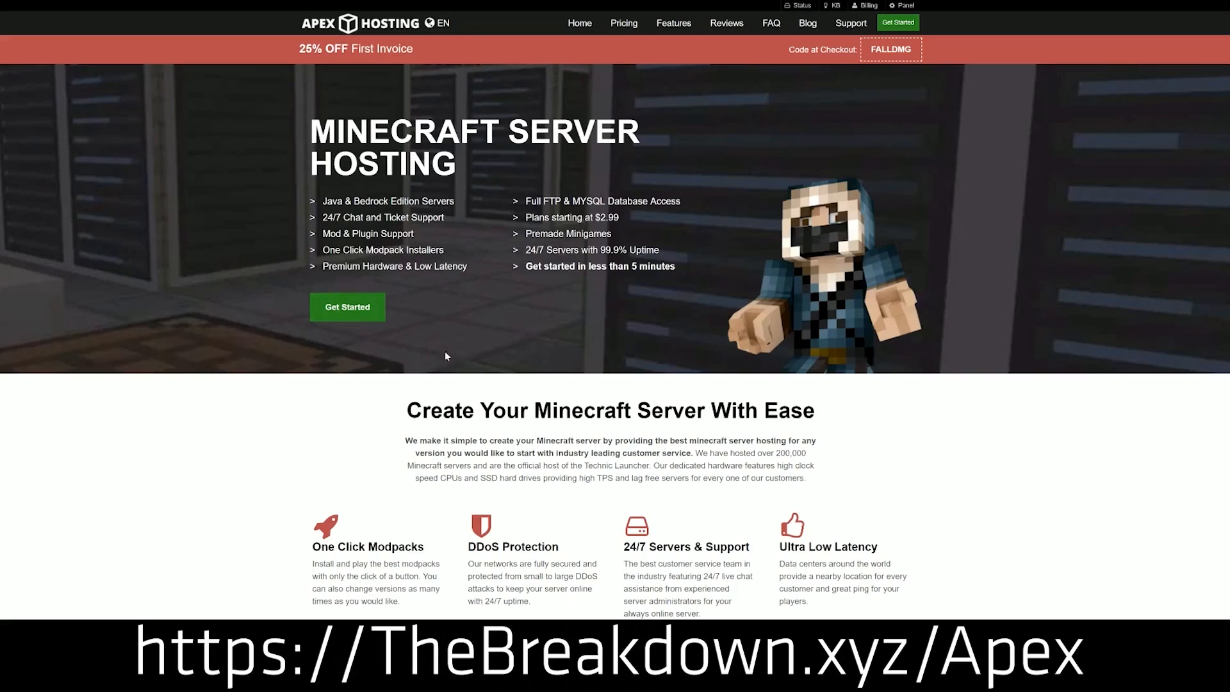
- Start downloading the CurseForge Windows installer .exe from the CurseForge page
scroll(down, 3)
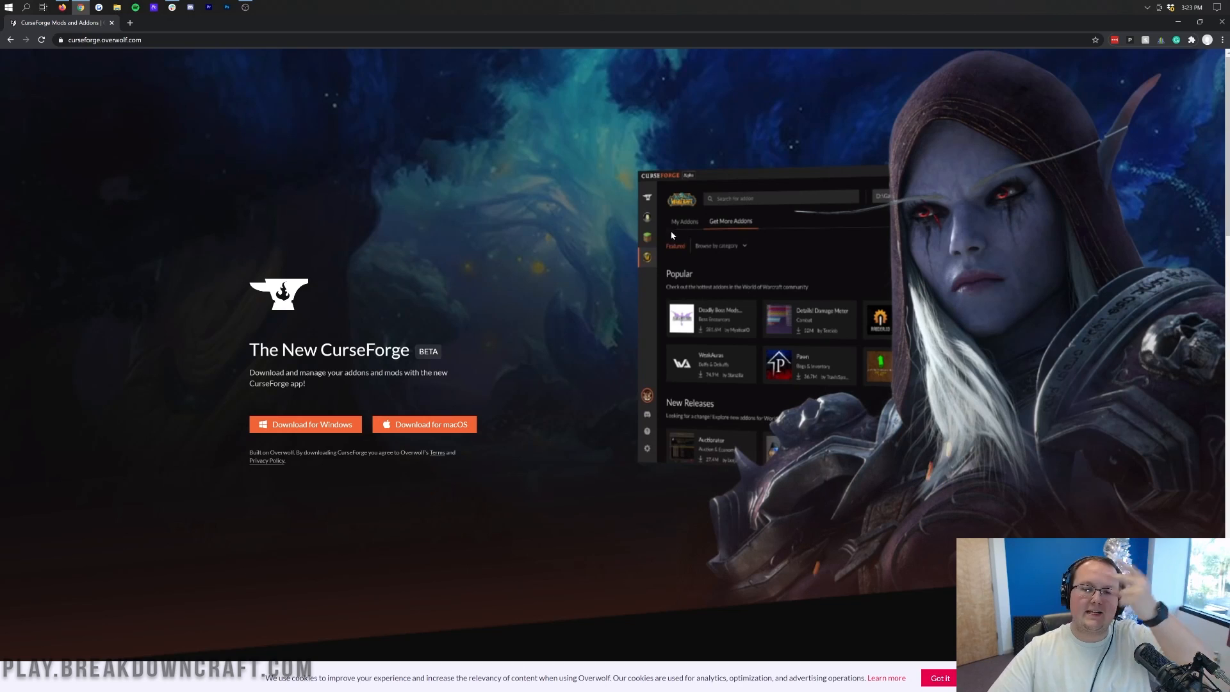
mouse_move(574, 277)
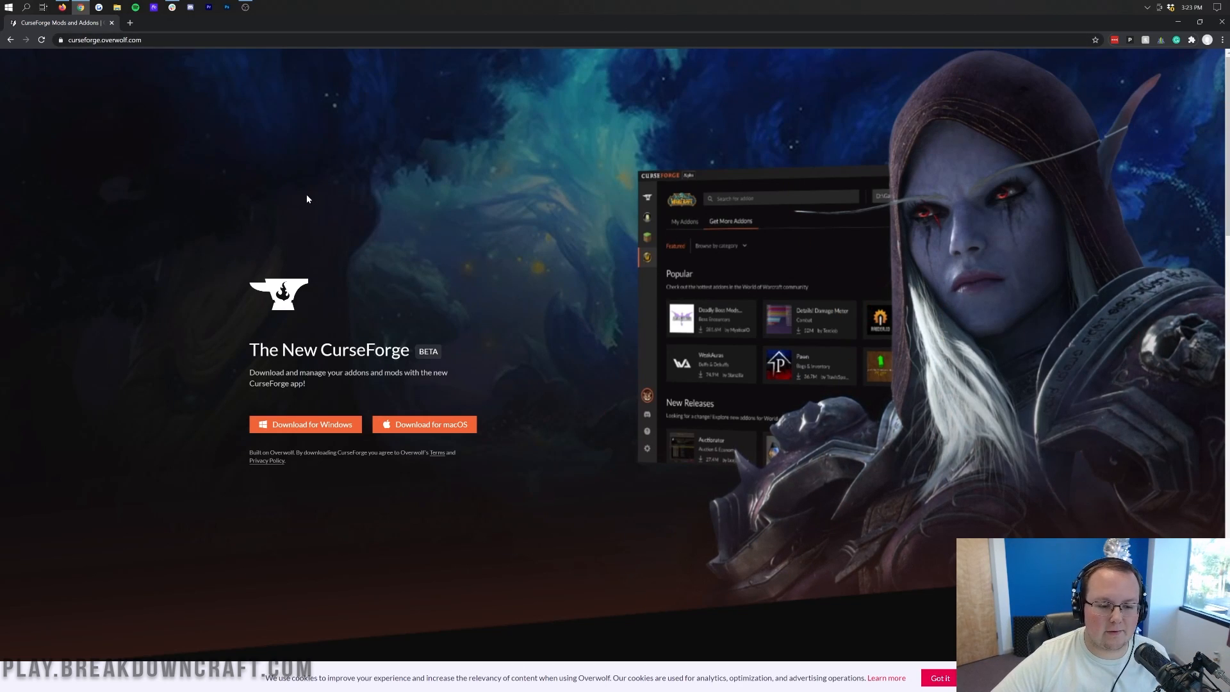
mouse_move(300, 207)
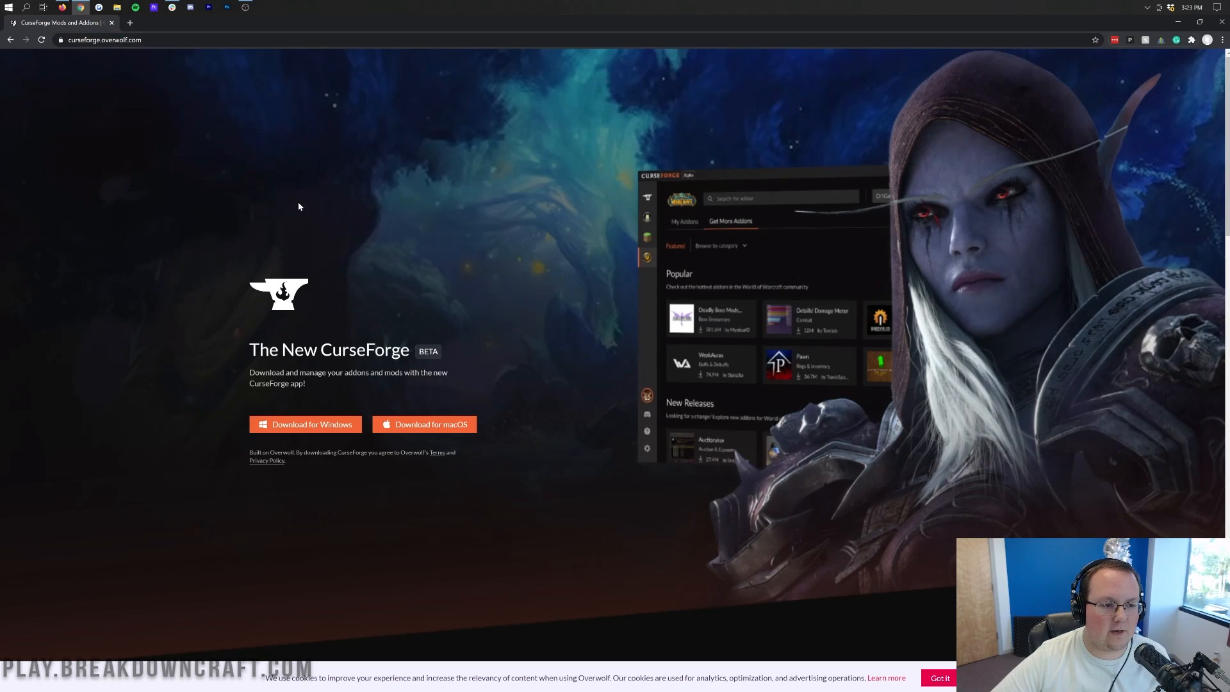
click(312, 425)
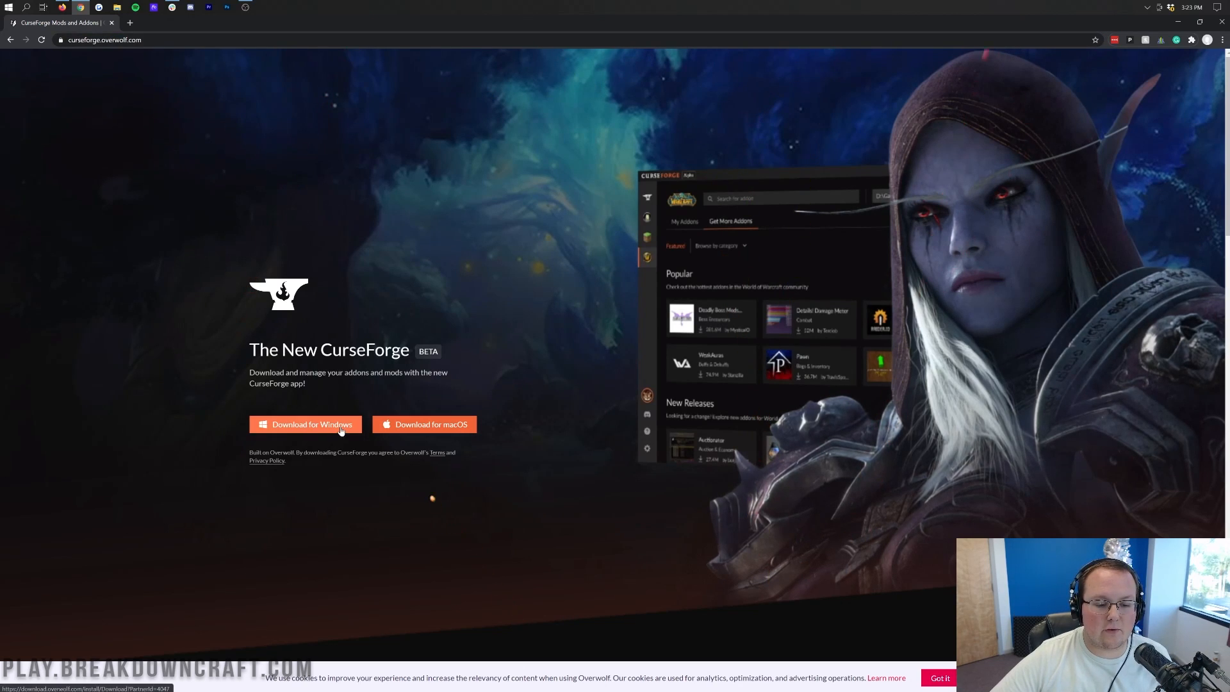
click(305, 424)
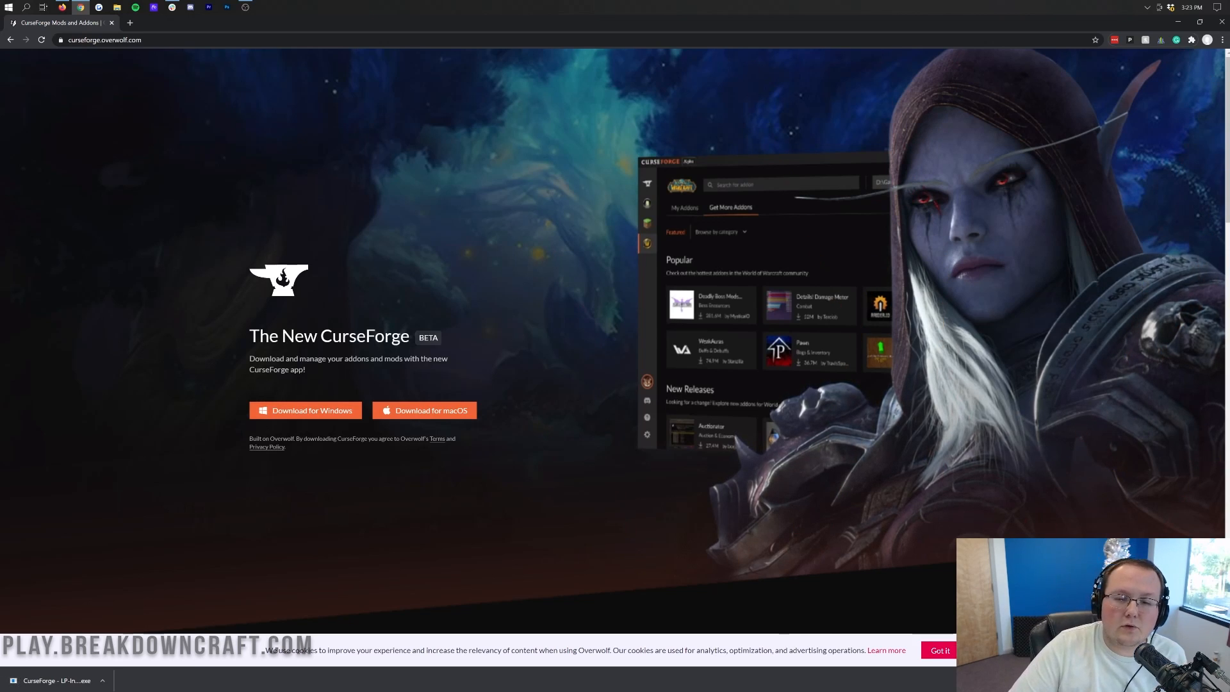
mouse_move(1203, 116)
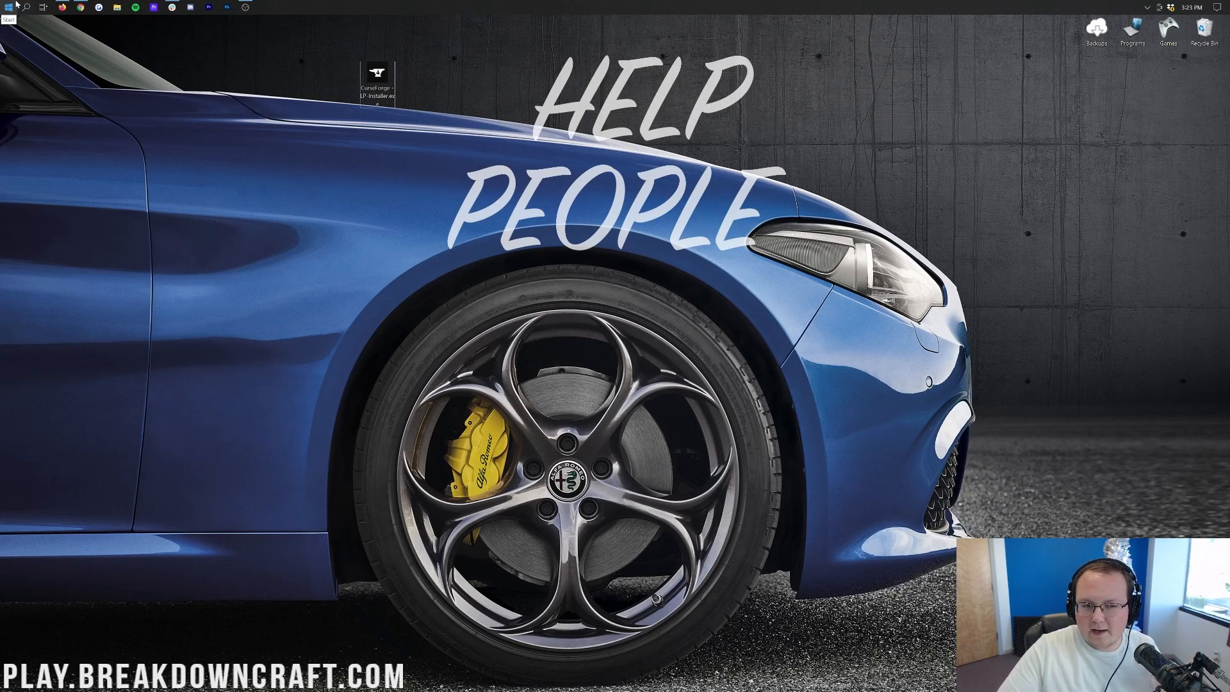
- Move the installer from Downloads onto the desktop and close the Explorer window
click(8, 8)
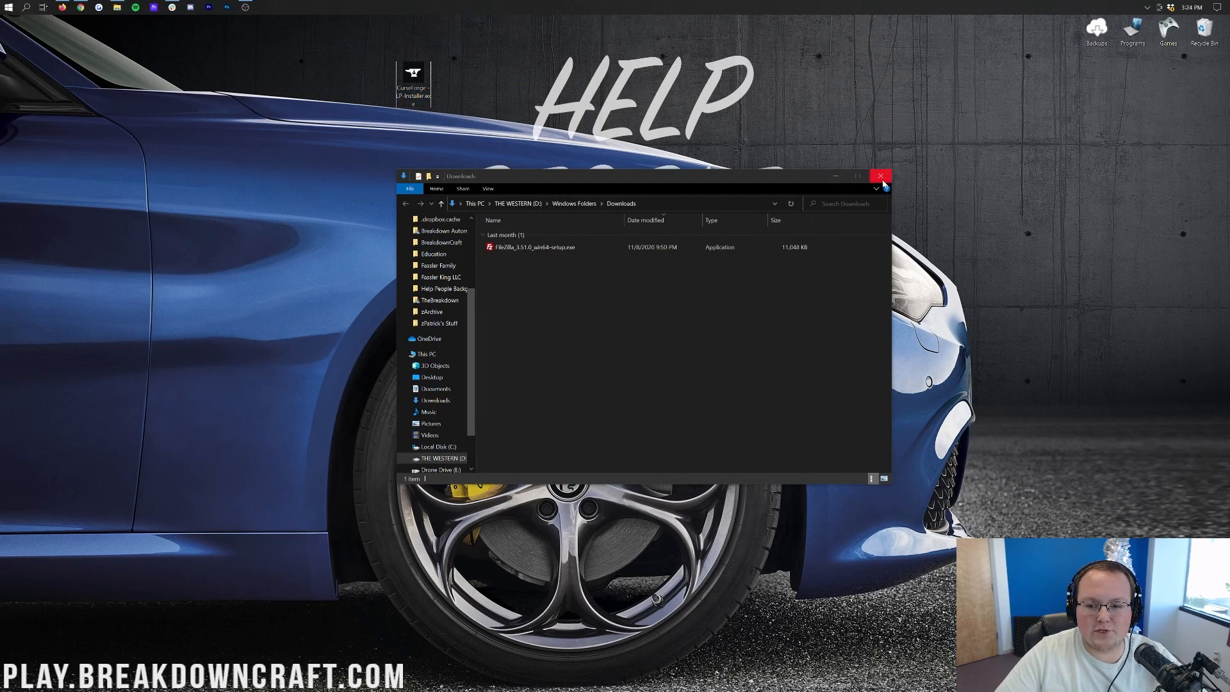
click(881, 175)
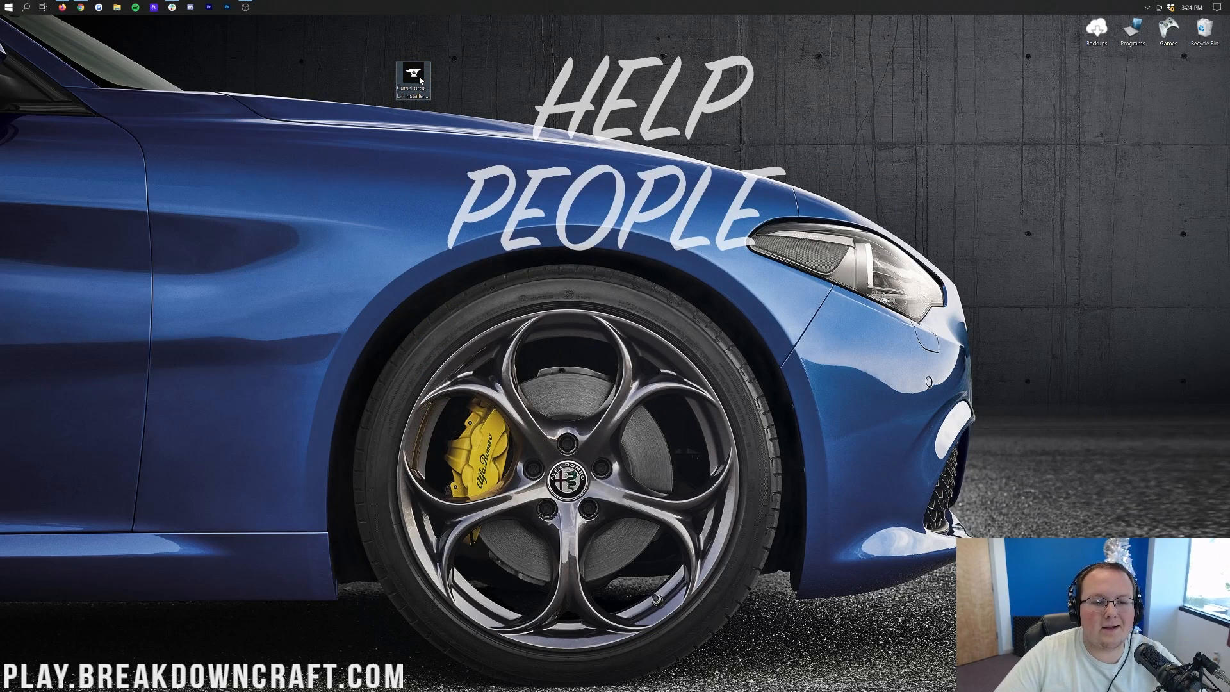
- Run the installer, accept Overwolf's terms, install CurseForge and Overwolf, and launch CurseForge
double_click(413, 69)
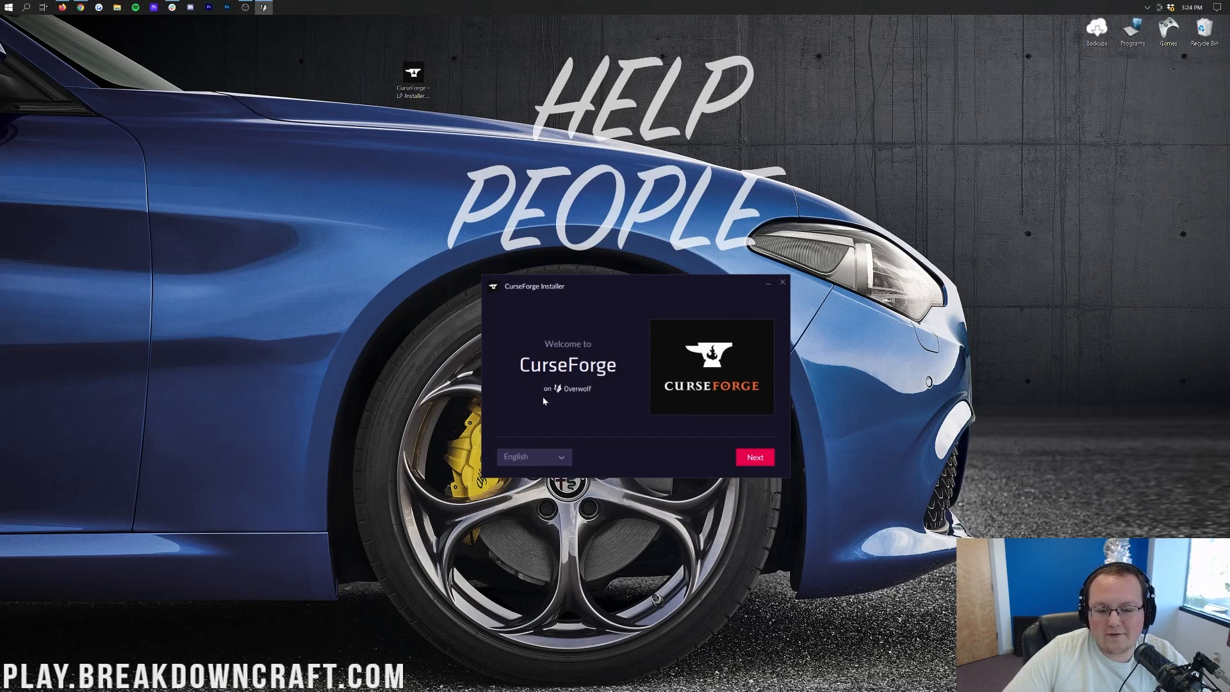
mouse_move(571, 402)
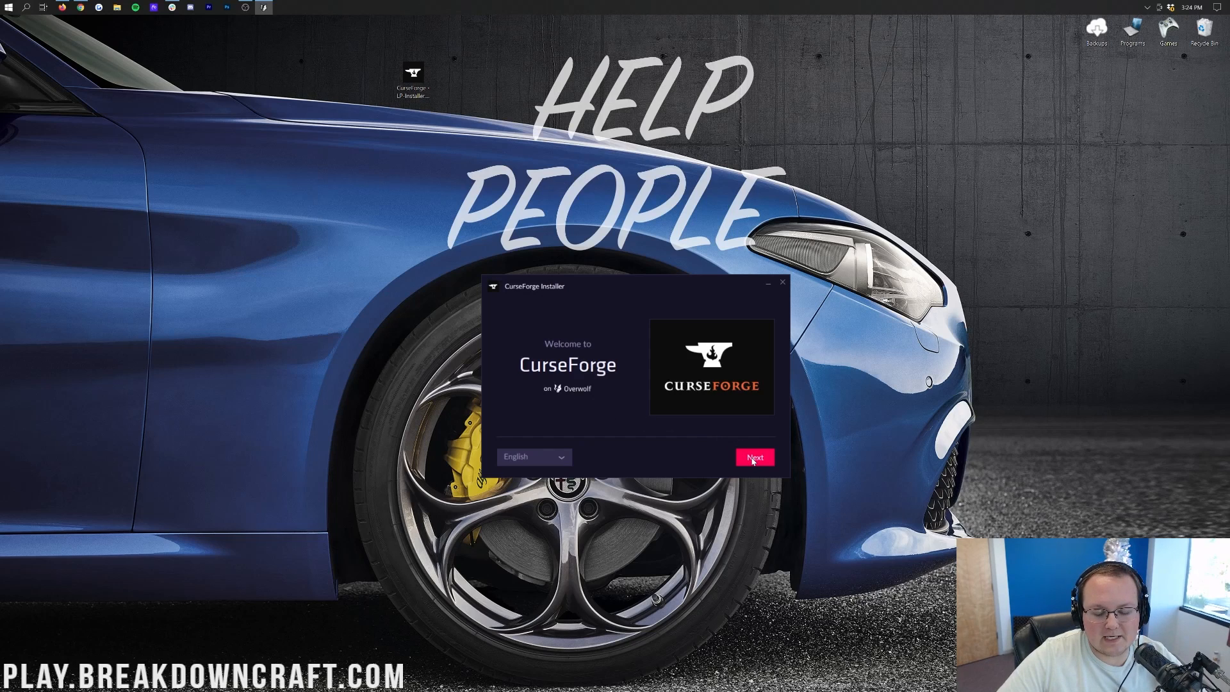
click(755, 456)
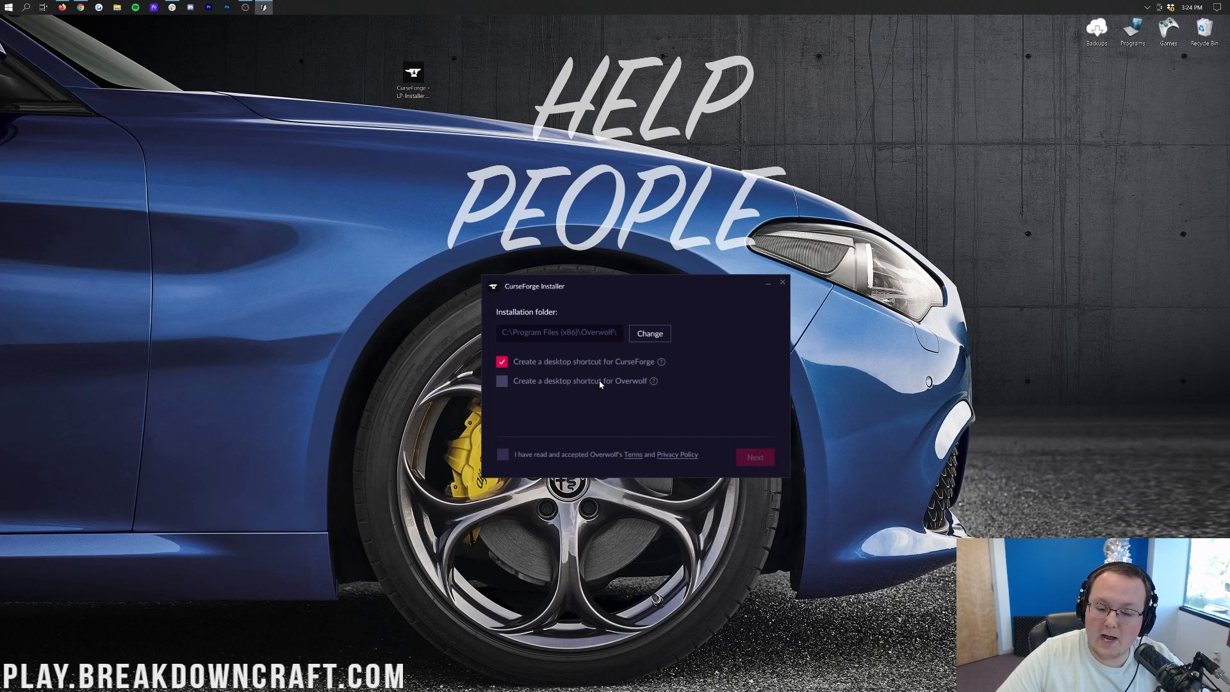
mouse_move(607, 385)
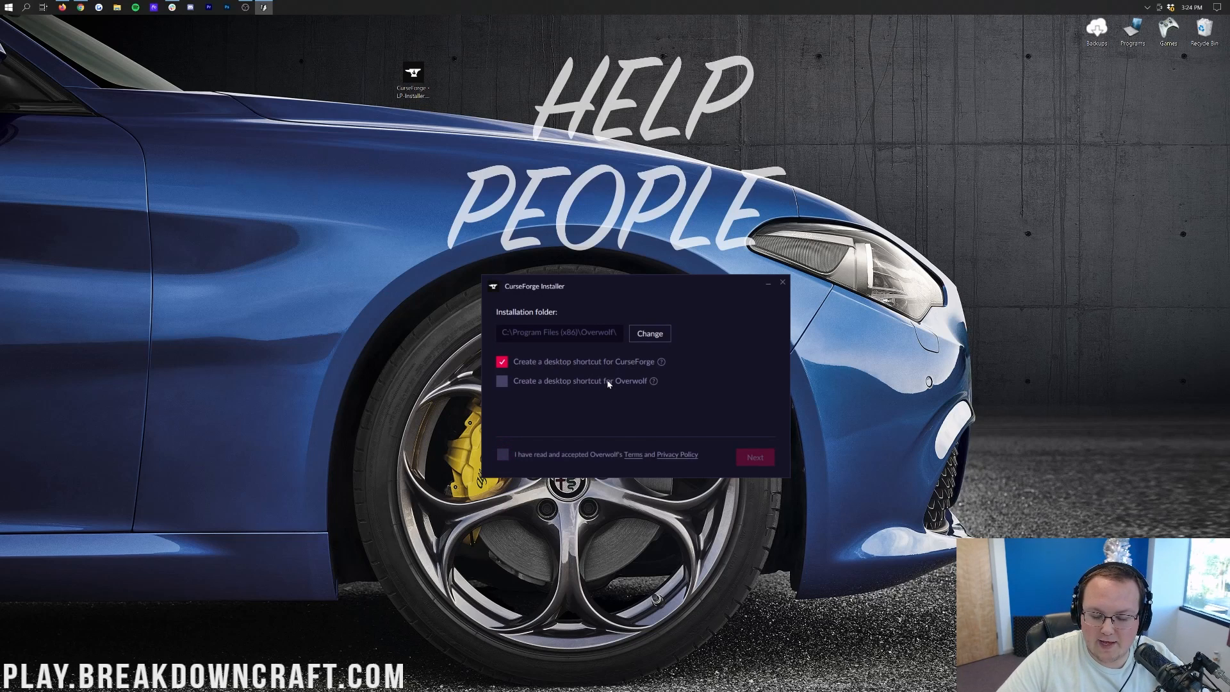
click(503, 454)
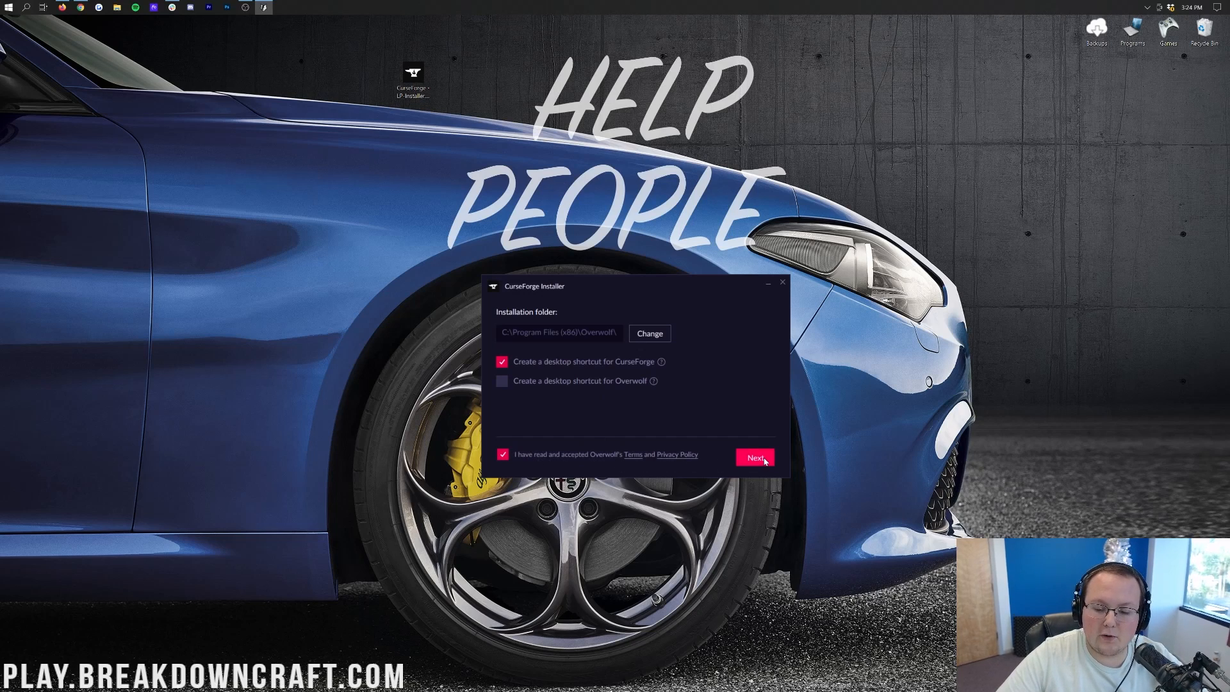
click(755, 457)
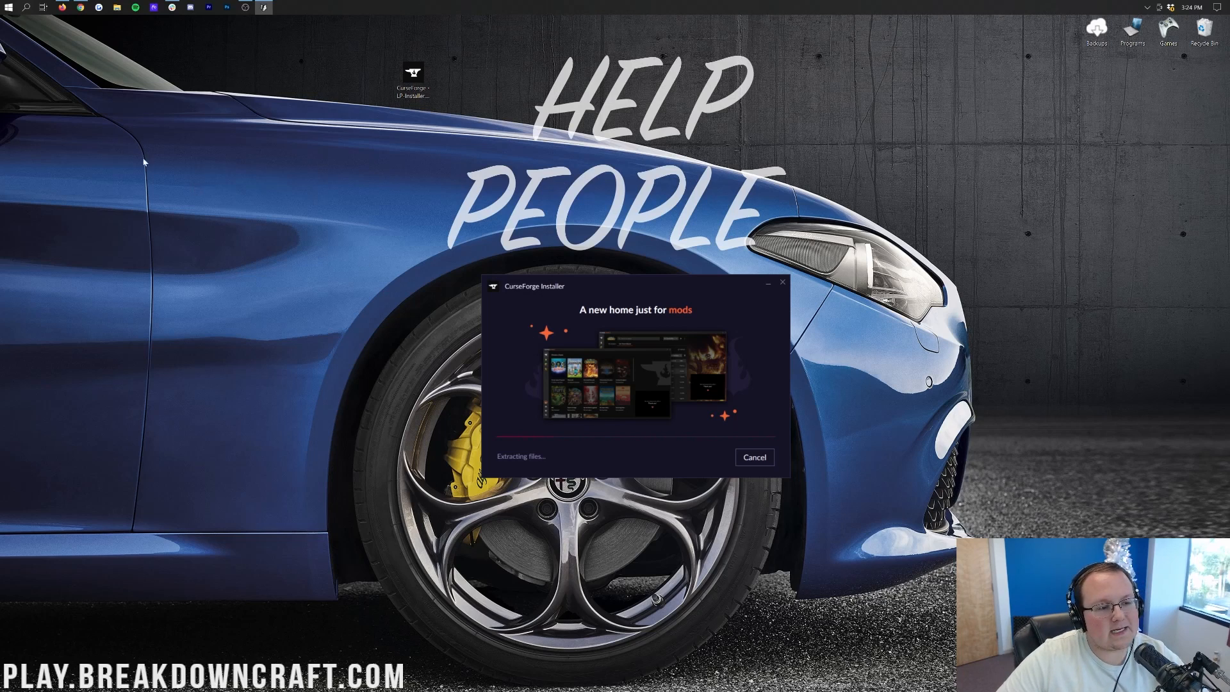
mouse_move(192, 259)
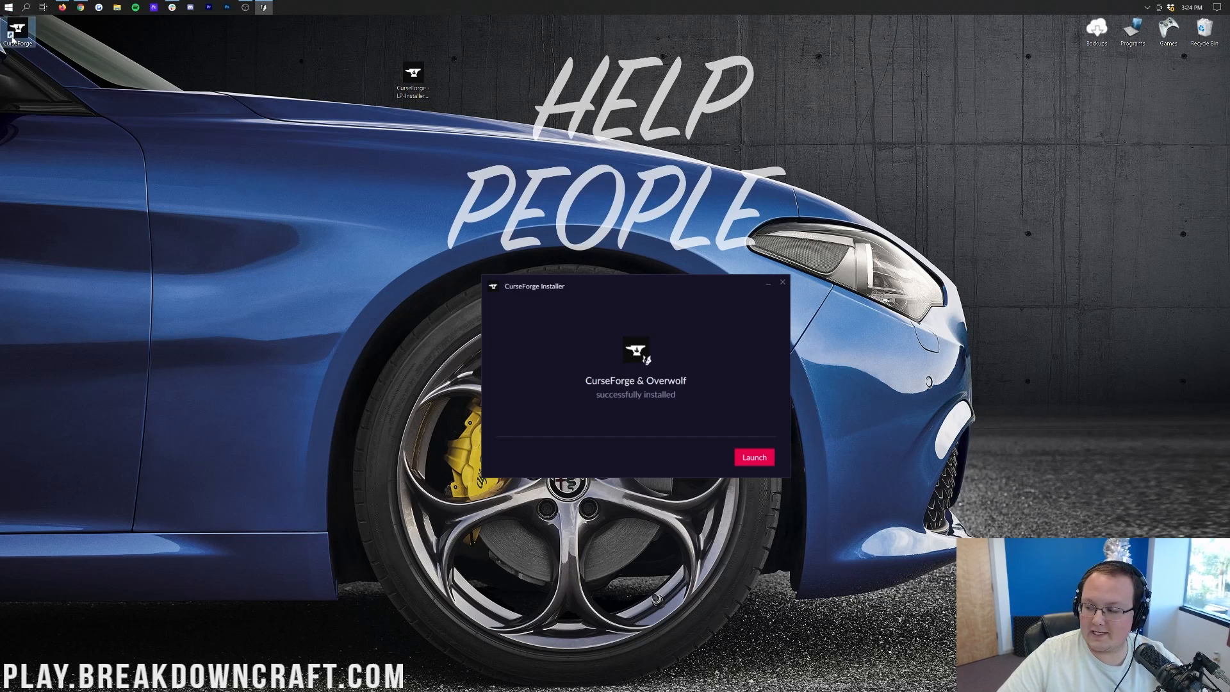
mouse_move(623, 404)
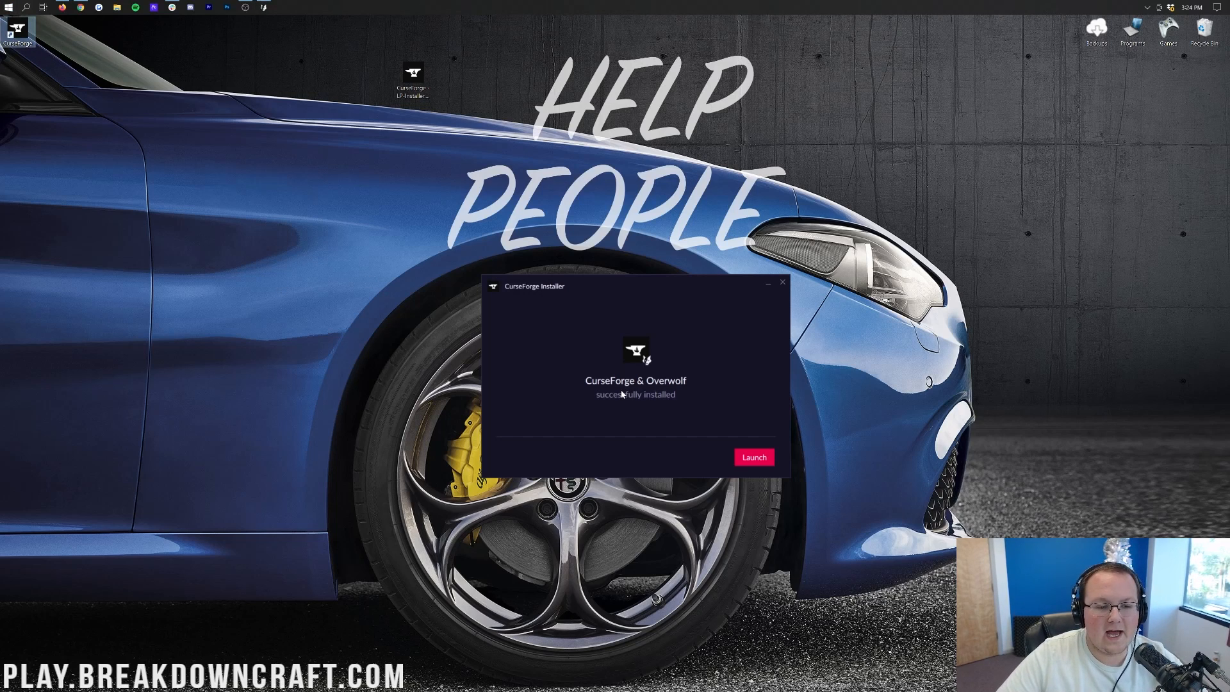
click(754, 456)
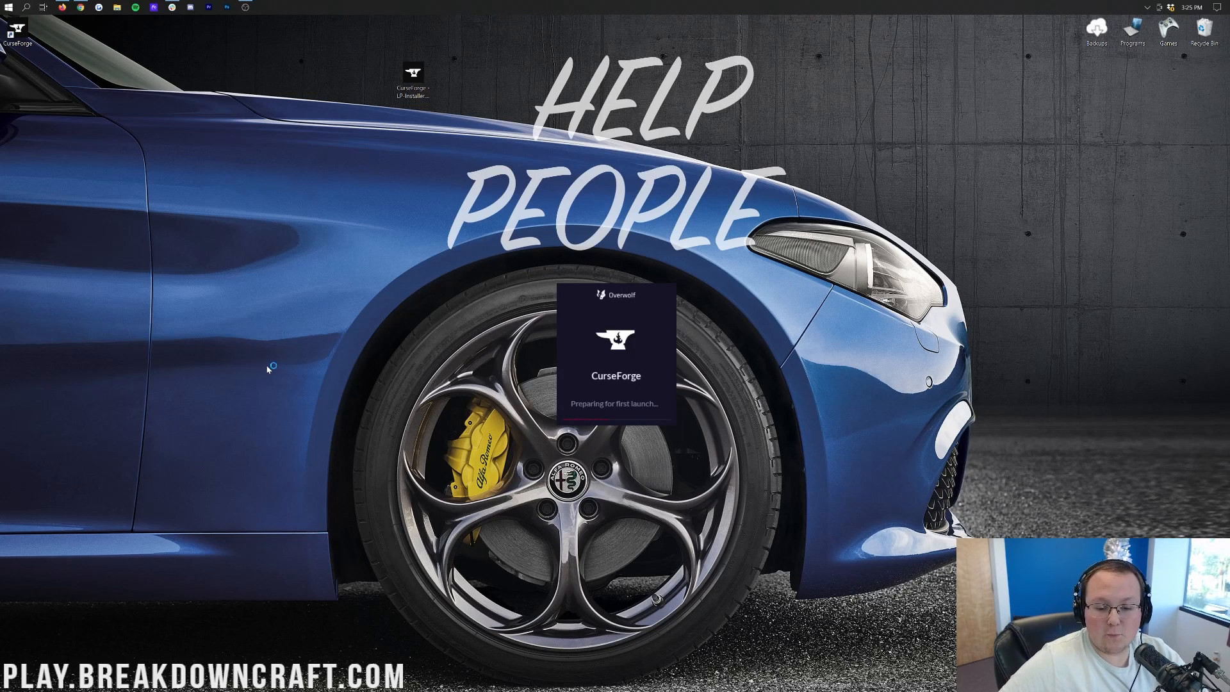
mouse_move(256, 374)
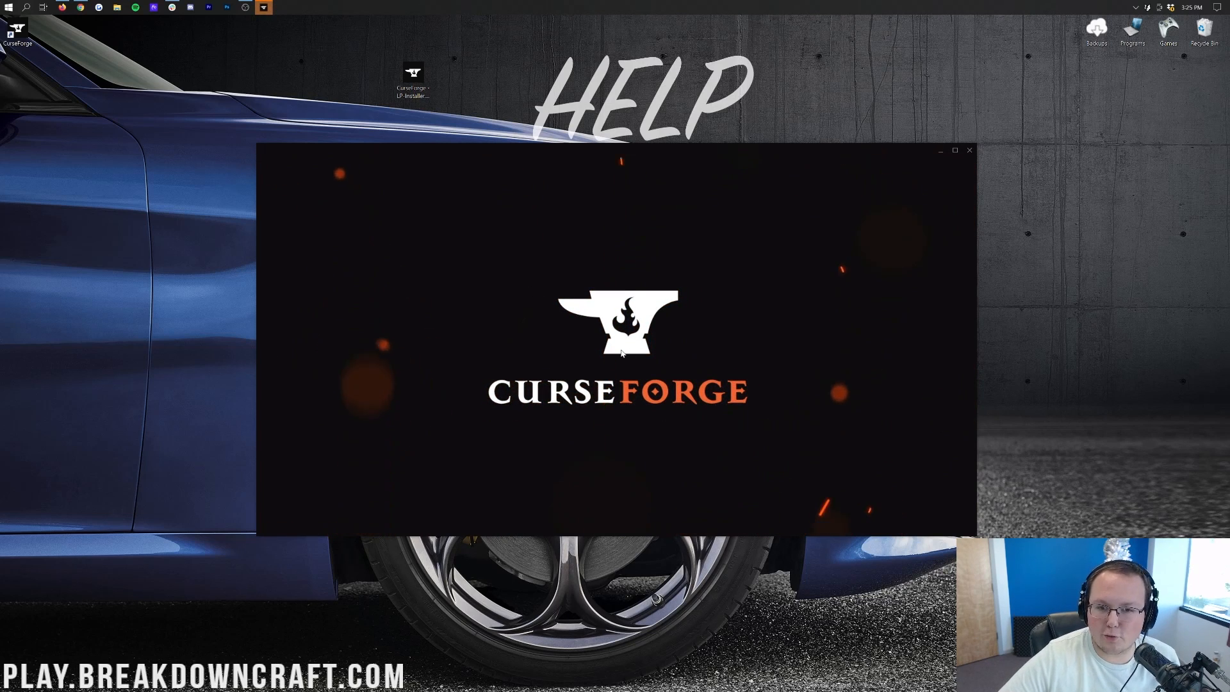
mouse_move(623, 352)
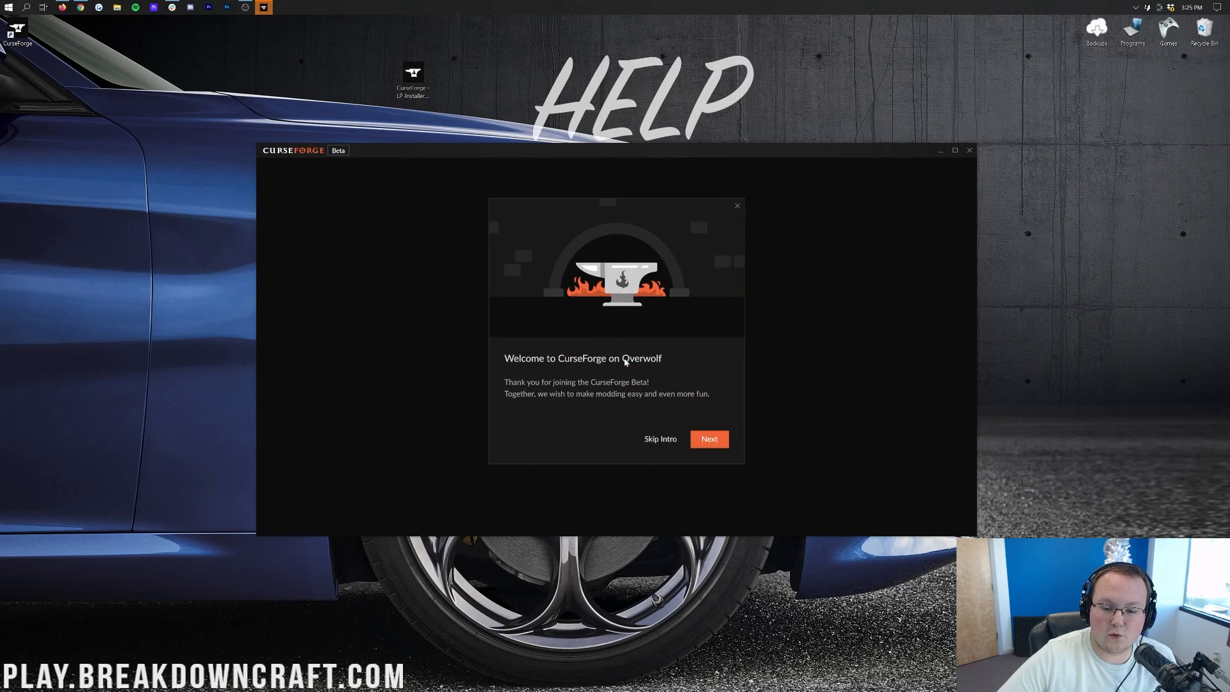
mouse_move(610, 386)
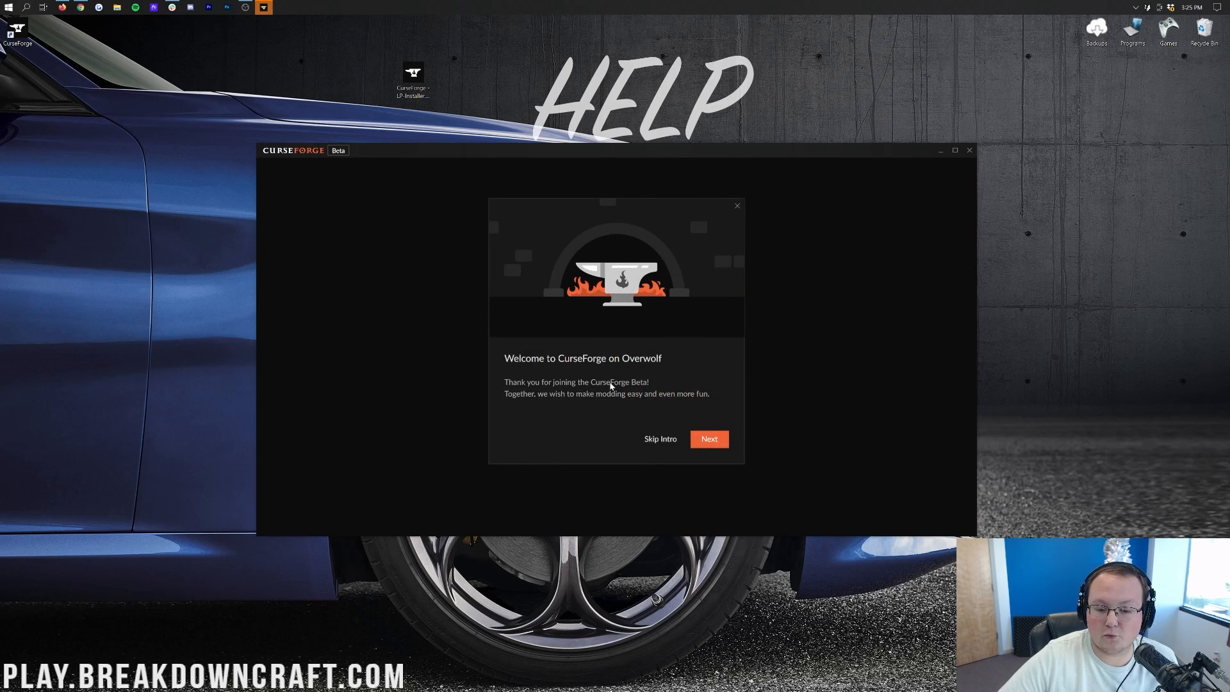
mouse_move(580, 396)
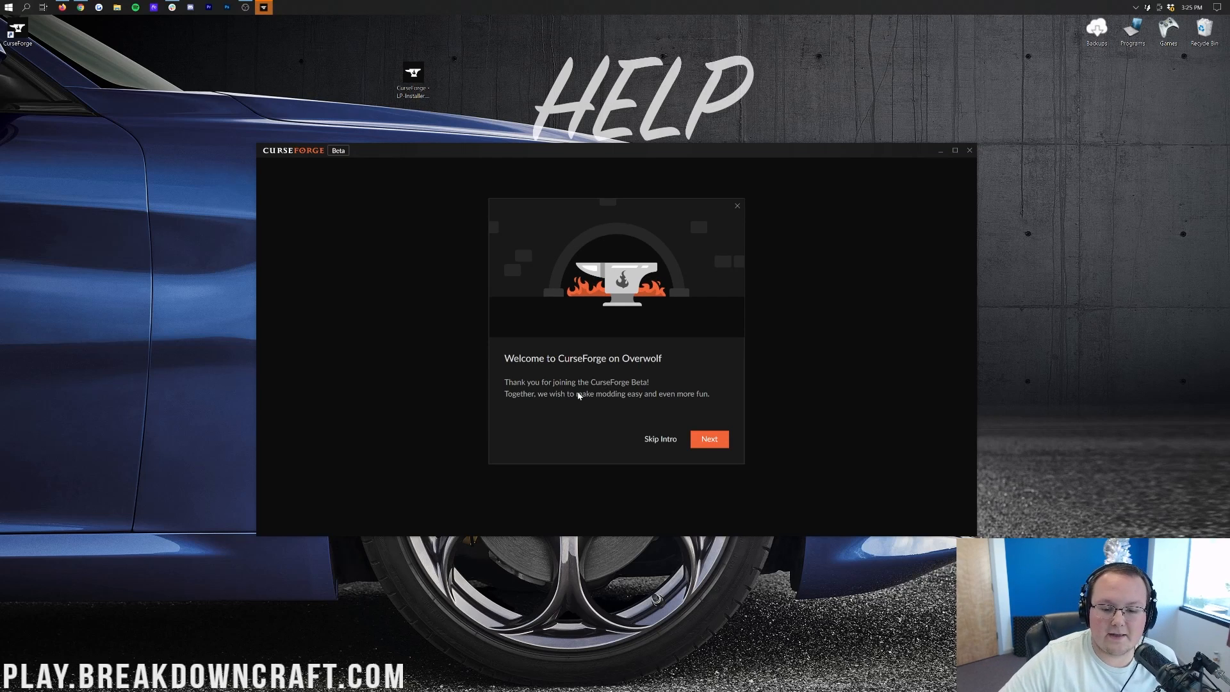
mouse_move(596, 403)
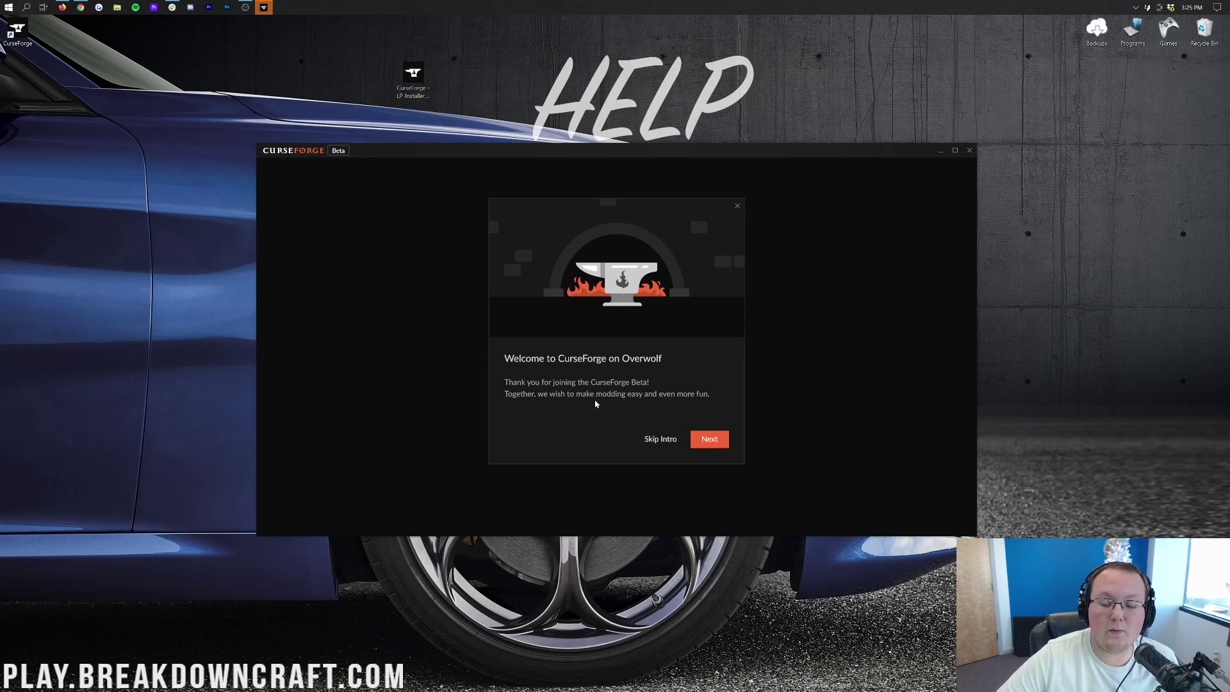
- Step through the onboarding pages to the 'Let the games begin' page
click(710, 439)
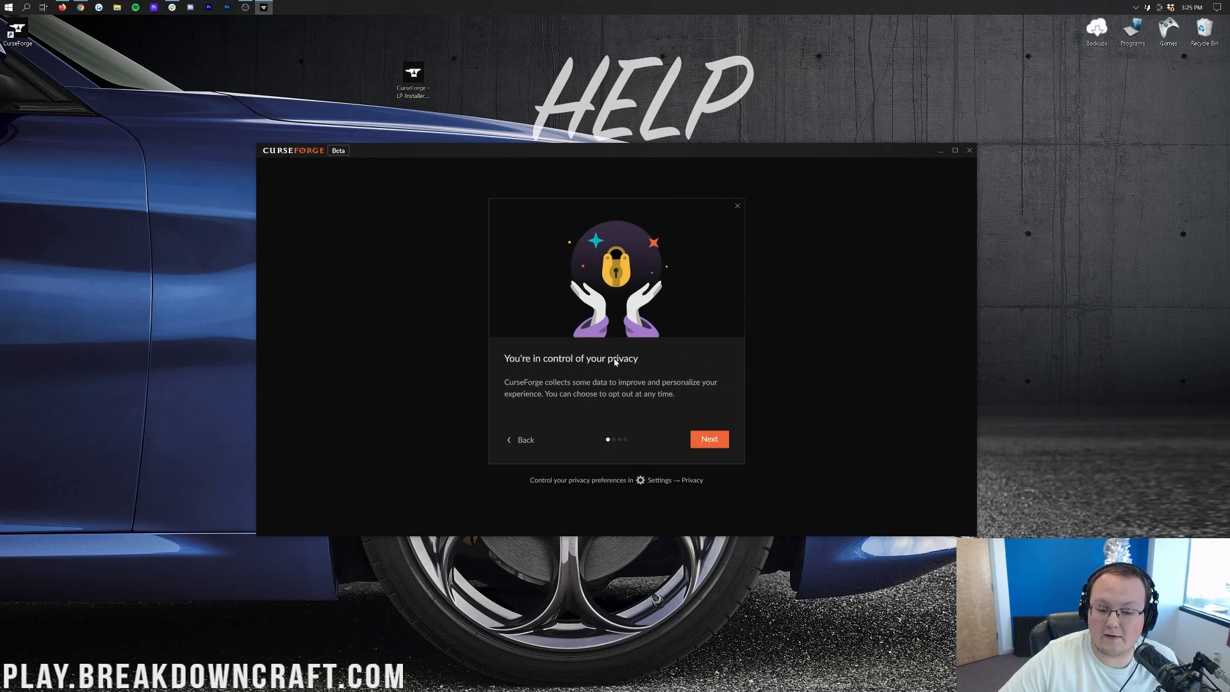
mouse_move(540, 402)
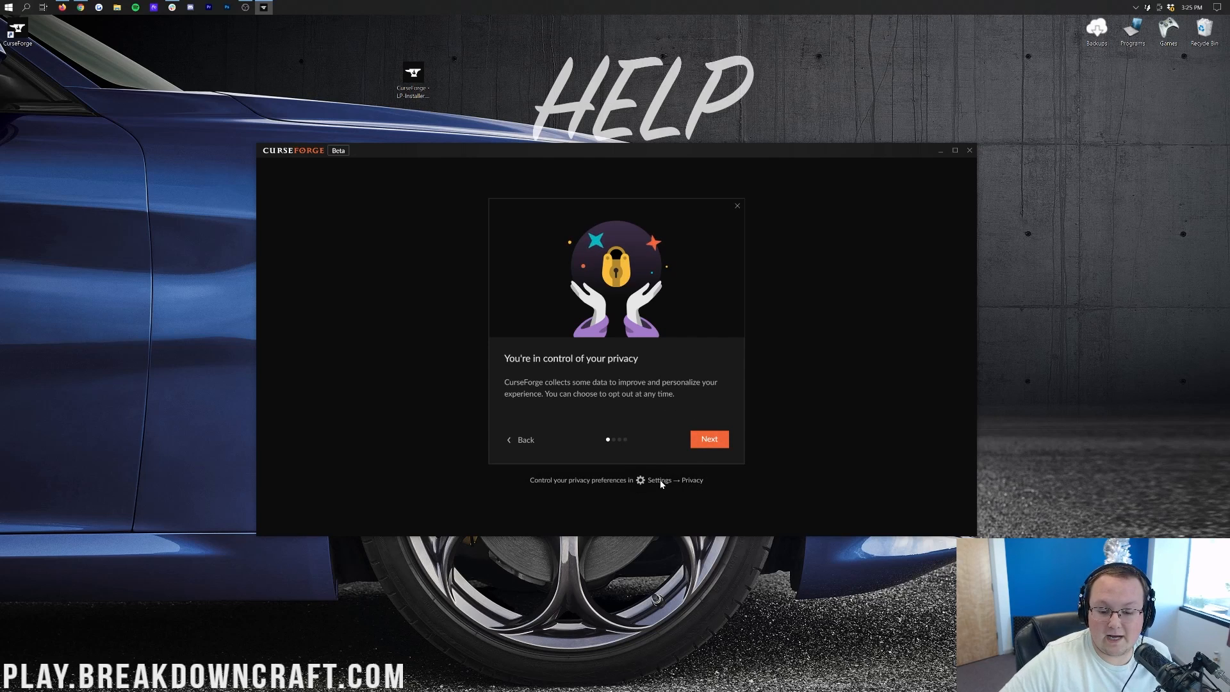
click(710, 439)
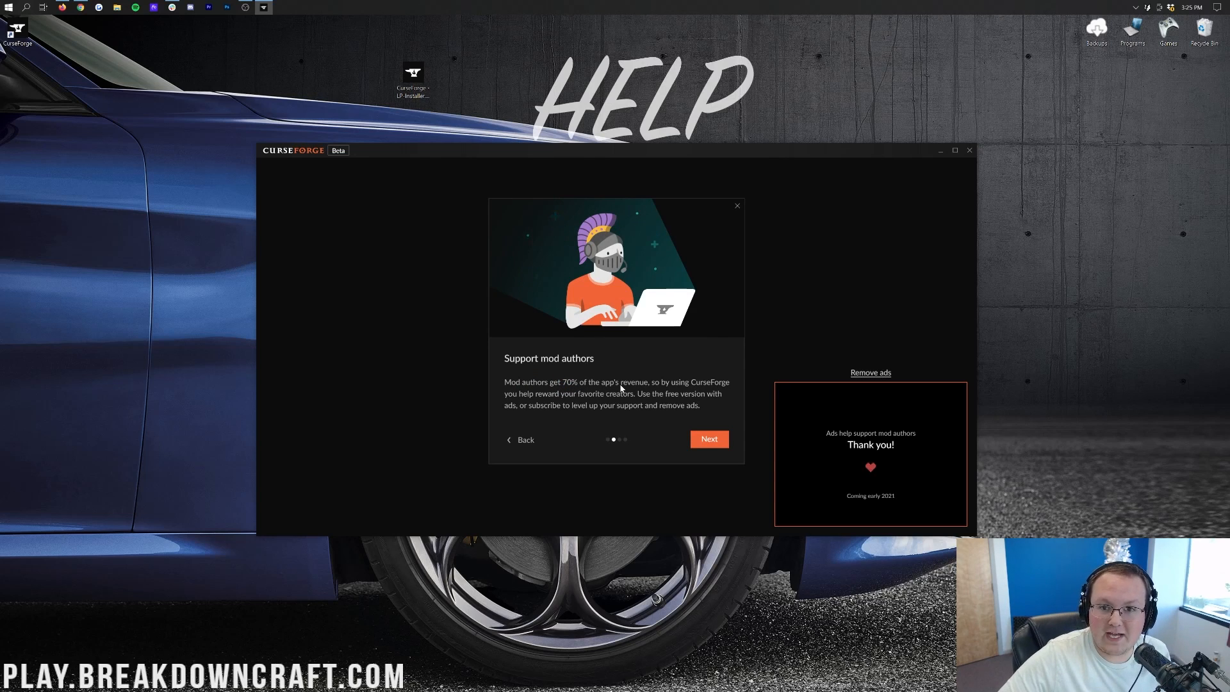
mouse_move(551, 402)
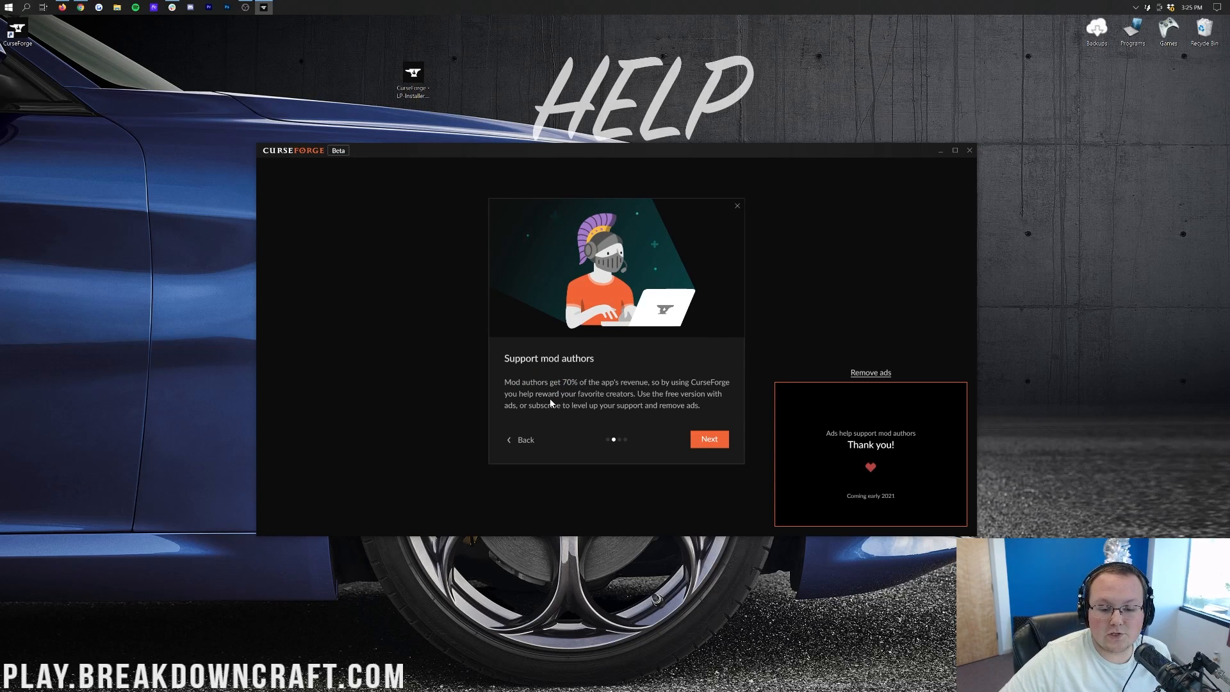
mouse_move(695, 400)
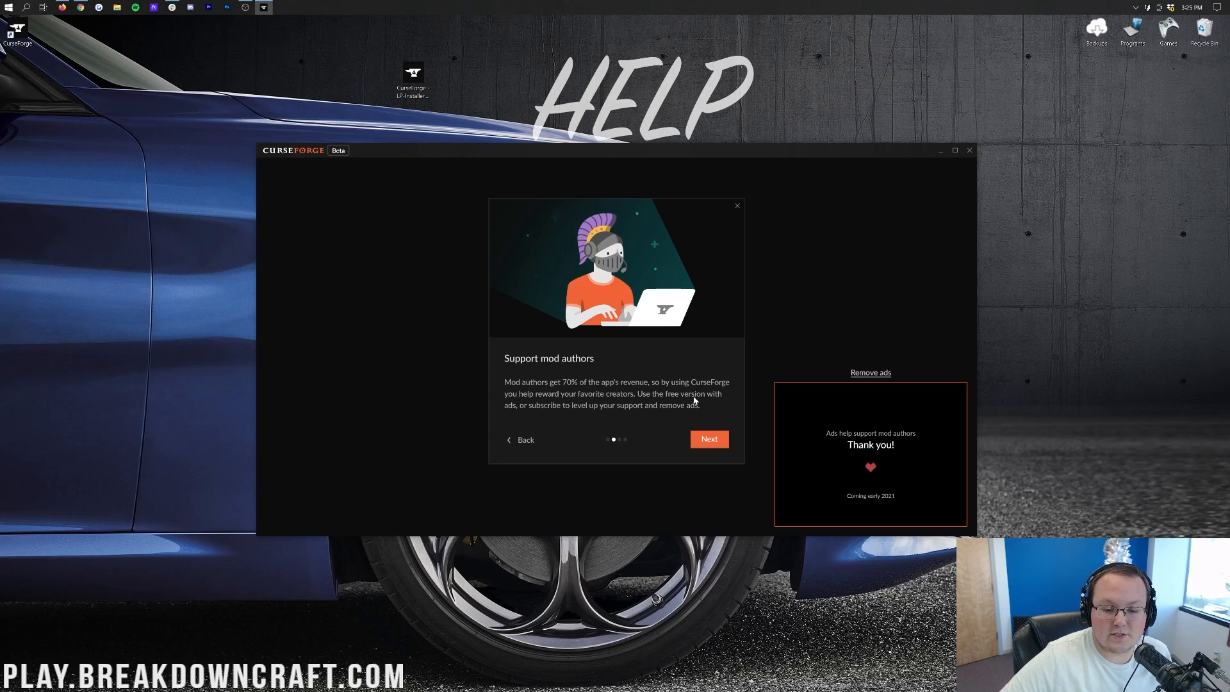
mouse_move(664, 418)
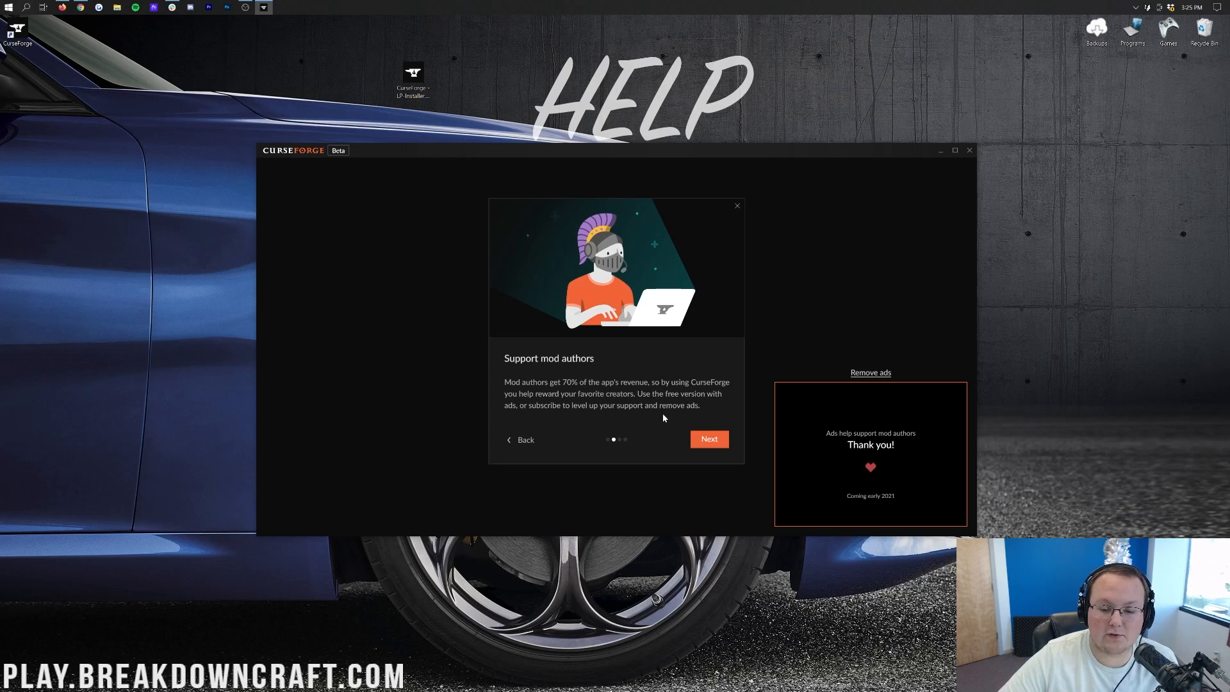
mouse_move(677, 419)
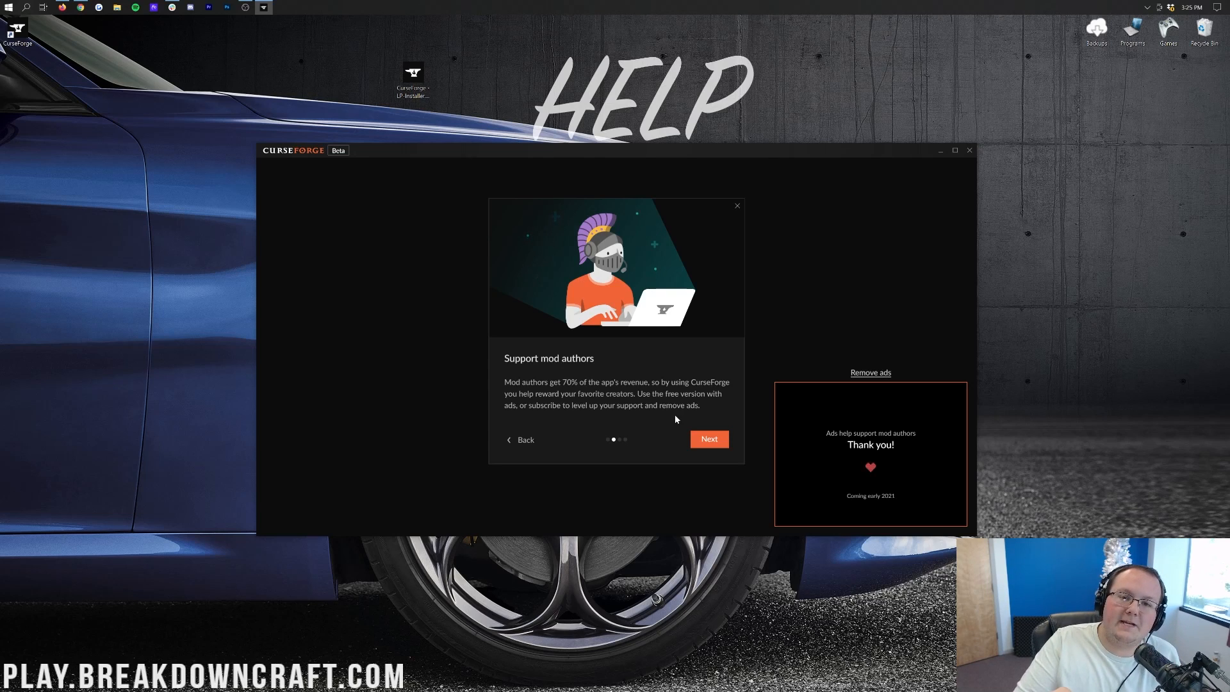
mouse_move(685, 428)
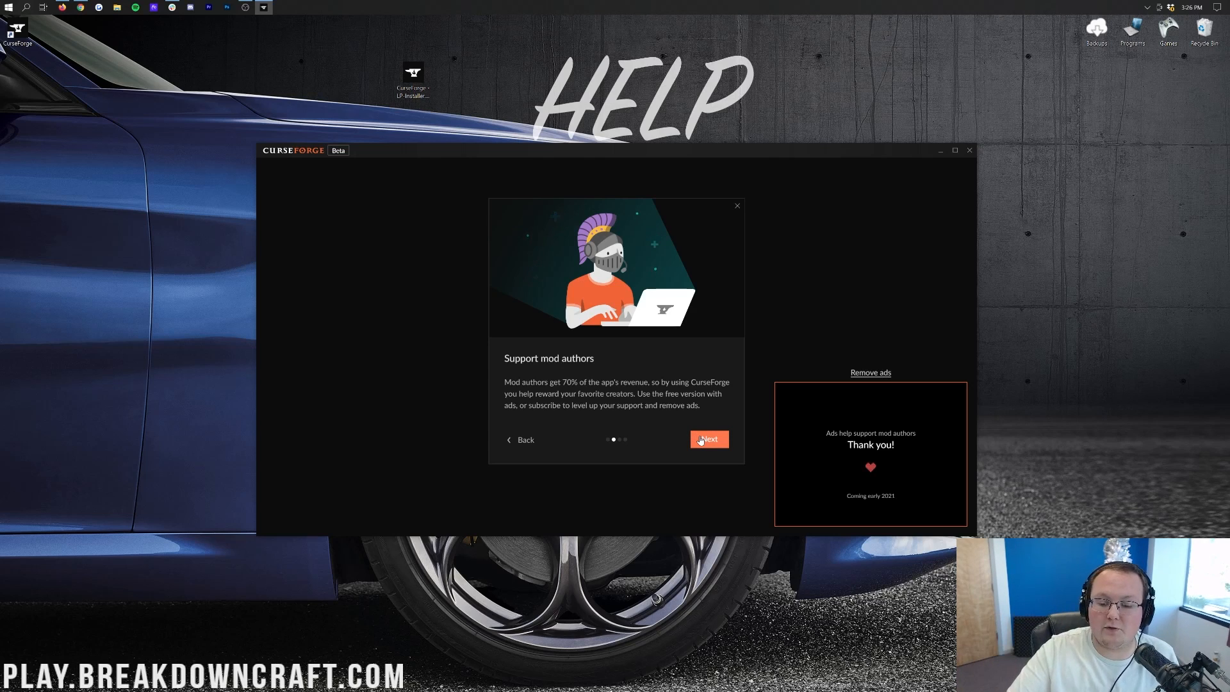
click(710, 439)
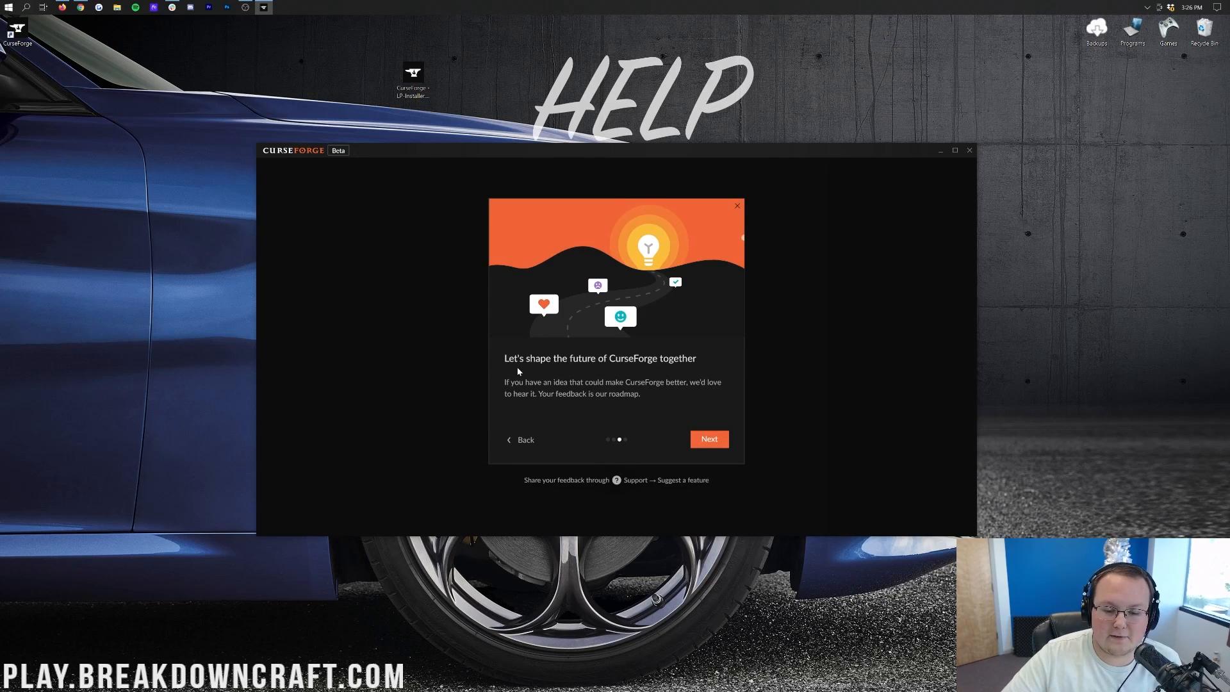
mouse_move(544, 391)
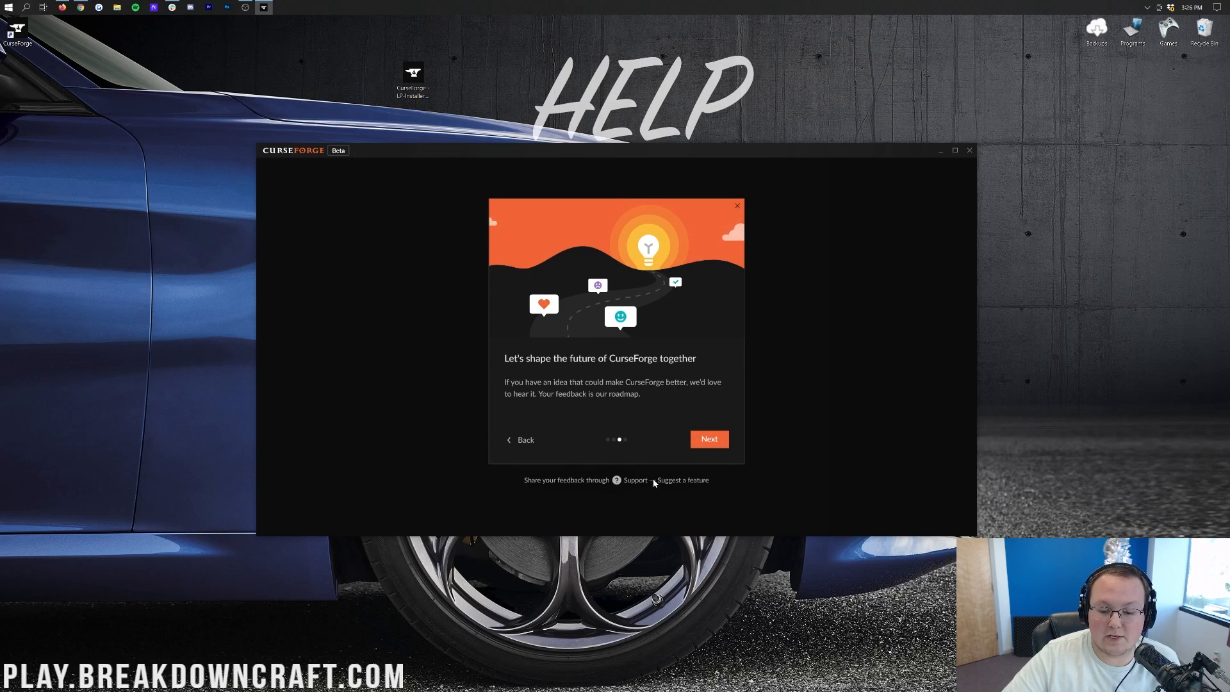
click(710, 438)
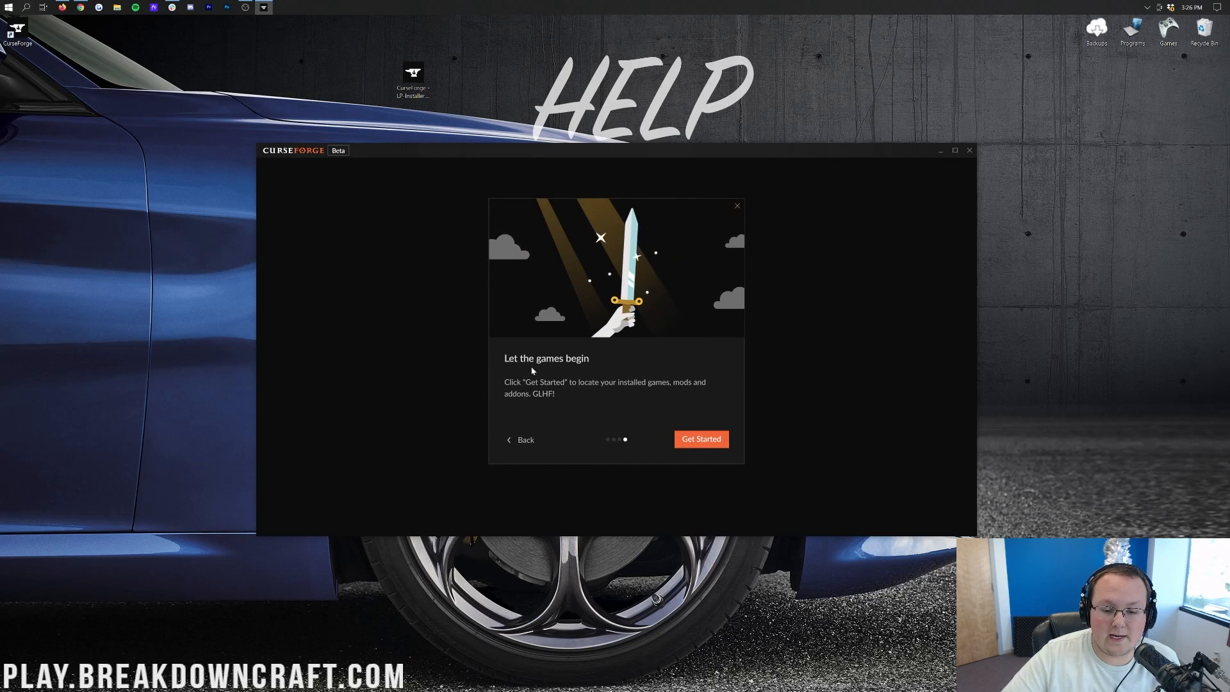
mouse_move(587, 391)
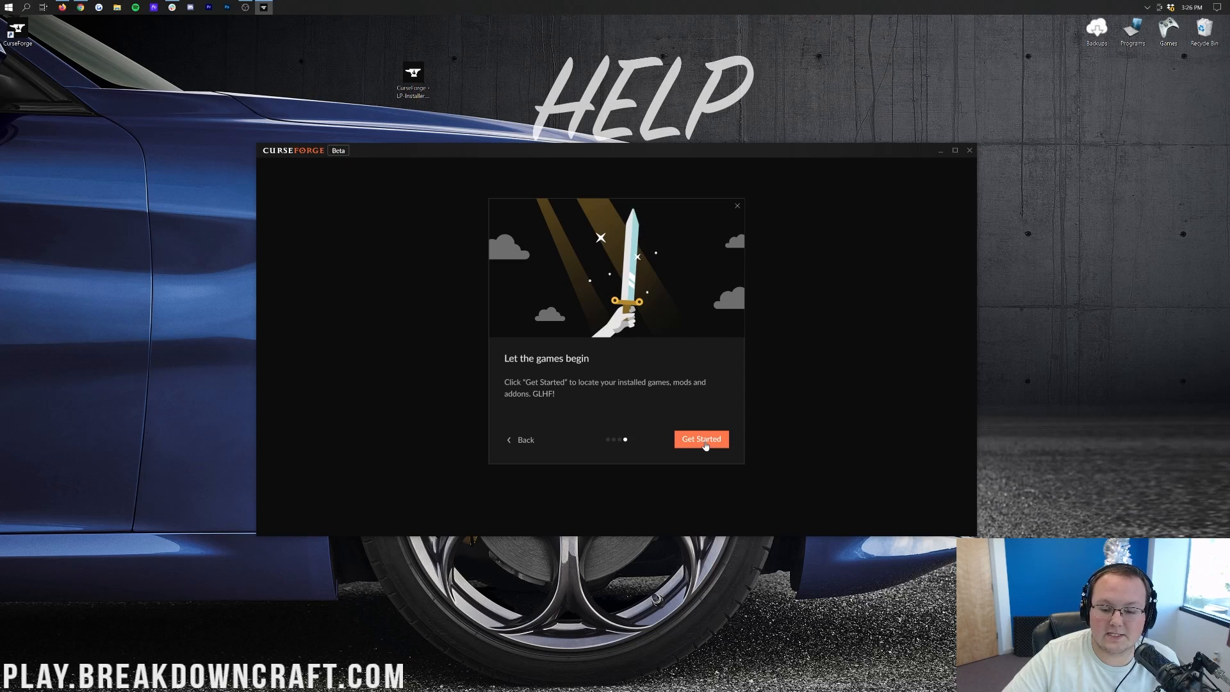
- Get Started to finish onboarding and reach the Choose a Game library
click(701, 438)
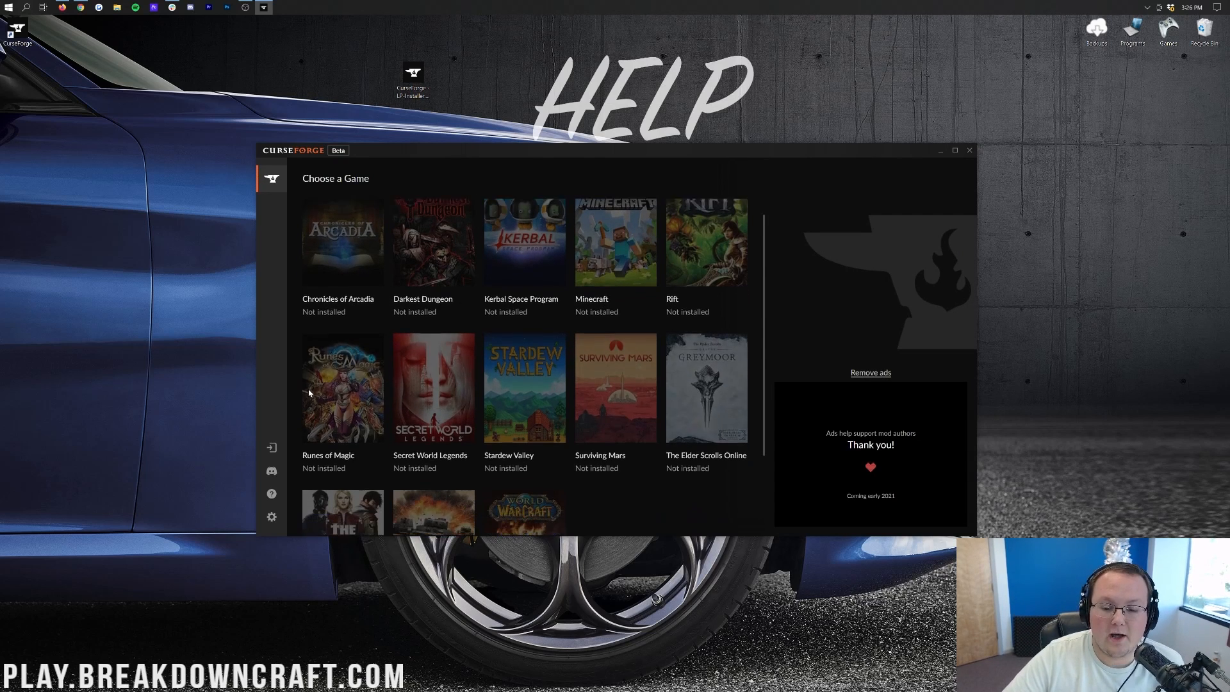
scroll(down, 3)
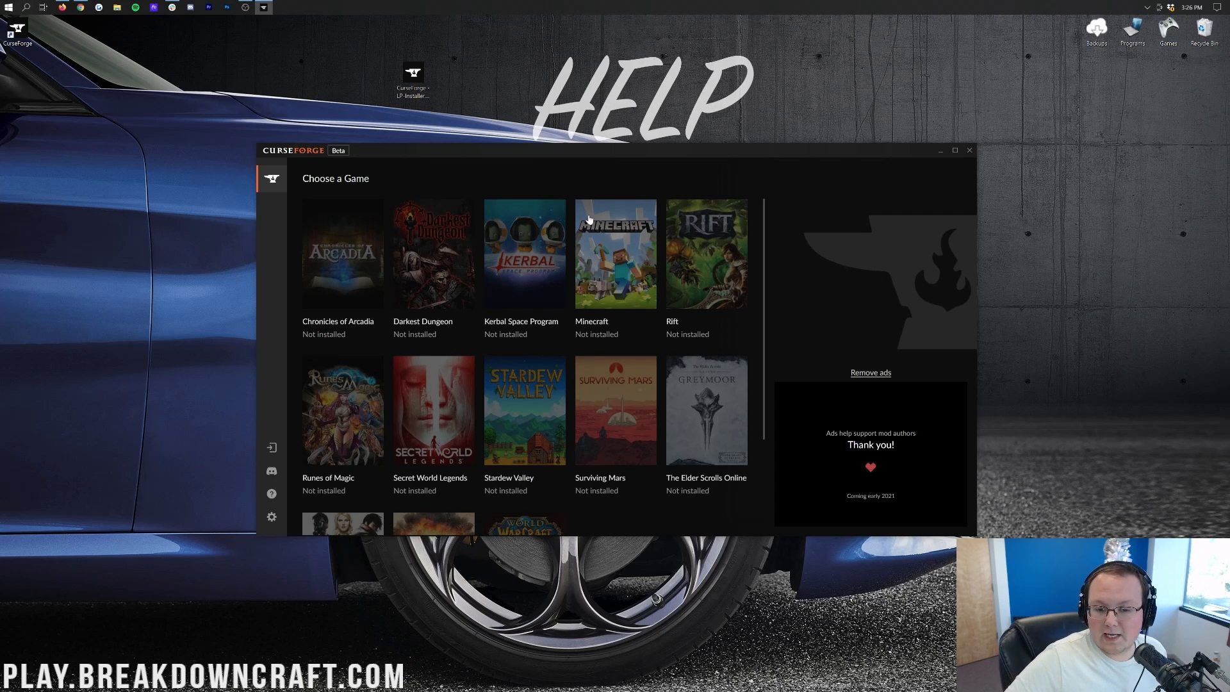
mouse_move(556, 353)
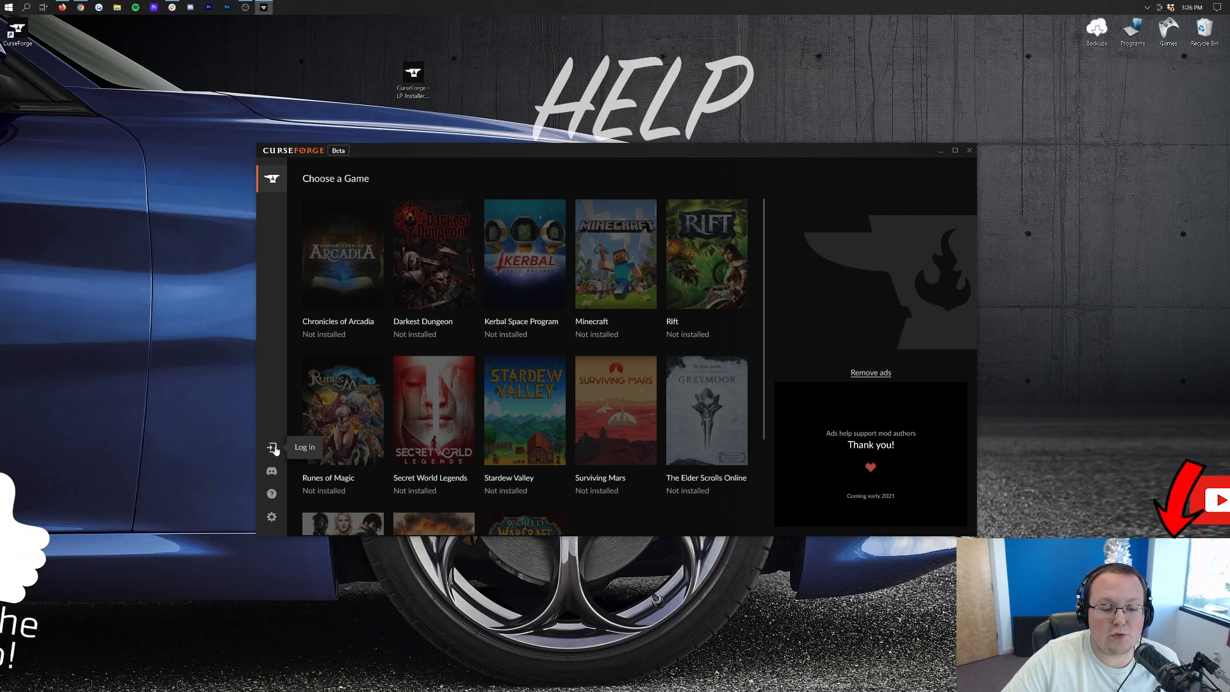
- Check the sidebar Help menu, then bring up CurseForge's general settings page
click(272, 448)
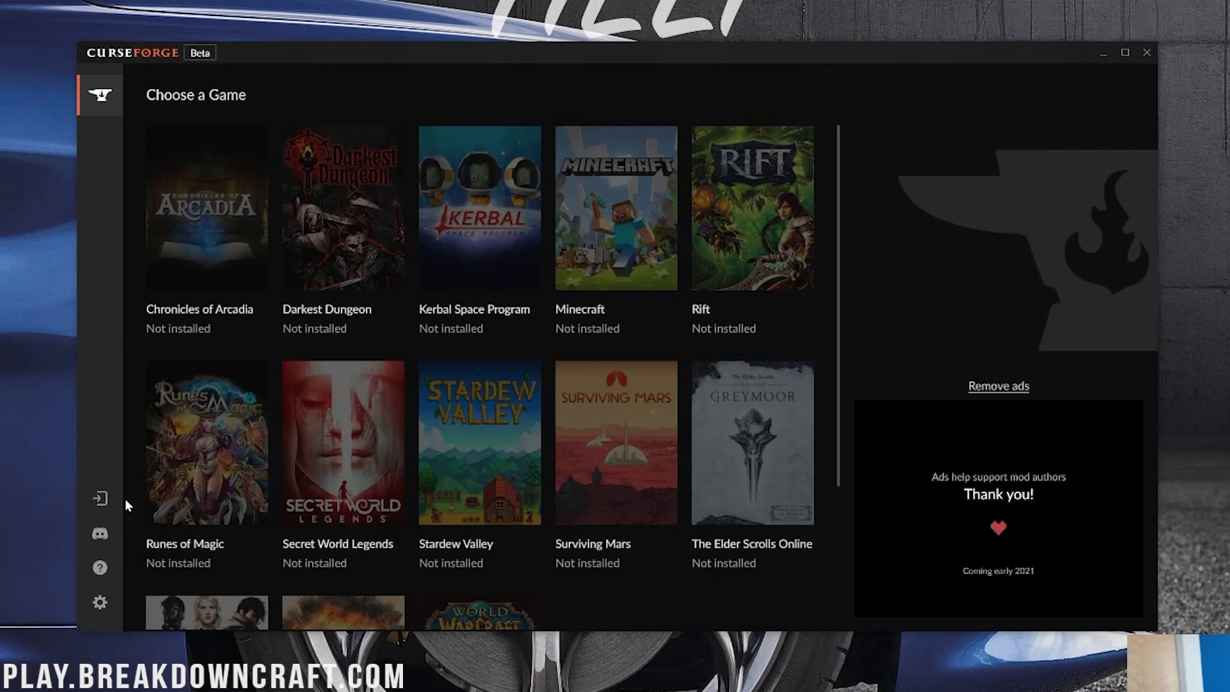
mouse_move(100, 533)
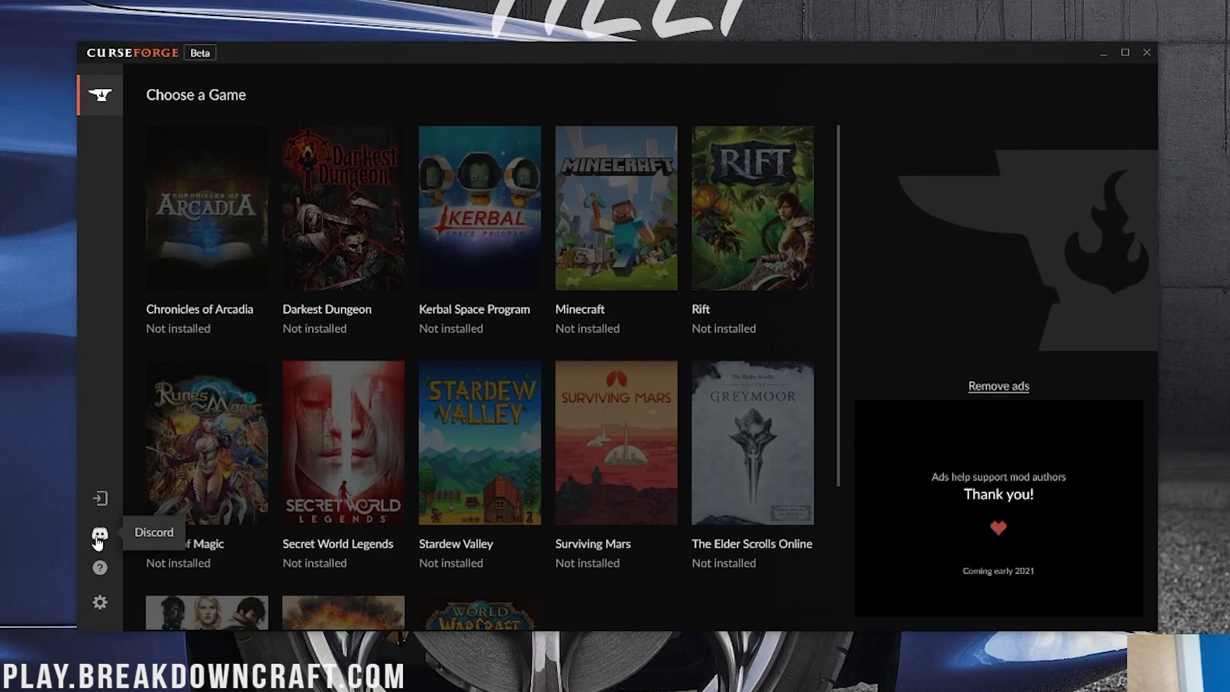
mouse_move(101, 587)
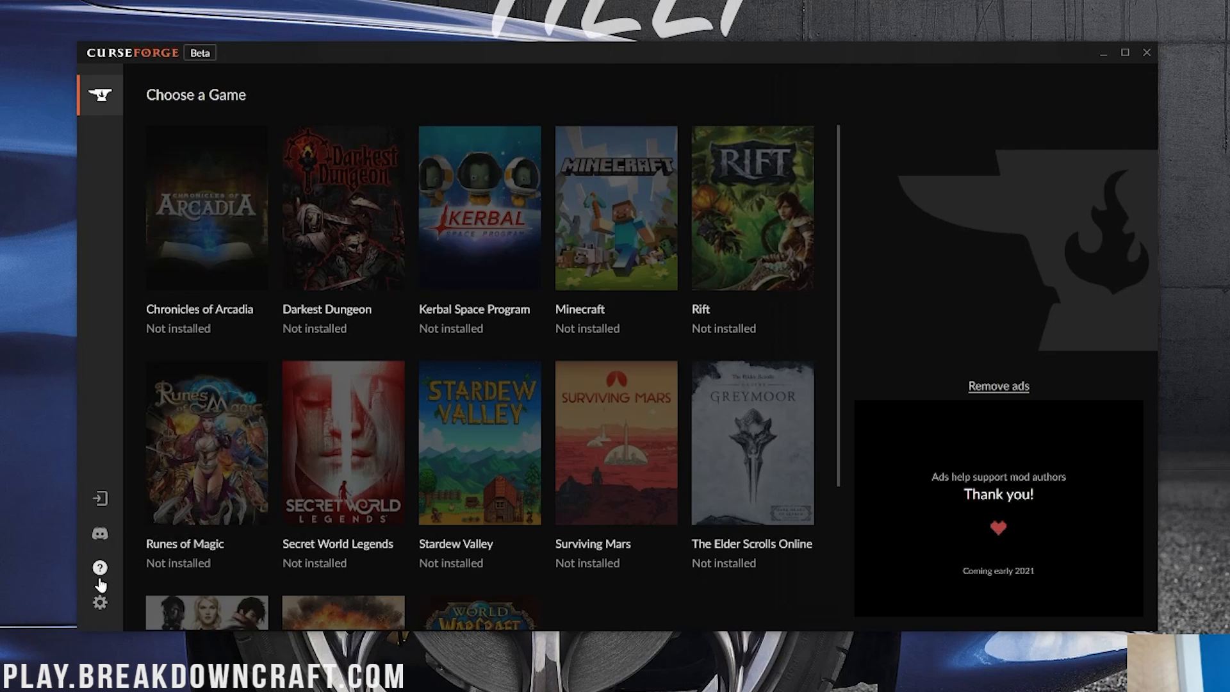
click(99, 567)
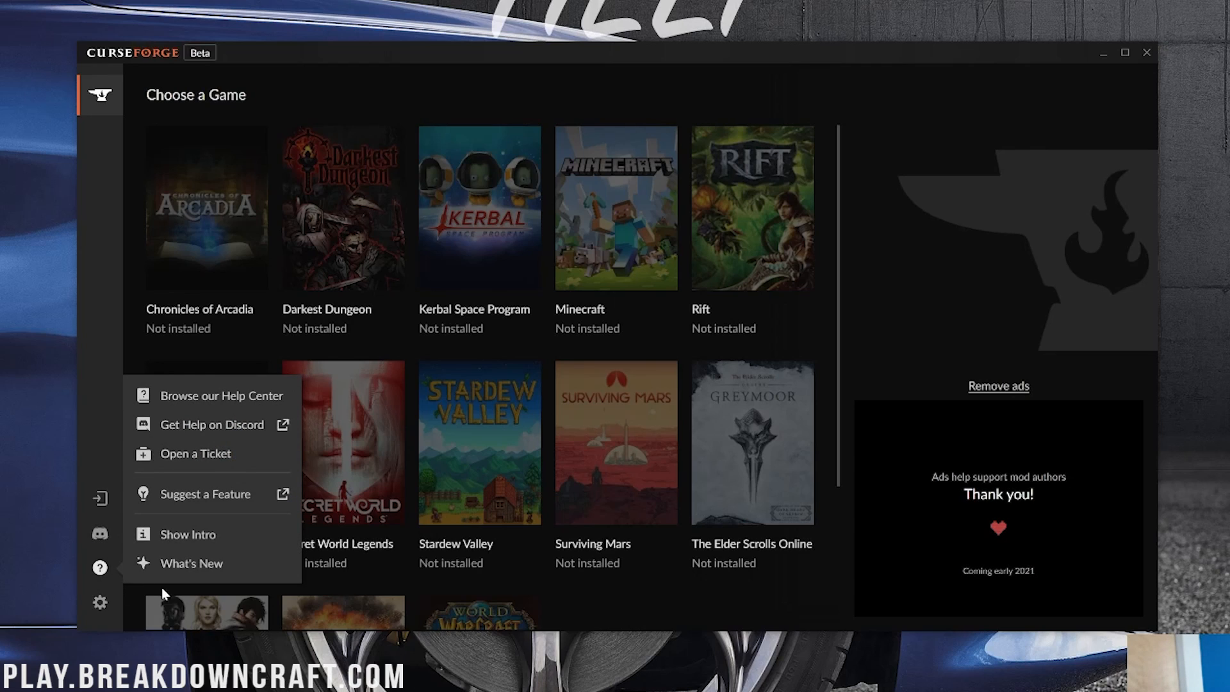
mouse_move(208, 461)
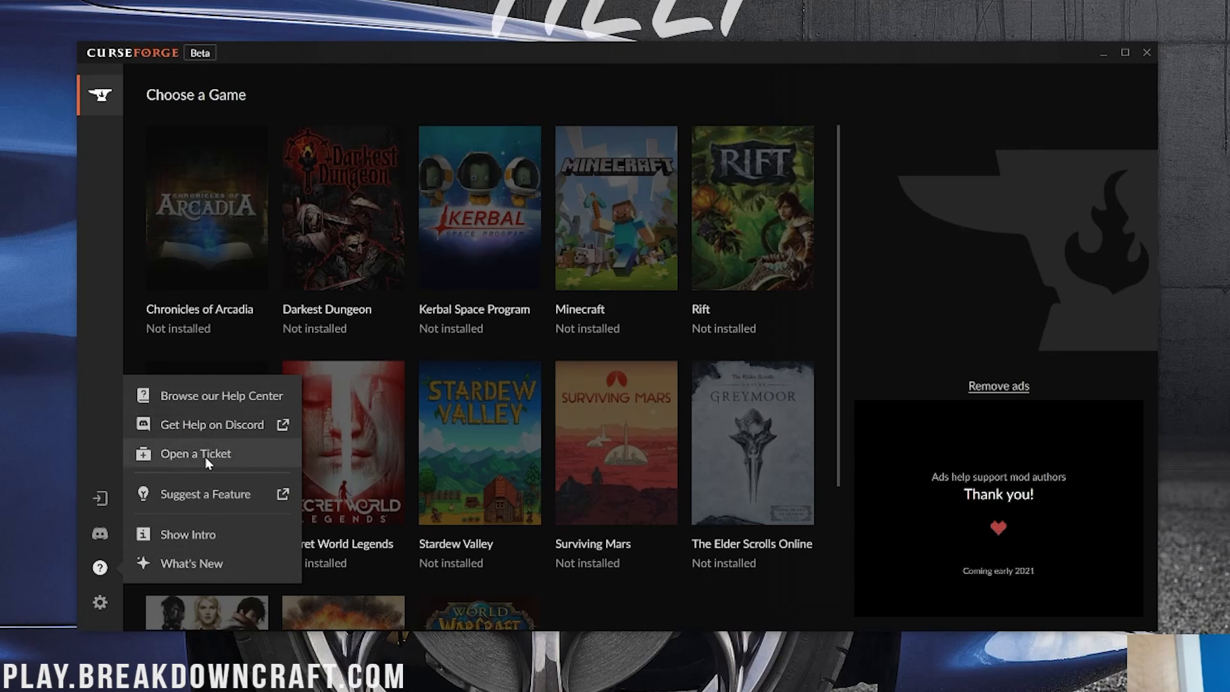
mouse_move(198, 551)
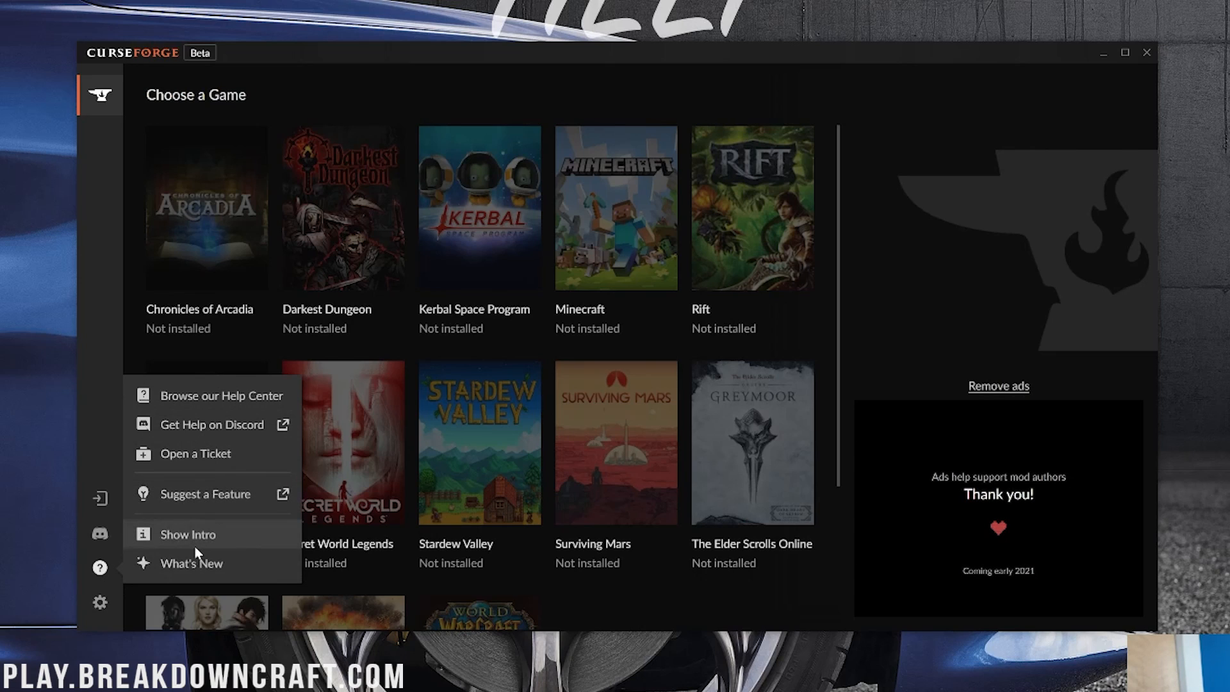
click(99, 602)
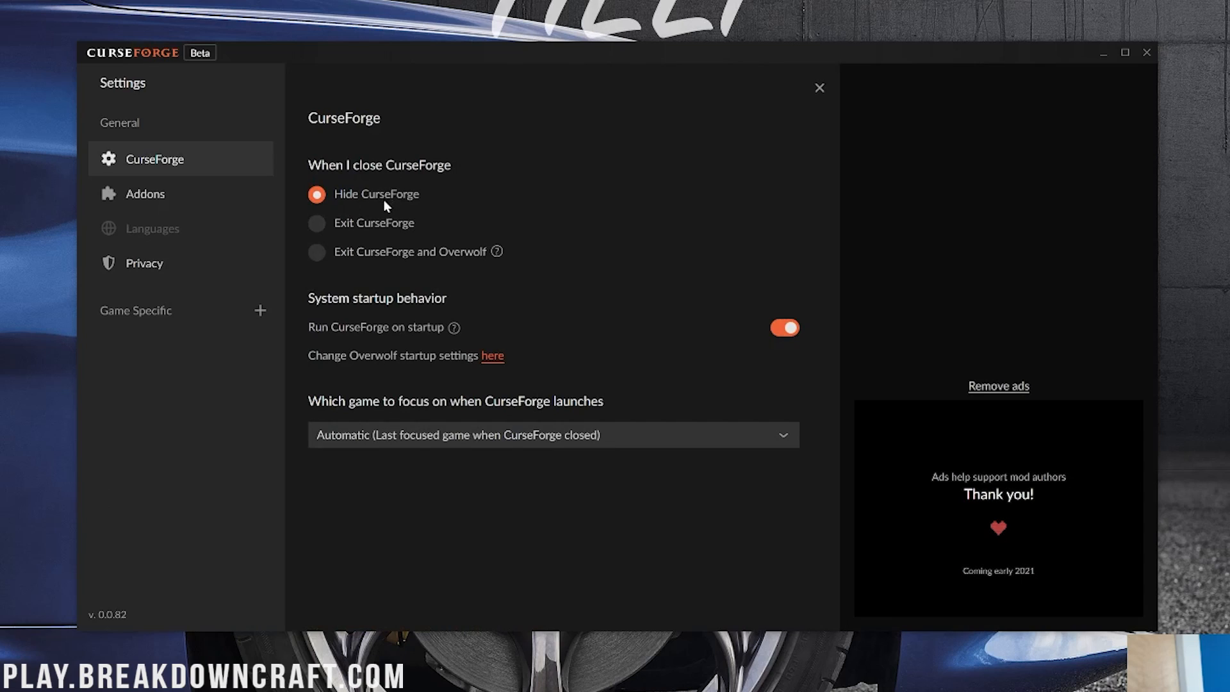
- Set close behaviour to 'Exit CurseForge and Overwolf' and request Overwolf's startup settings
click(315, 223)
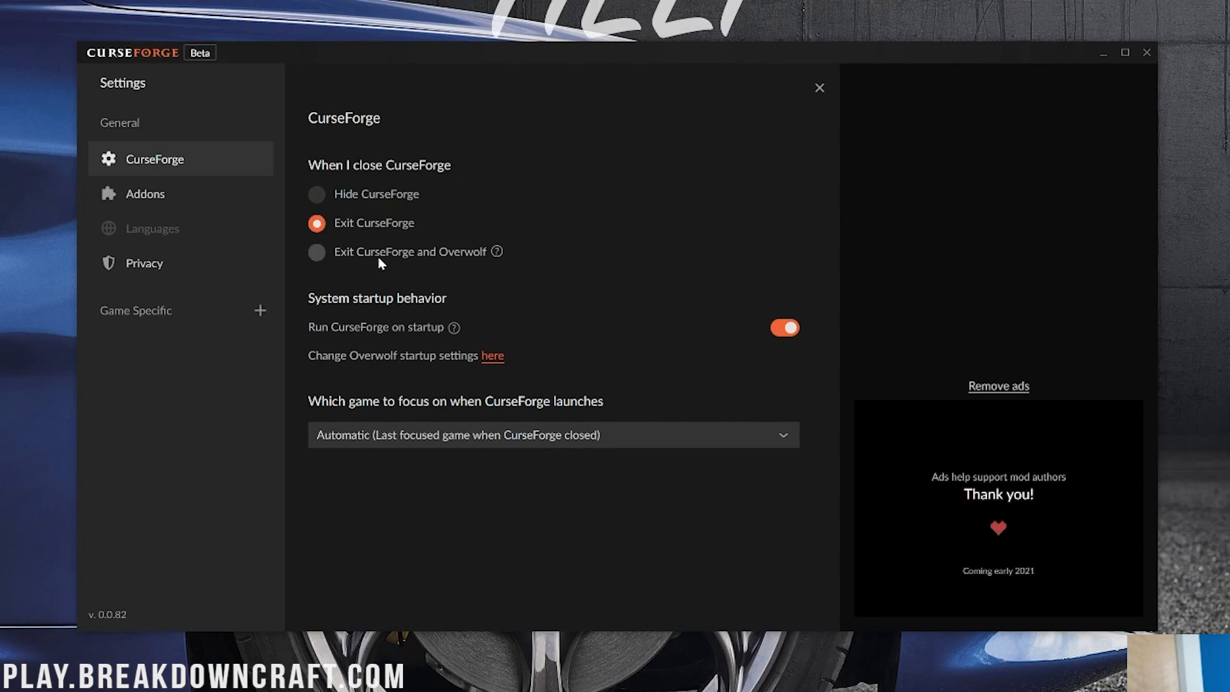
click(315, 251)
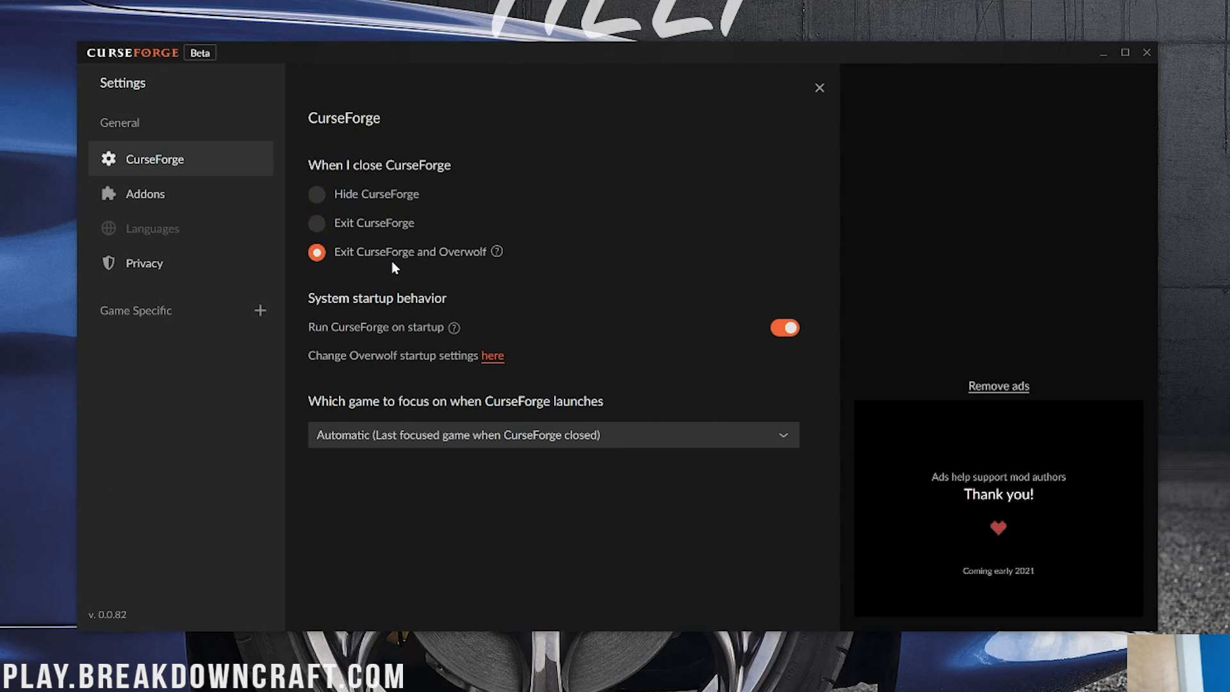
mouse_move(568, 338)
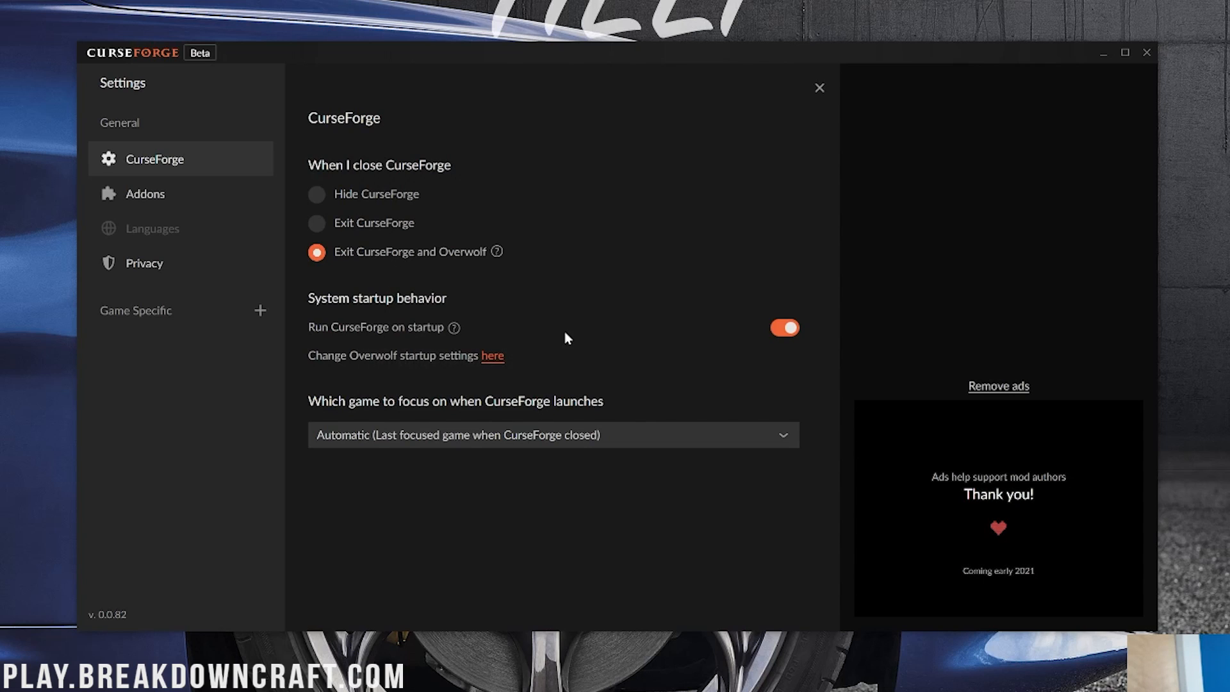
click(784, 329)
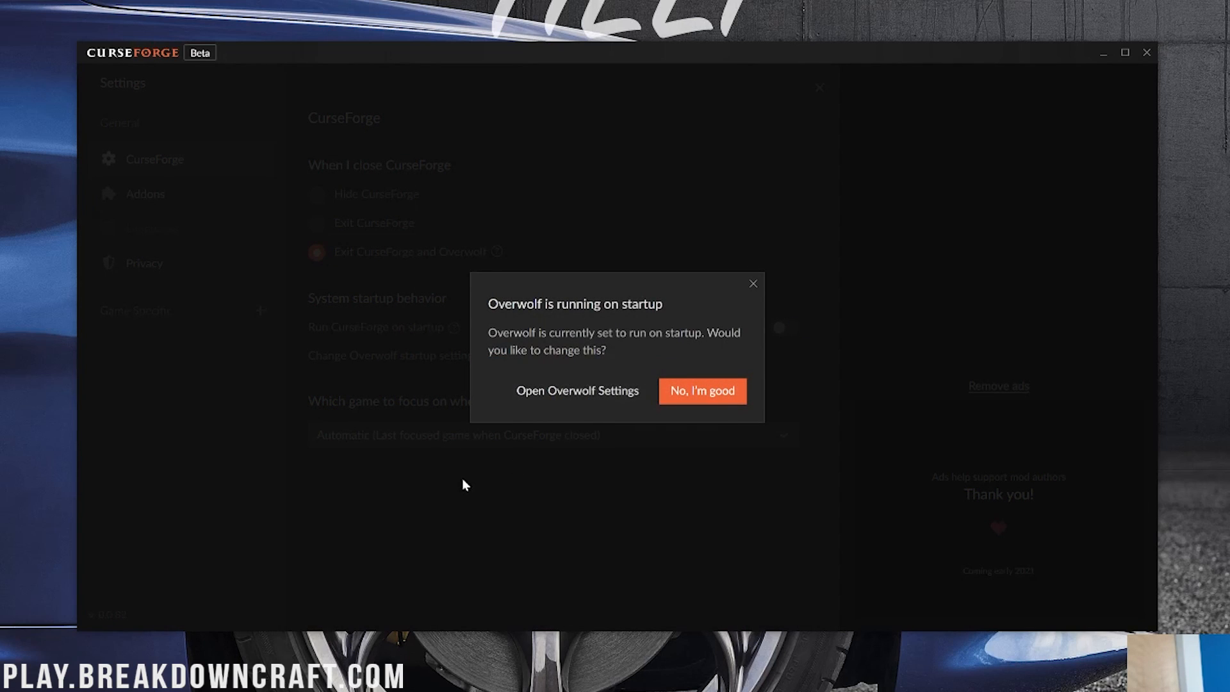
- Turn off Overwolf starting with Windows and dismiss the startup prompt
click(702, 391)
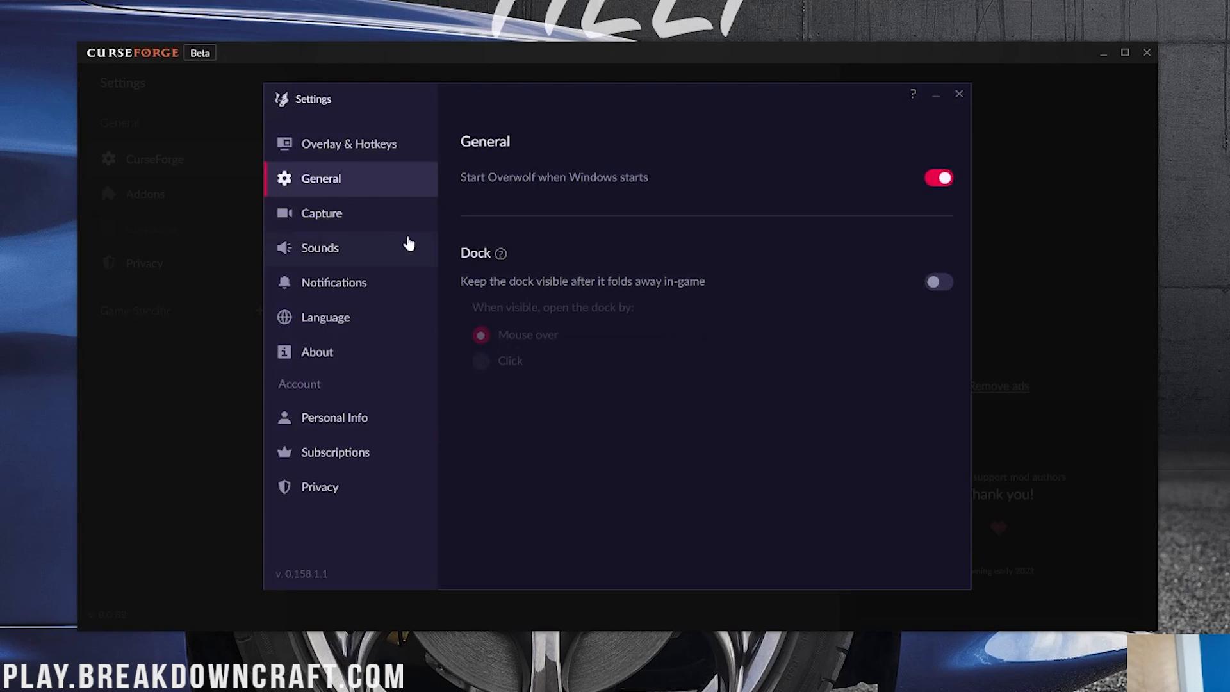
click(938, 177)
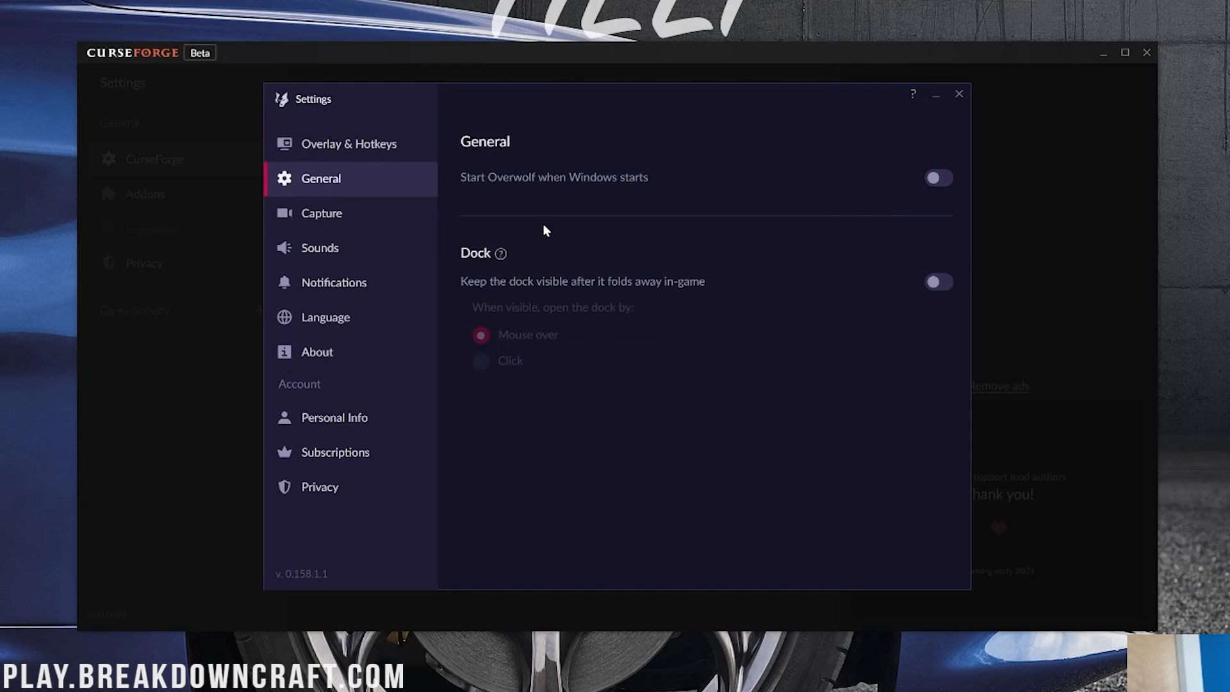
mouse_move(385, 562)
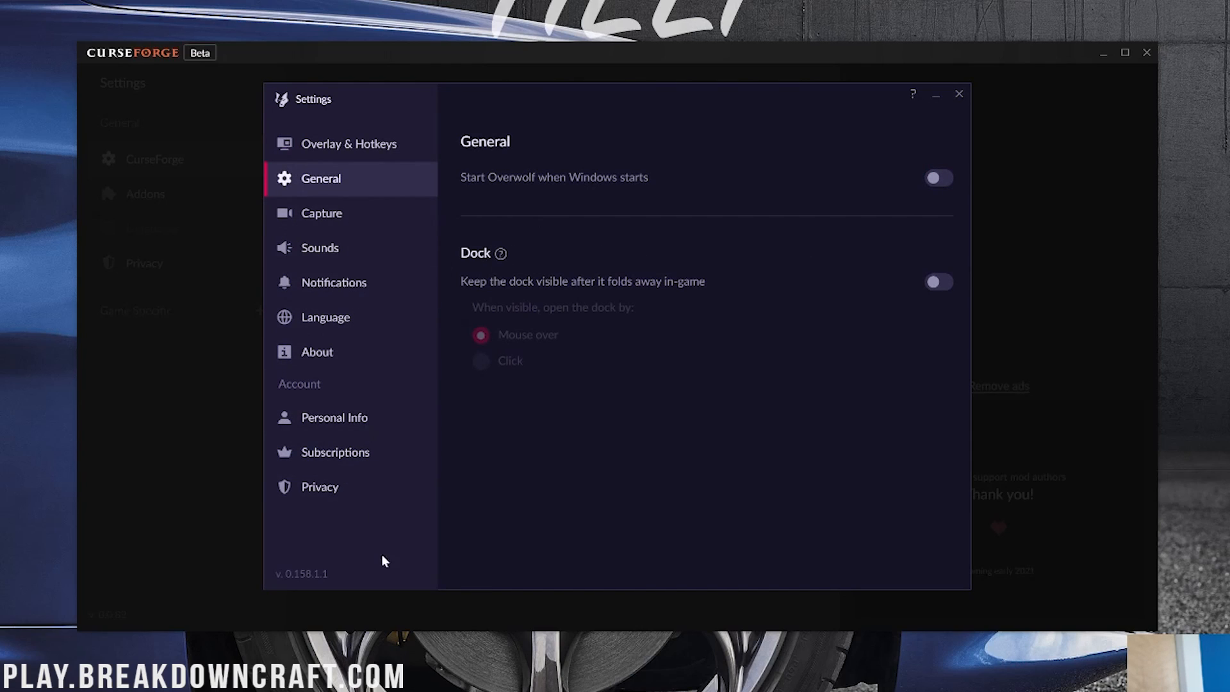
mouse_move(936, 132)
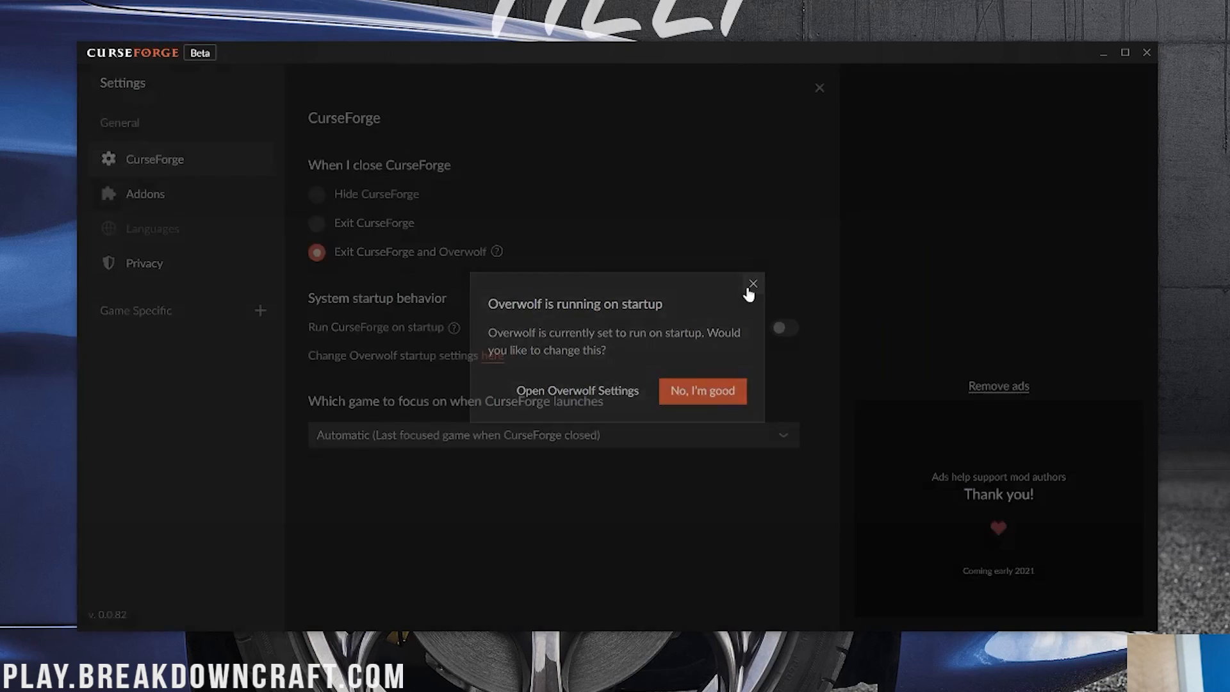
click(753, 283)
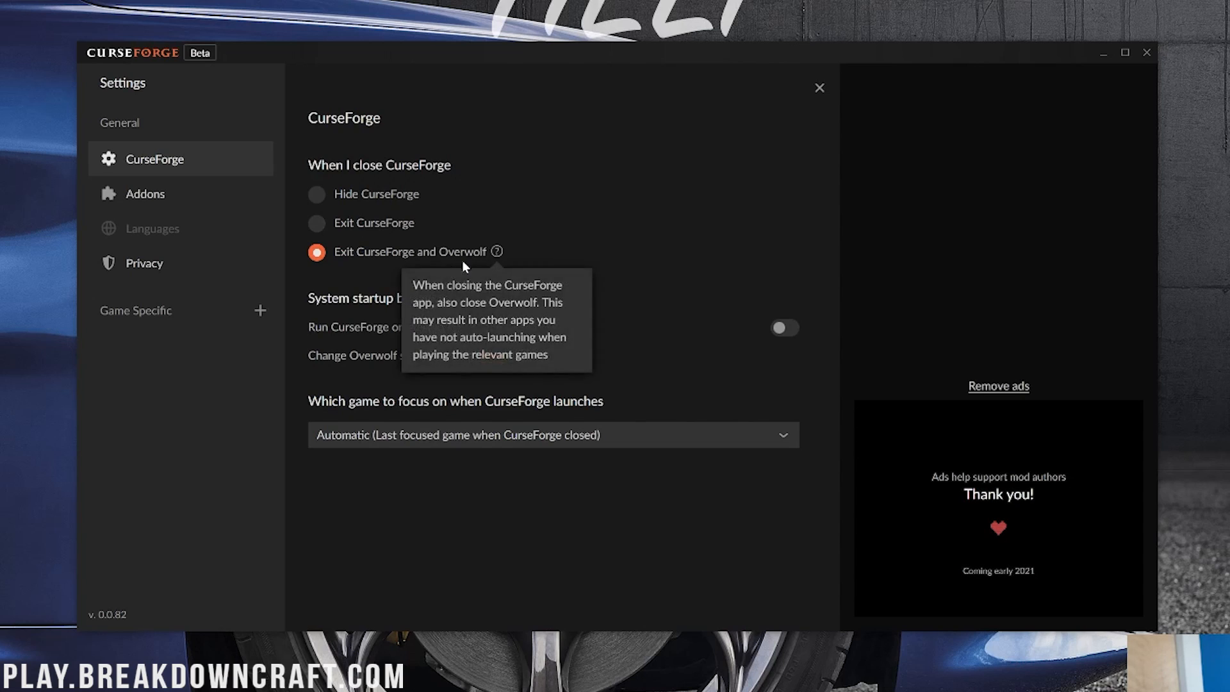
- Review the Addons update, download and backup options, then switch to the Privacy page
click(146, 194)
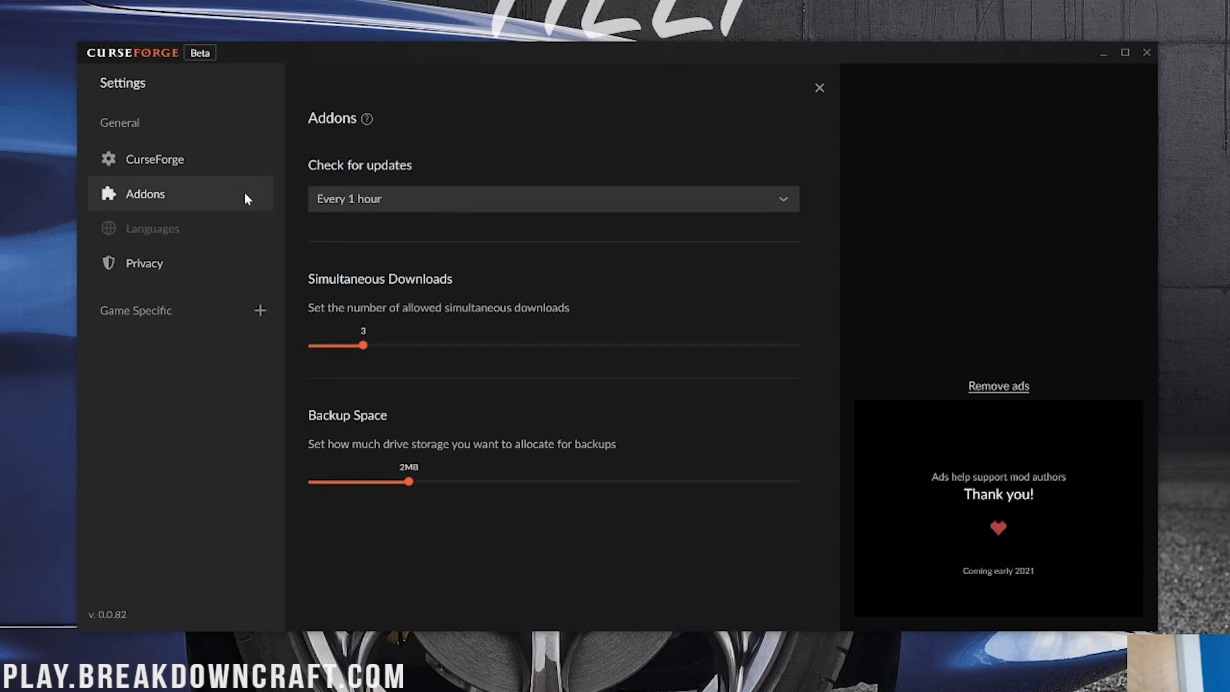
click(552, 199)
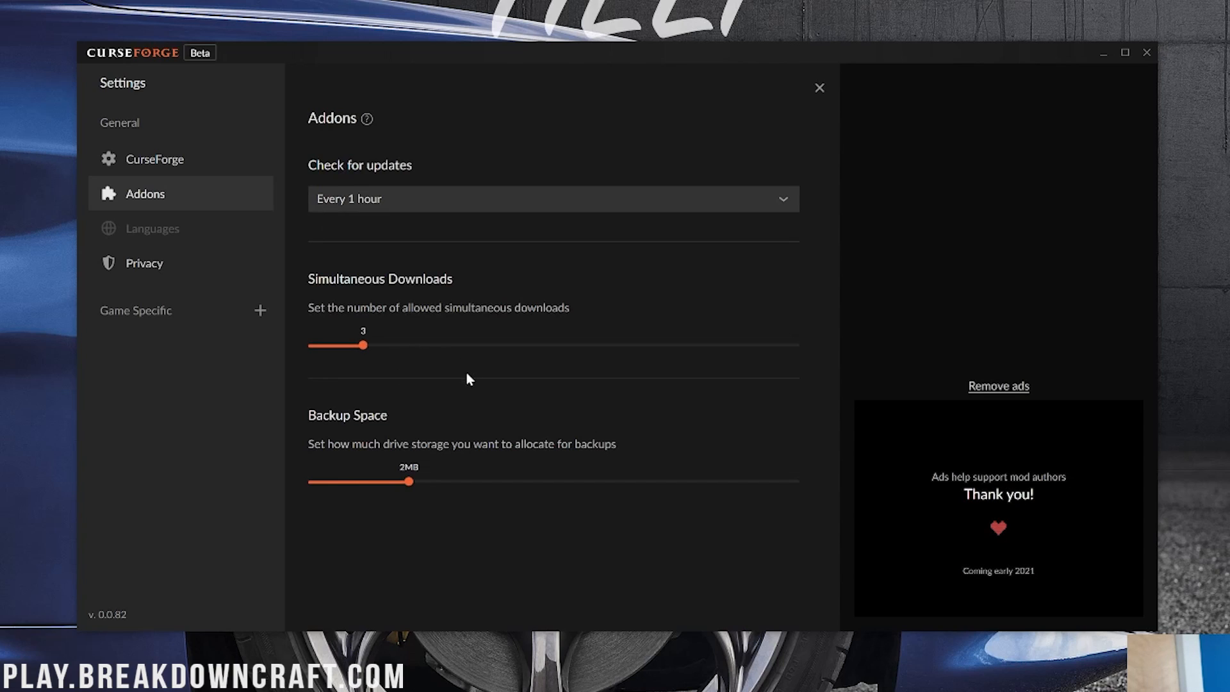
mouse_move(363, 356)
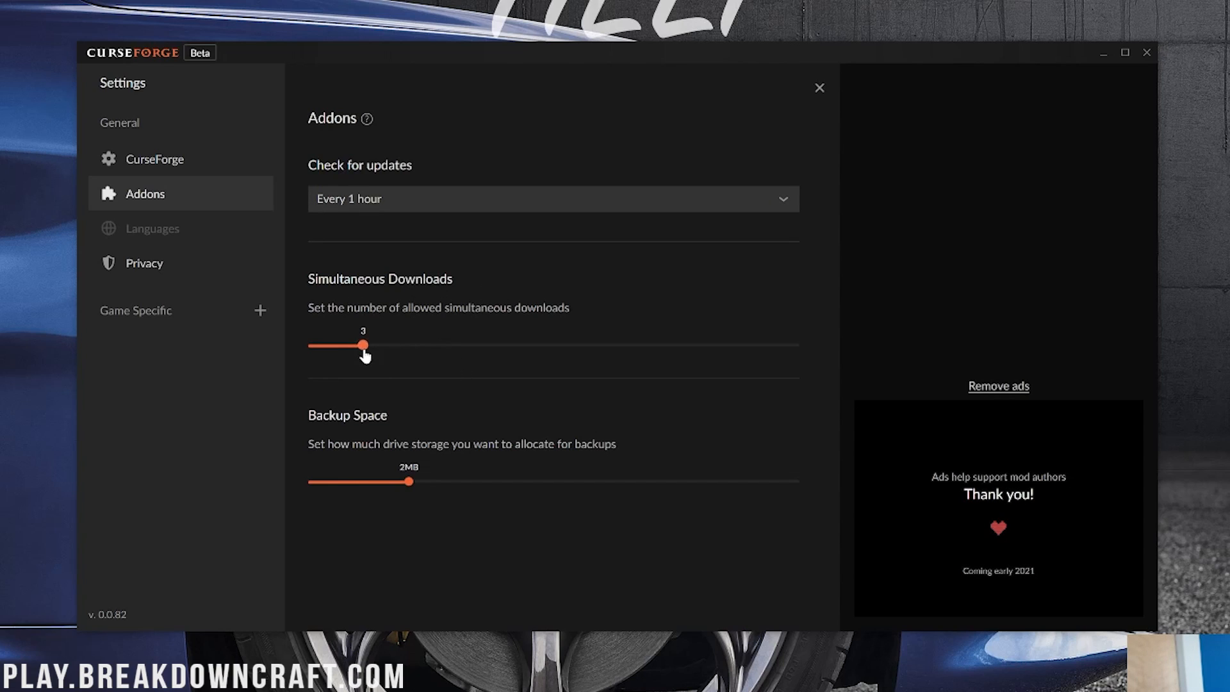
mouse_move(418, 494)
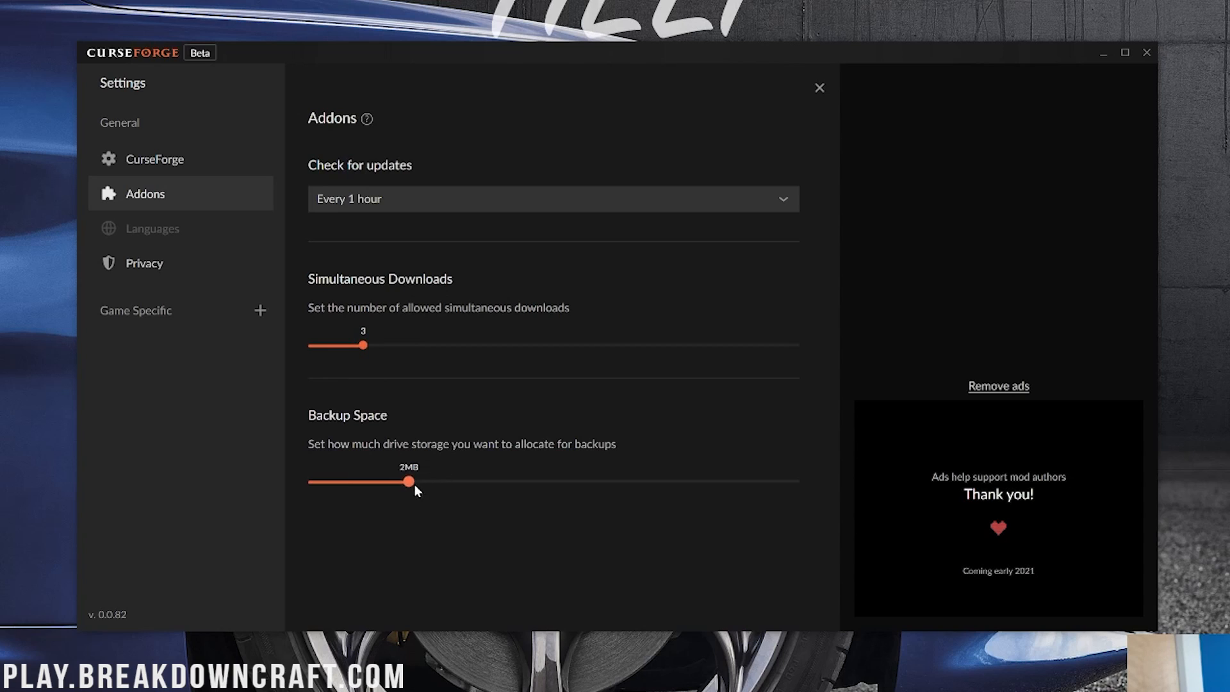
mouse_move(36, 513)
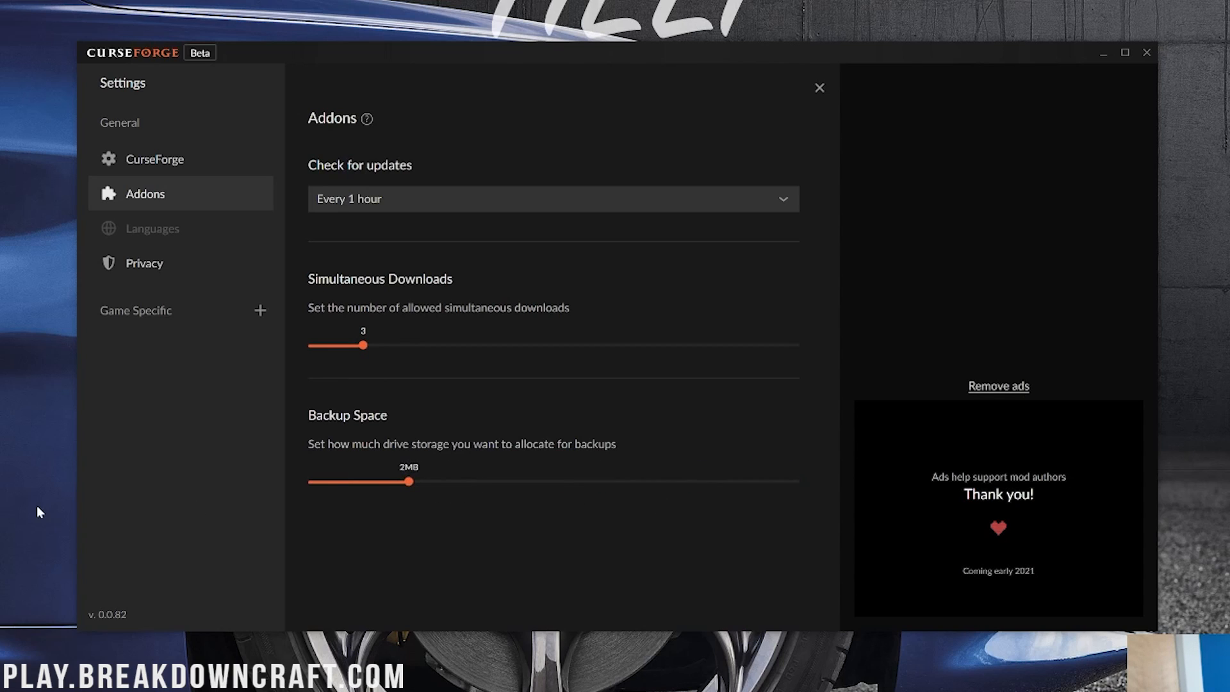
click(143, 262)
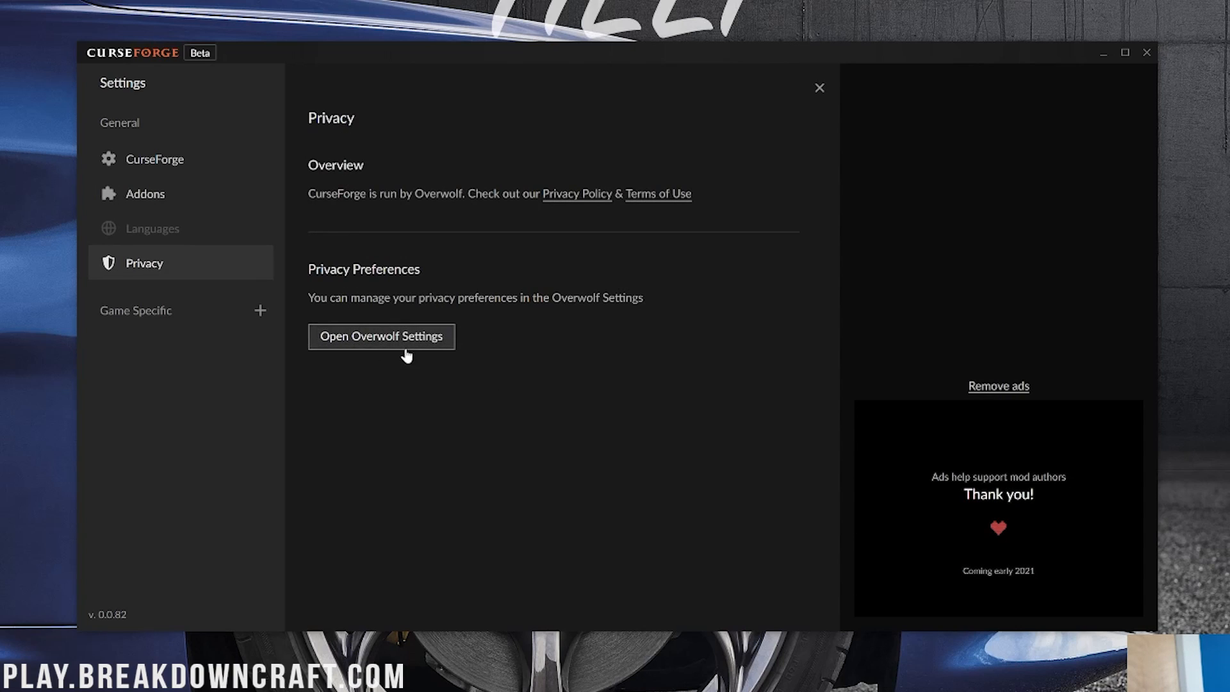
mouse_move(161, 248)
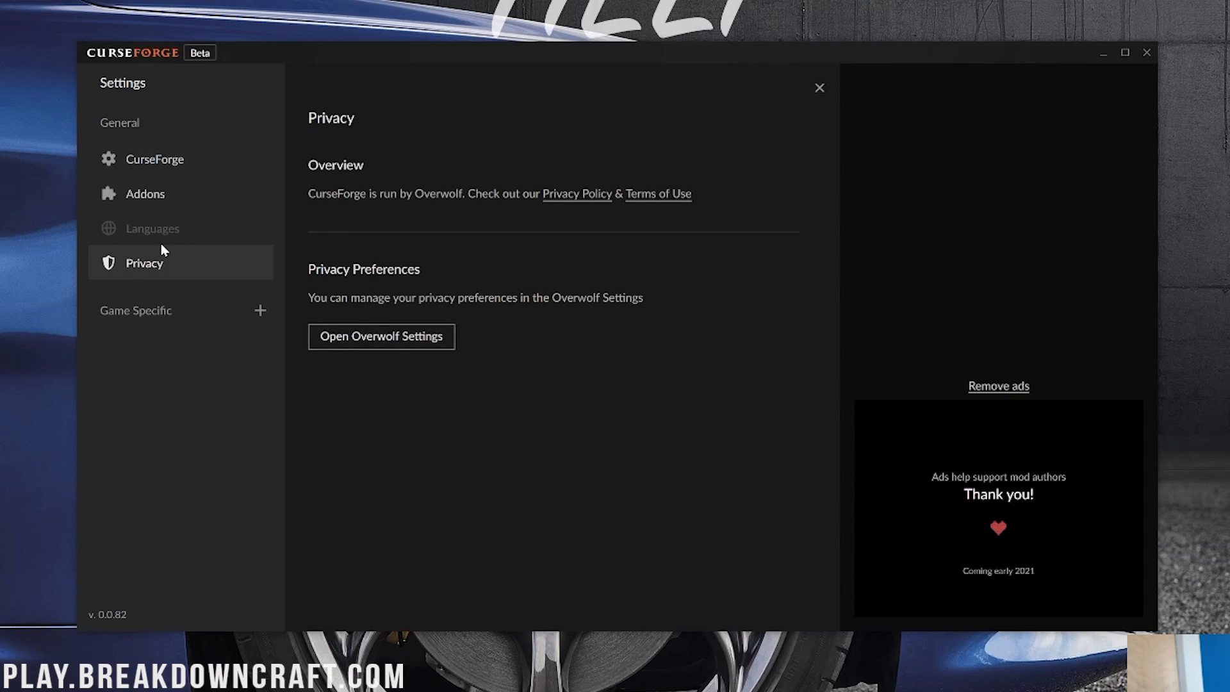
- Glance at the add-a-game options, then close Settings back to Choose a Game
click(259, 311)
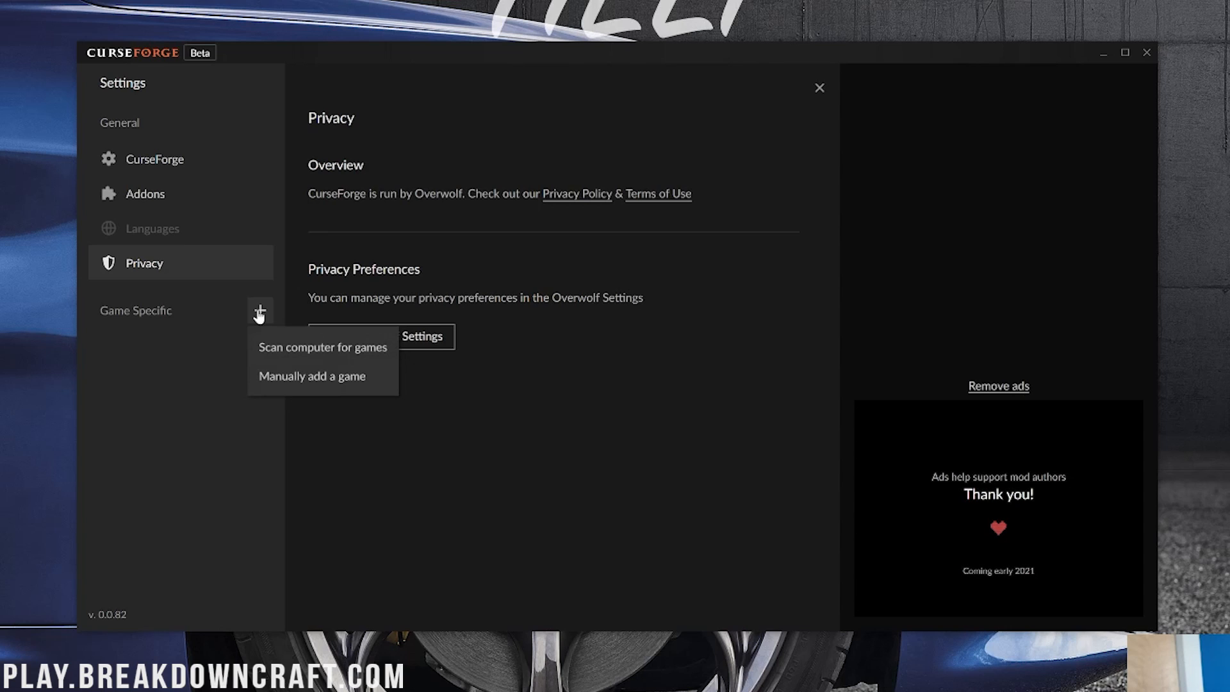
click(567, 107)
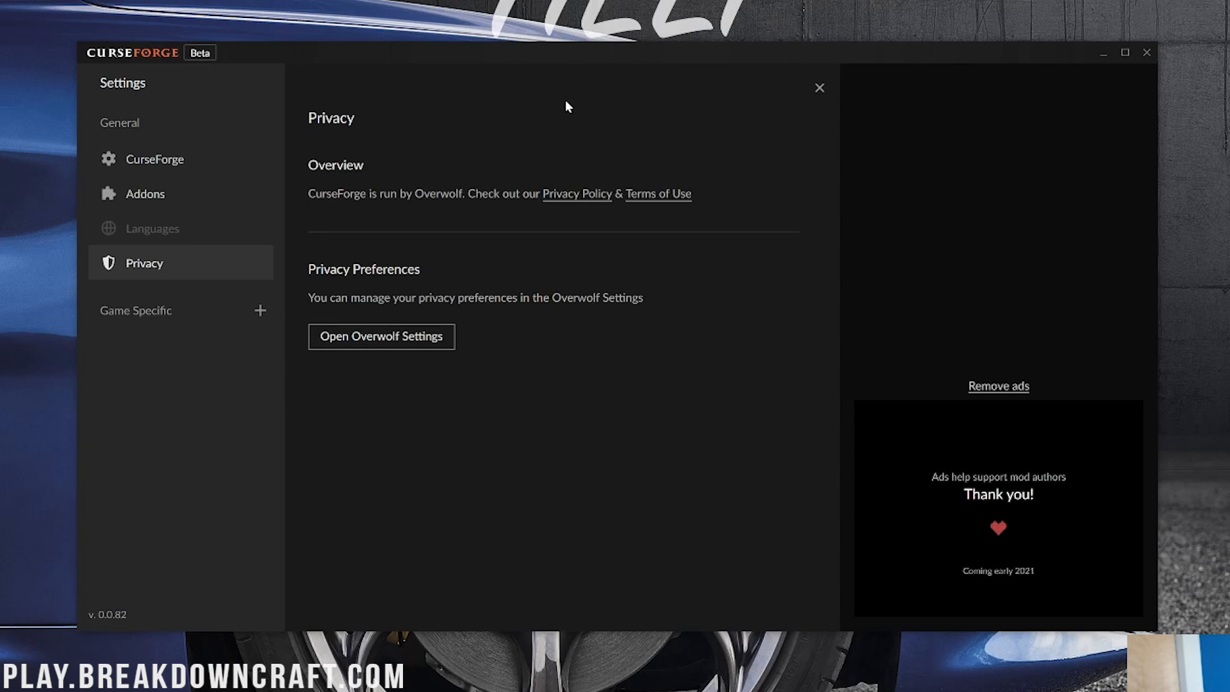
click(820, 87)
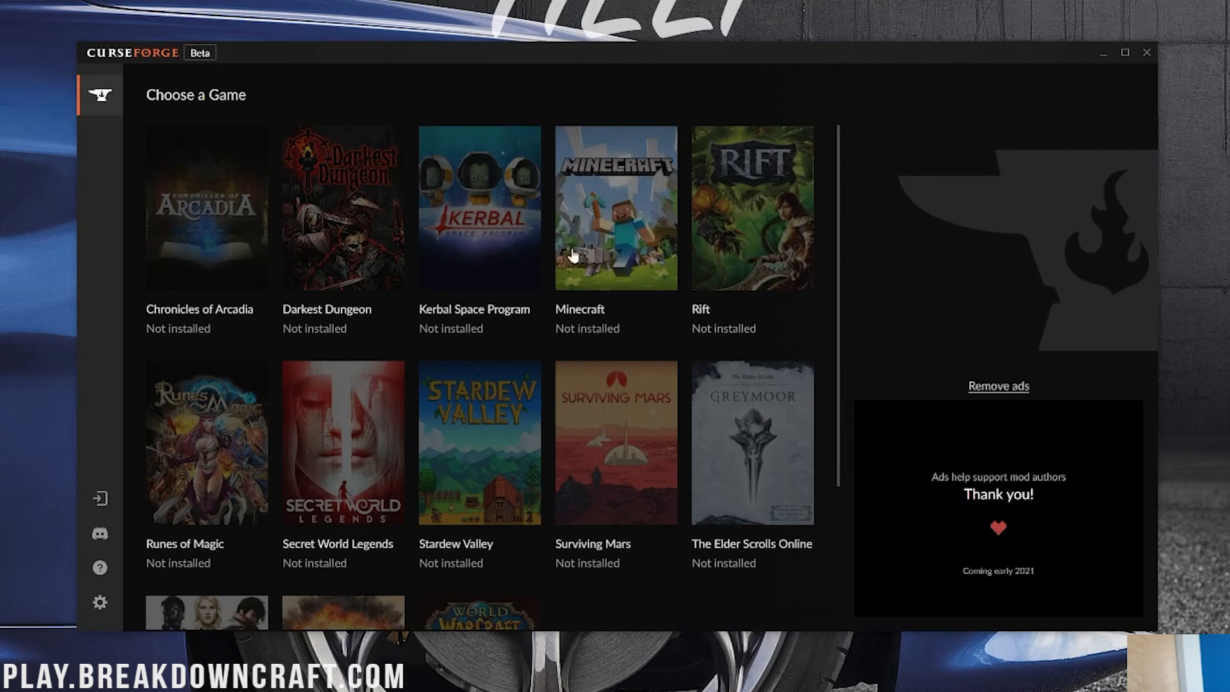
mouse_move(605, 203)
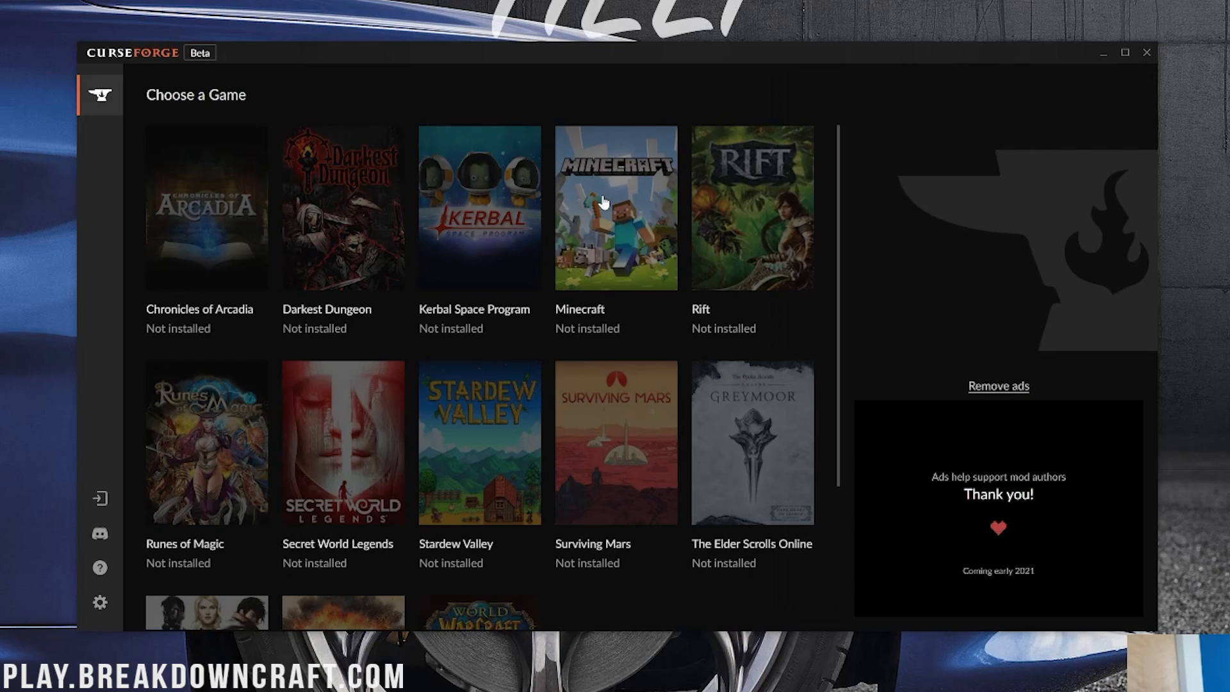
- Choose Minecraft with the default modding folder and browse the available modpacks
click(615, 205)
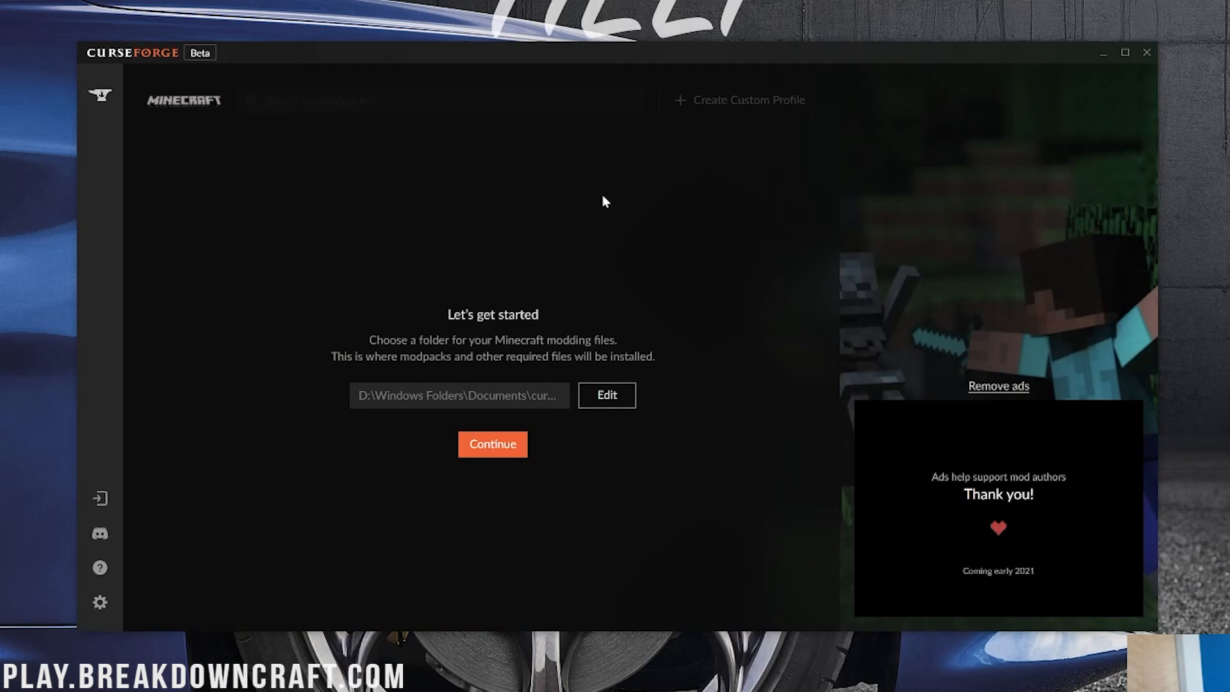
mouse_move(483, 448)
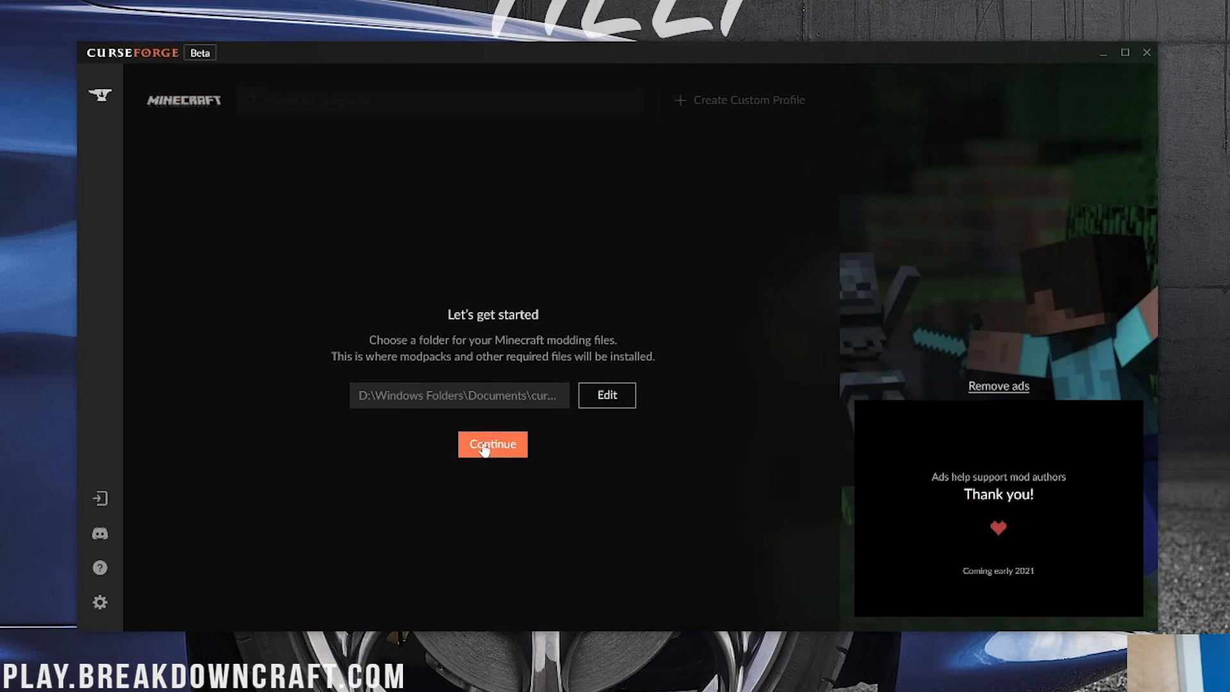
click(492, 443)
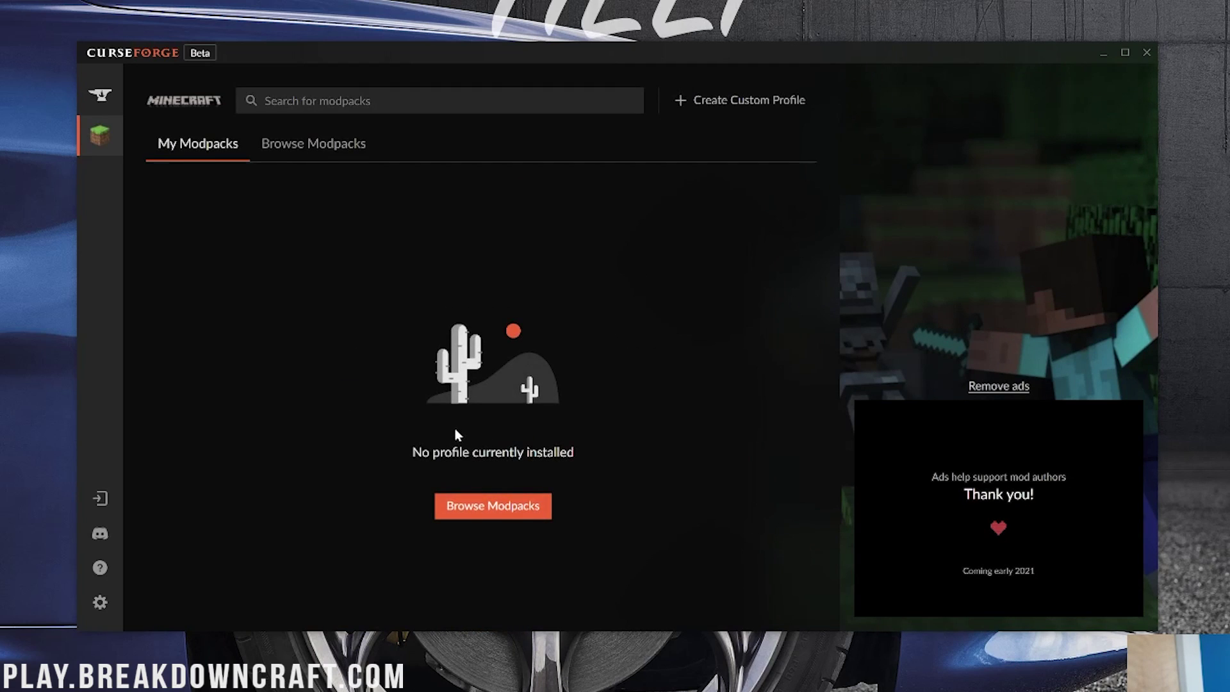
click(313, 143)
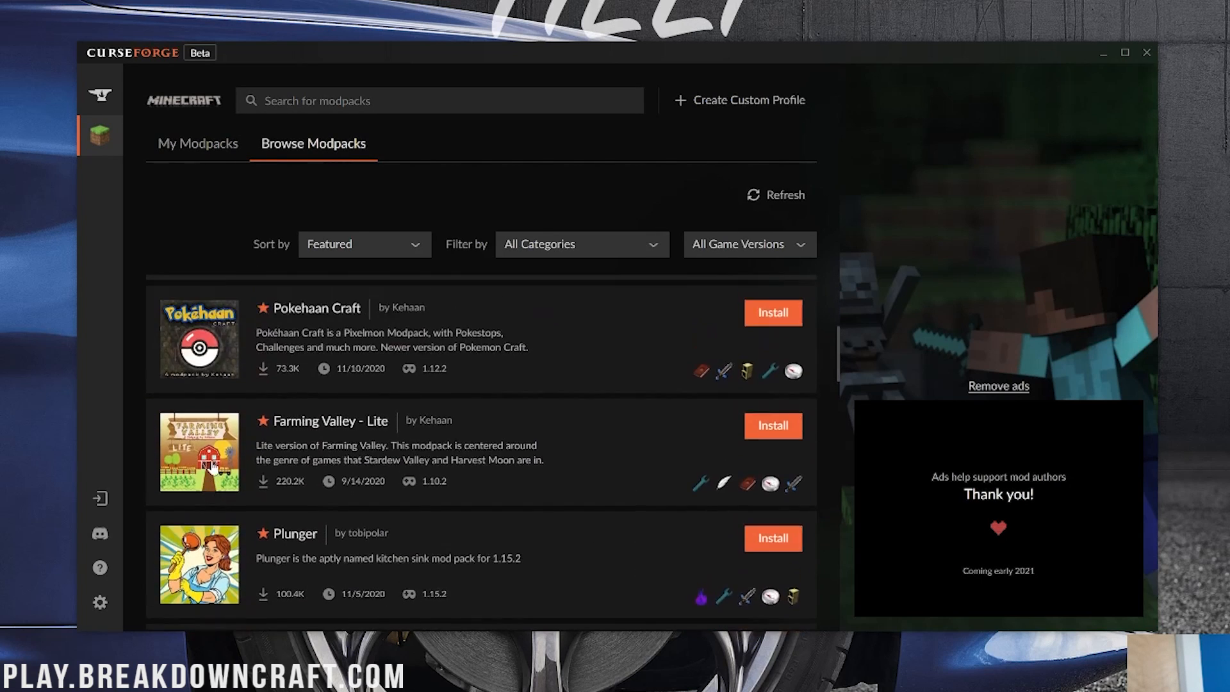
- Start installing SevTech: Ages of the Sky, then head to the CurseForge settings
scroll(down, 3)
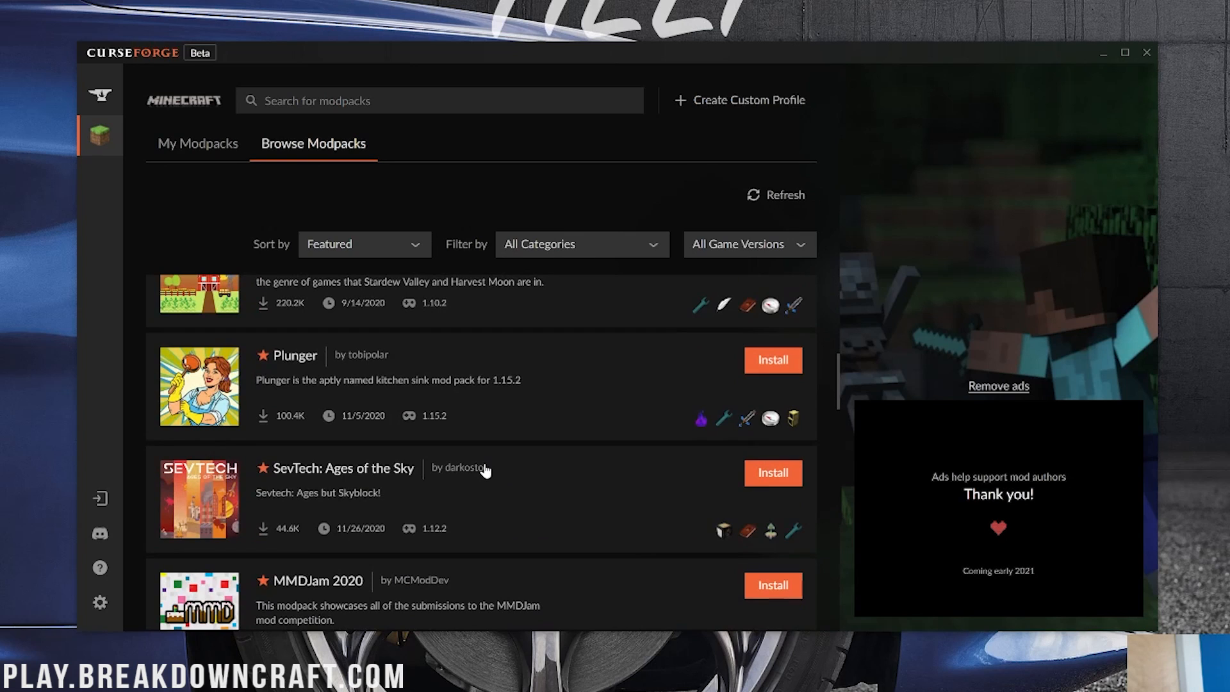
scroll(up, 3)
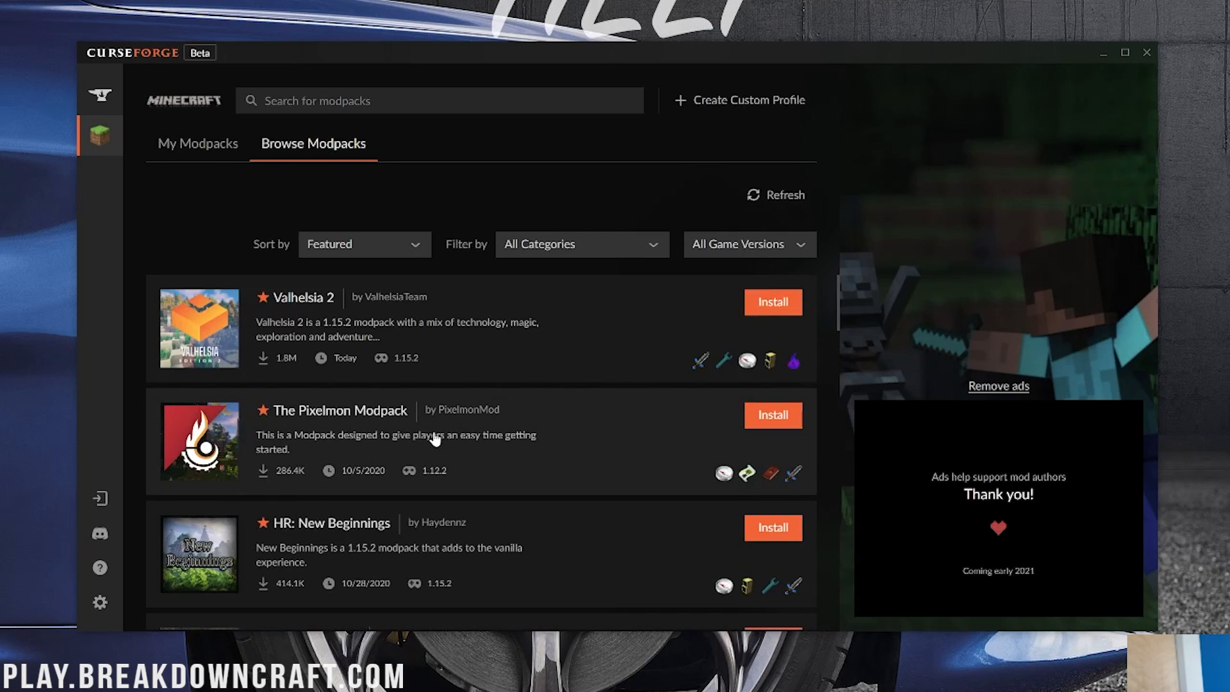
mouse_move(287, 203)
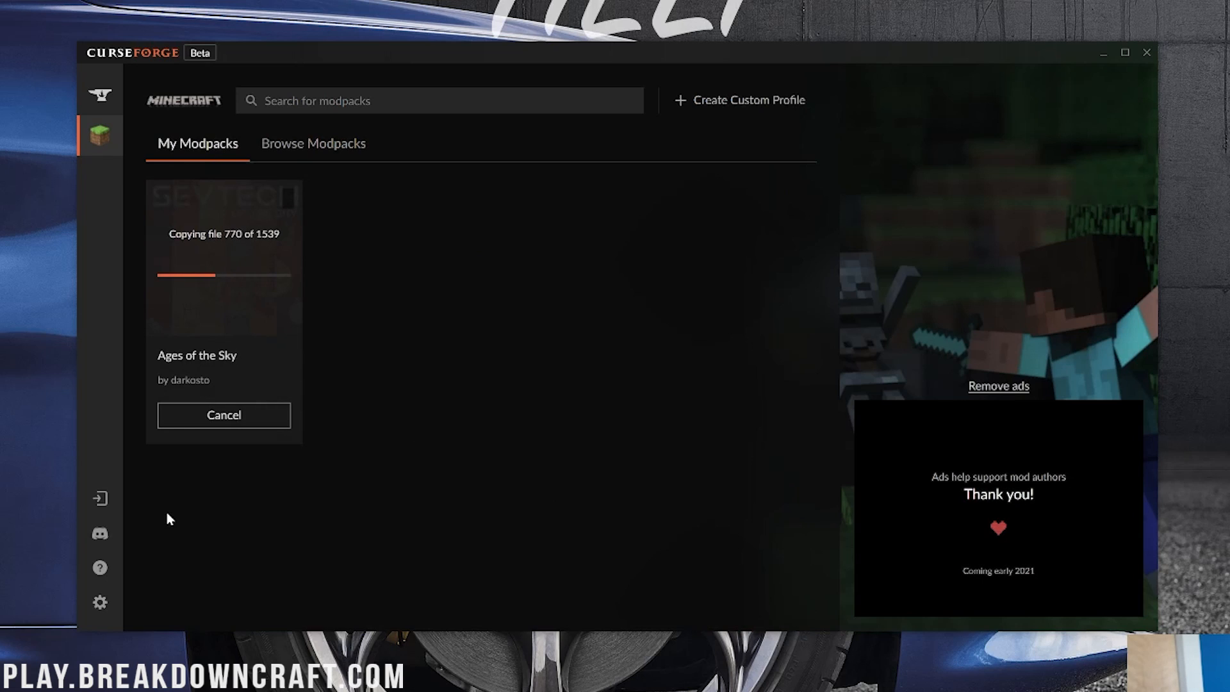
click(99, 602)
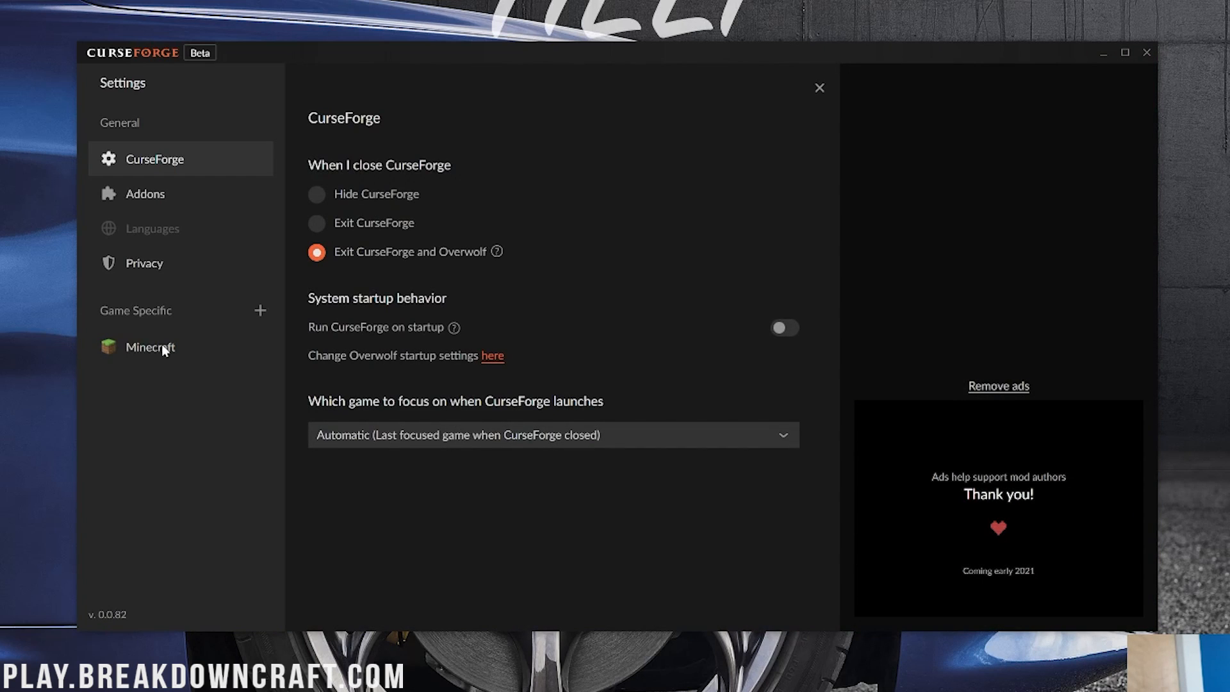
- In the Minecraft settings, set a custom game resolution width of 1920
click(150, 349)
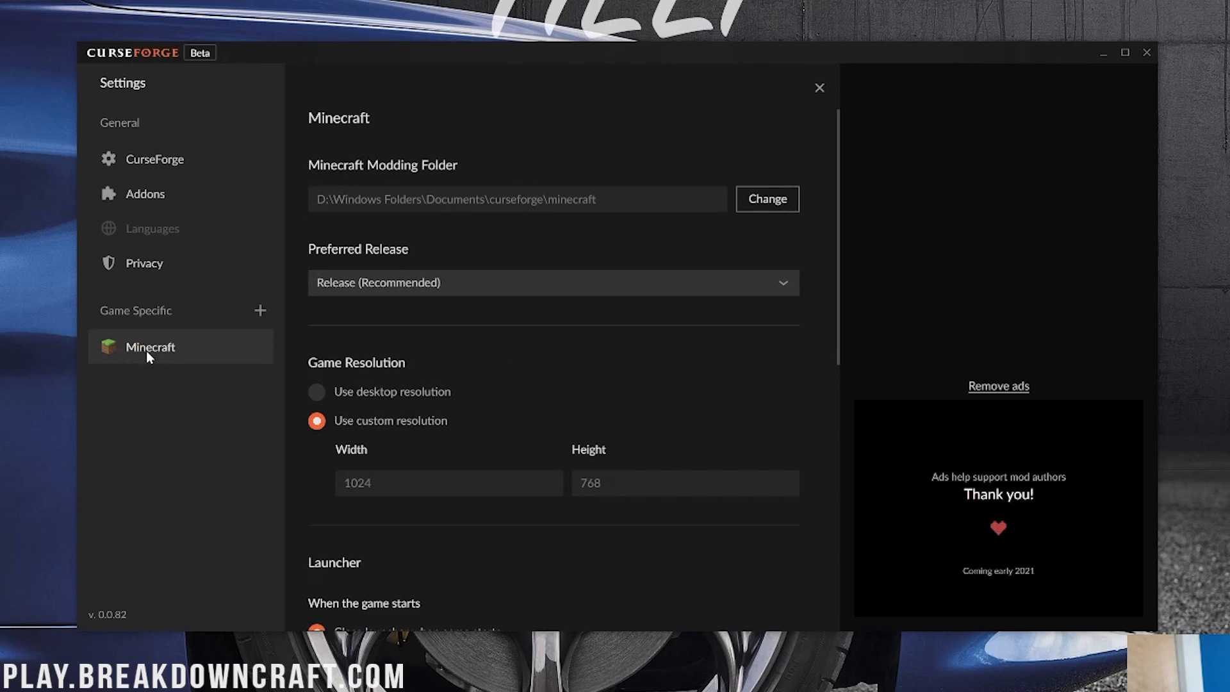
scroll(down, 3)
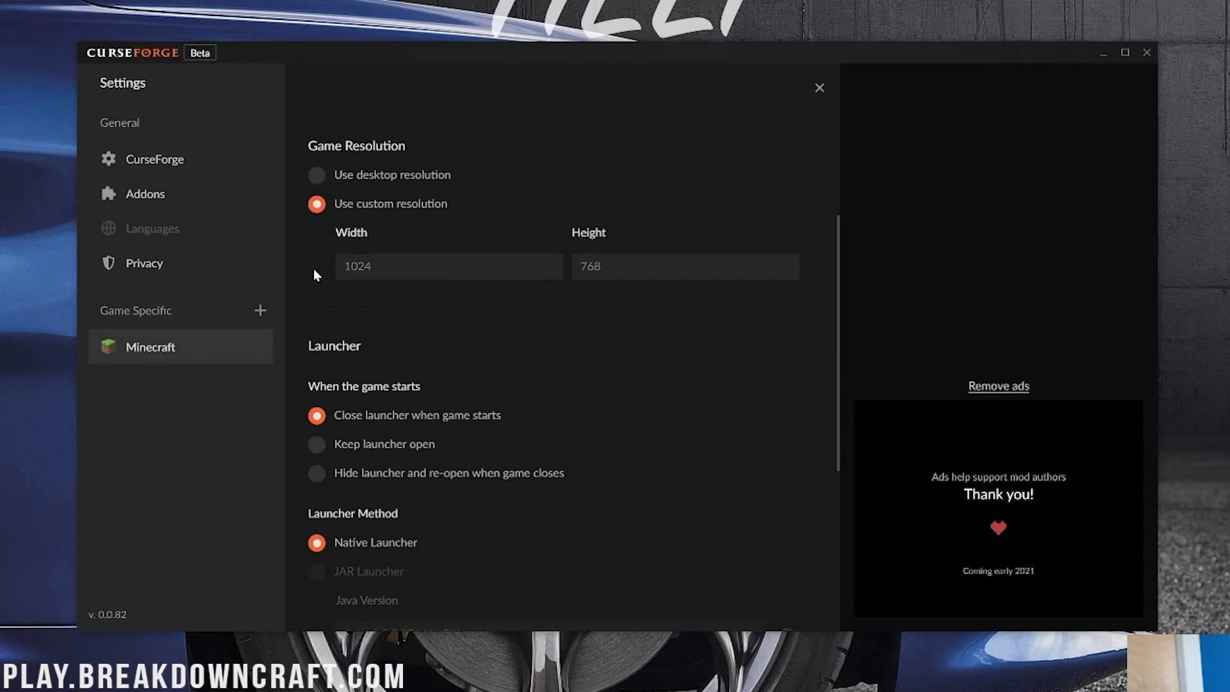
mouse_move(376, 294)
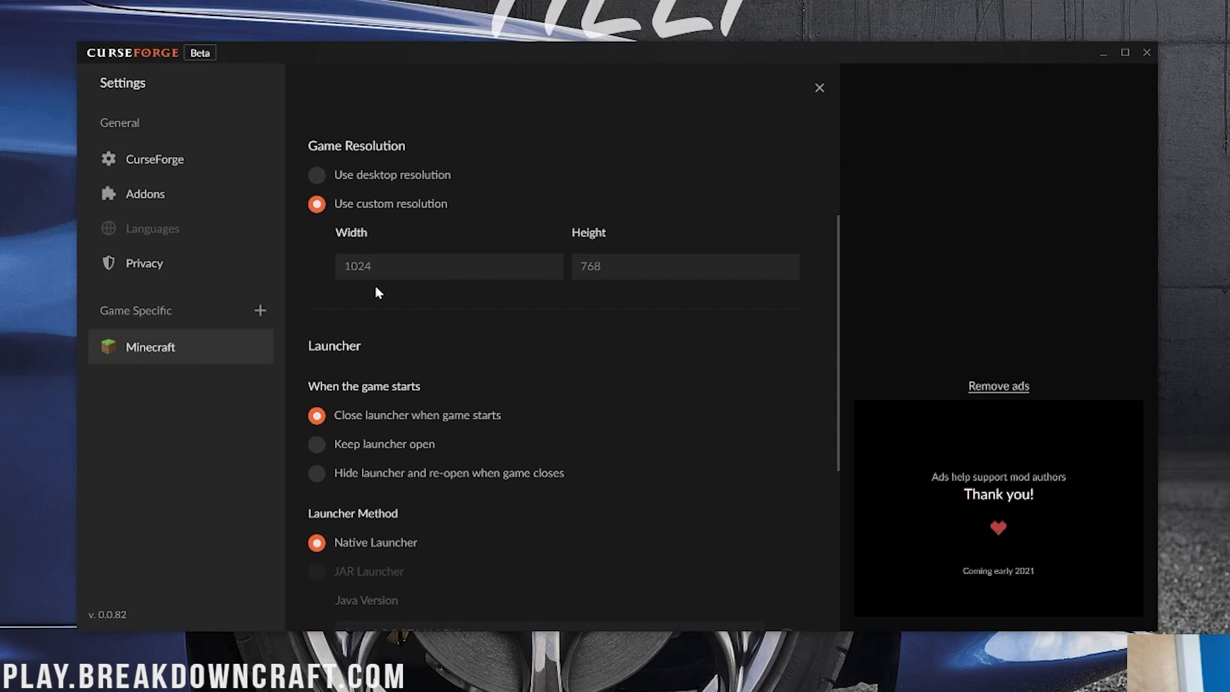
text(1920)
text(1080)
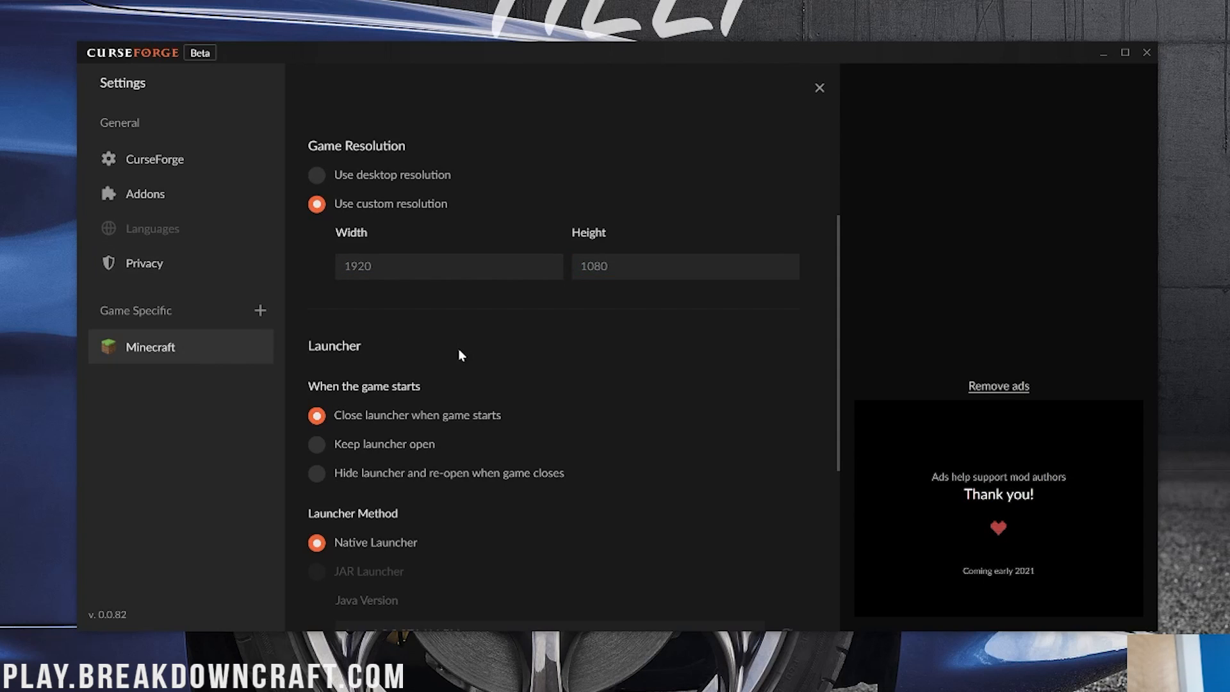
- Bring the Java Settings section with the 4096 MB Allocated Memory slider into view
scroll(down, 3)
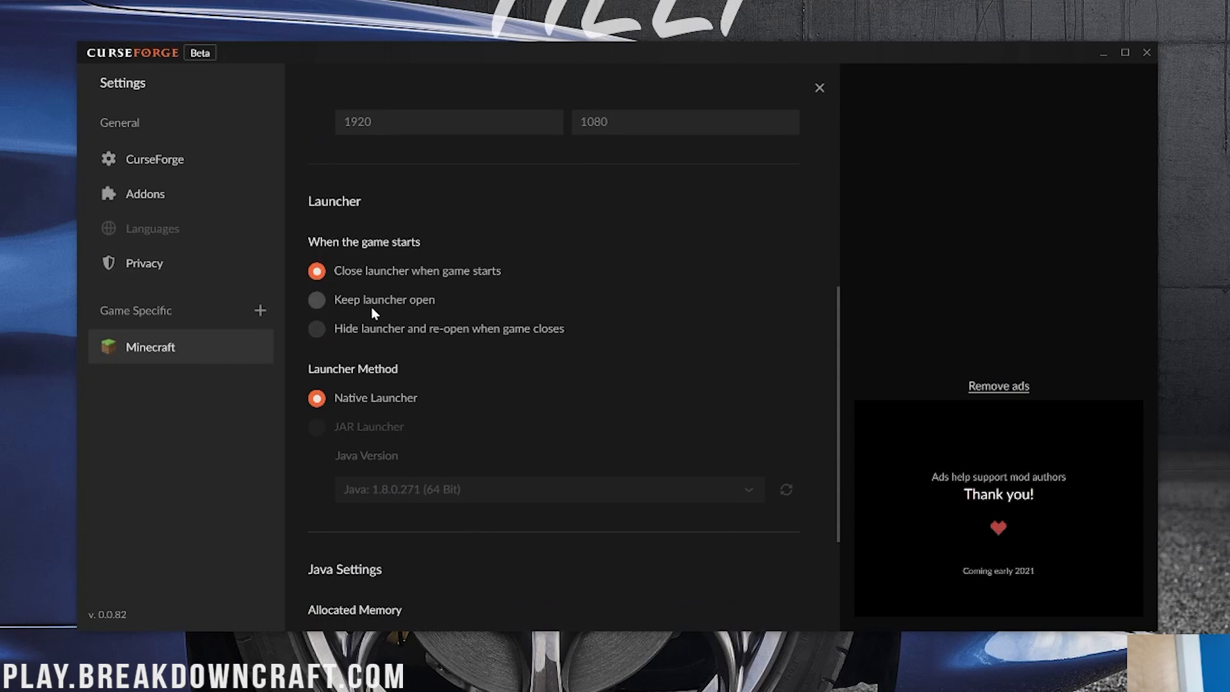
mouse_move(548, 348)
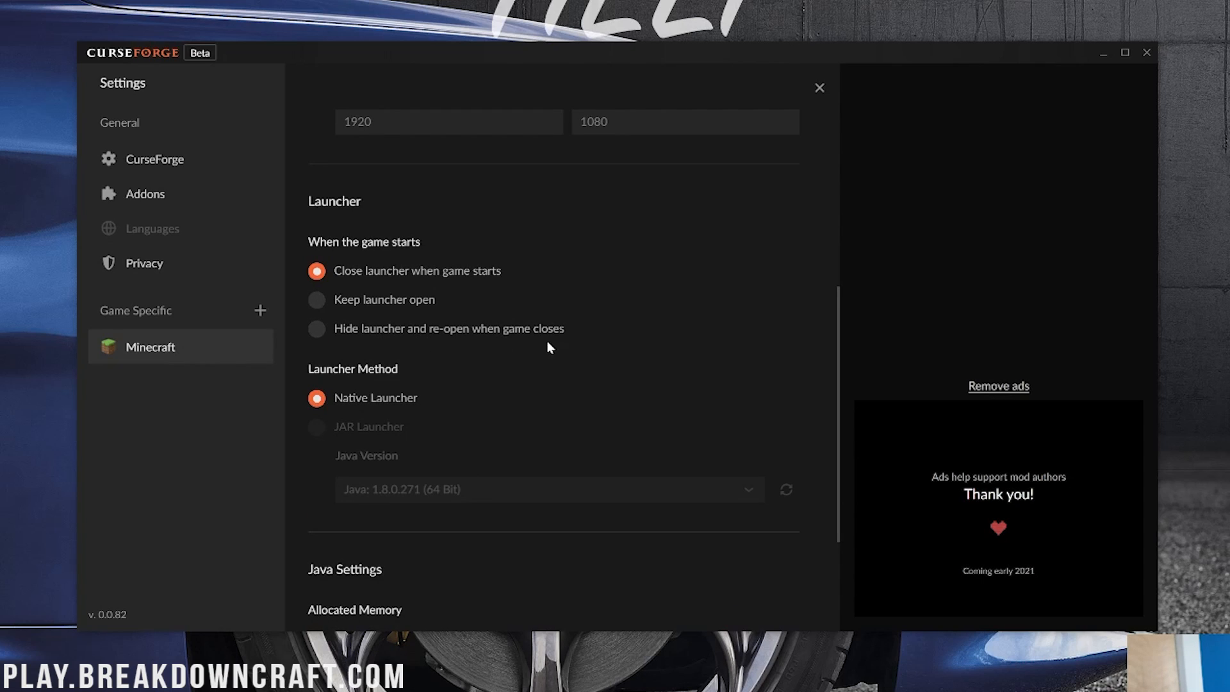
scroll(down, 3)
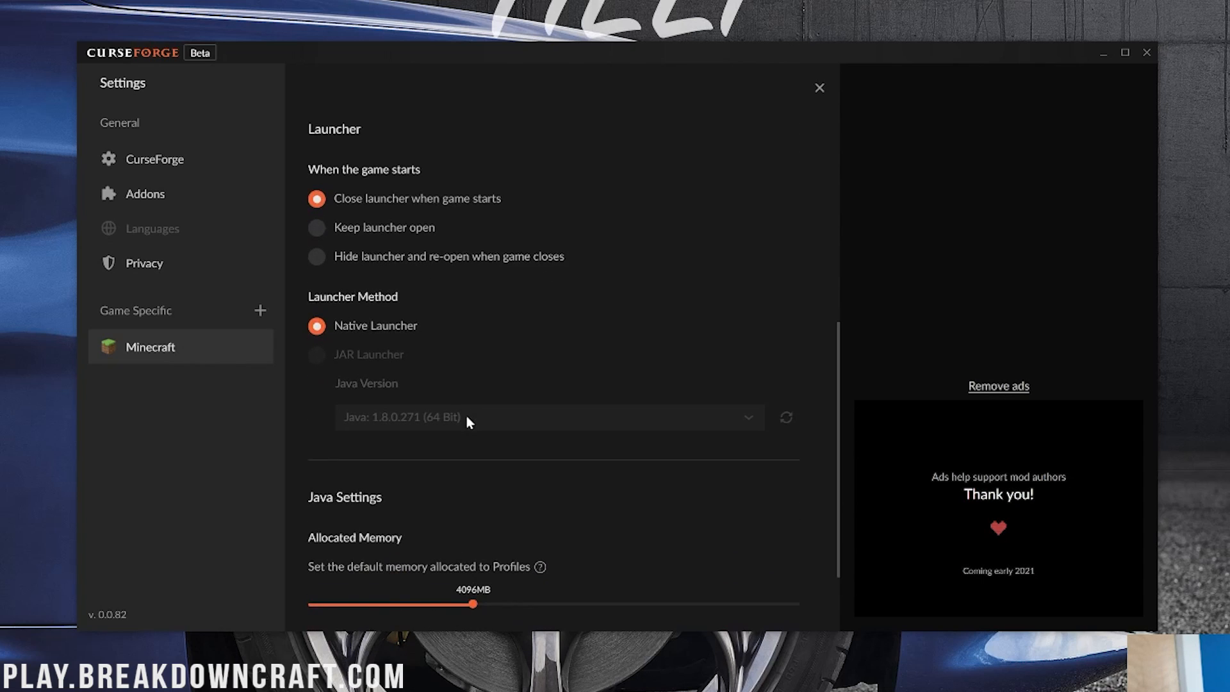
scroll(down, 3)
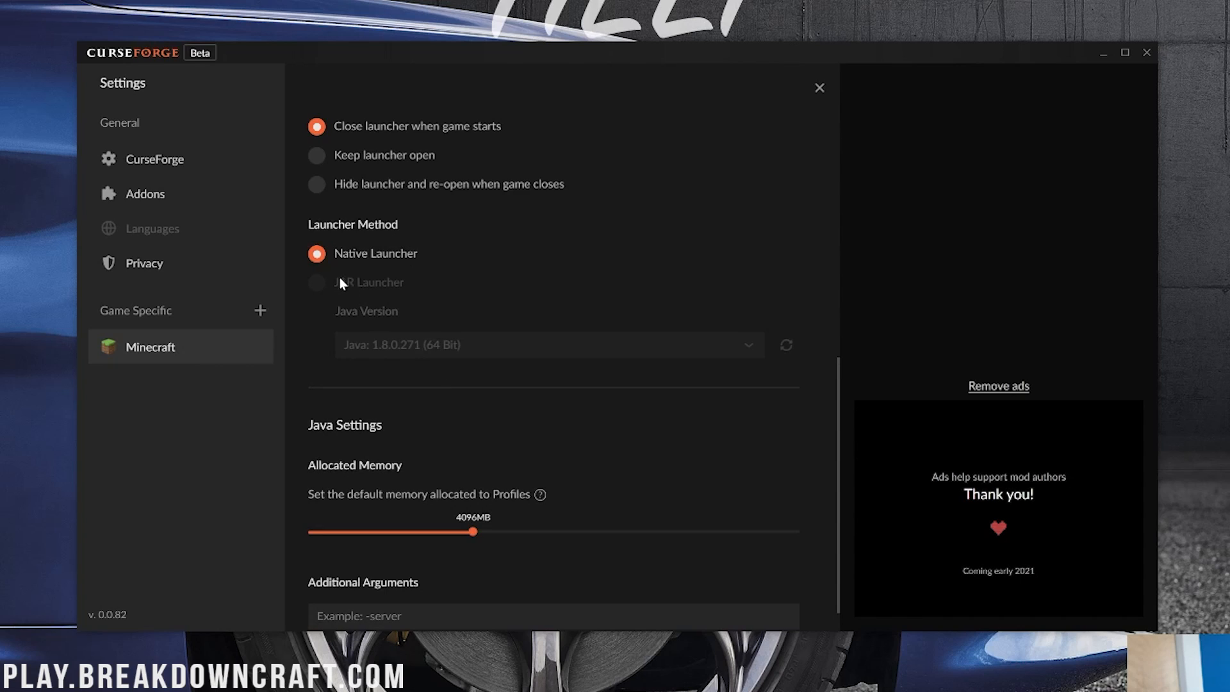
scroll(down, 3)
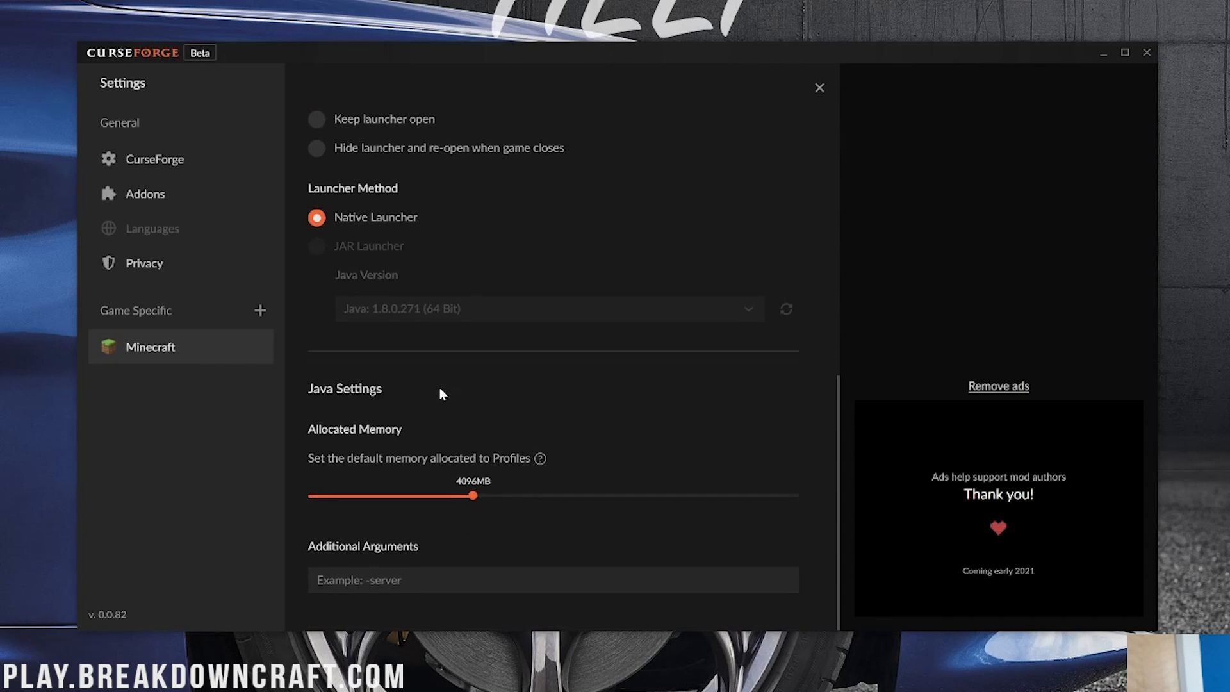
mouse_move(479, 495)
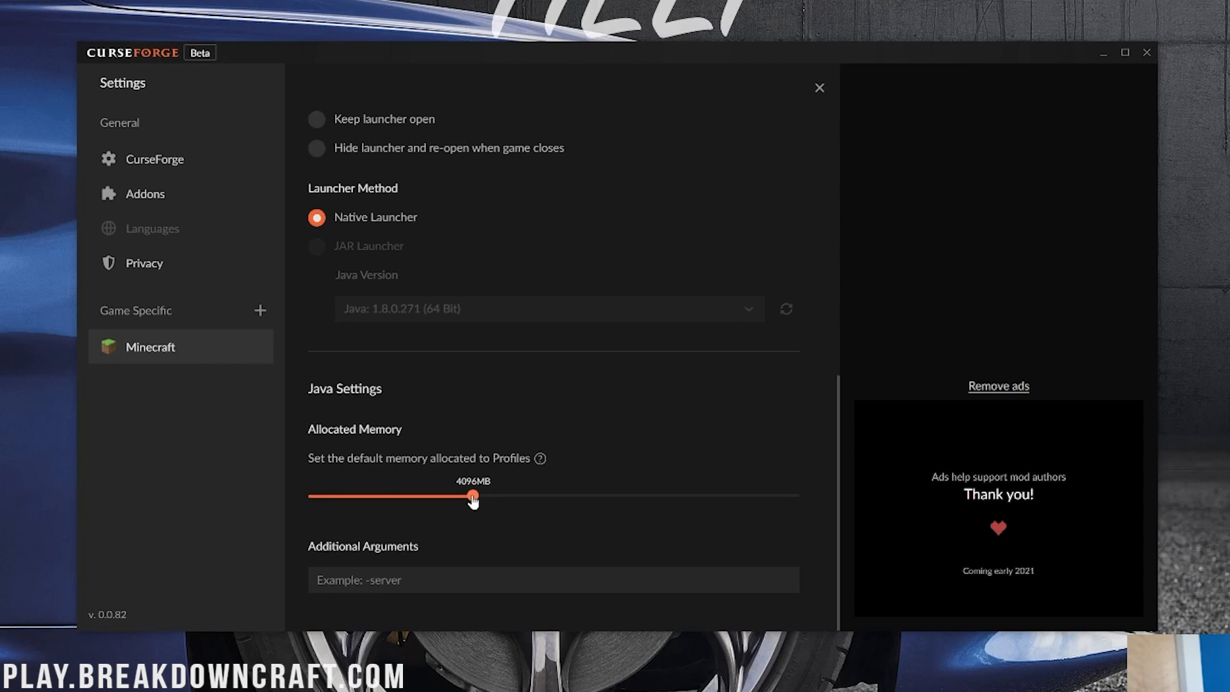
- Raise the allocated memory slider from 4096 MB to 6096 MB and leave the settings
drag(472, 496, 469, 496)
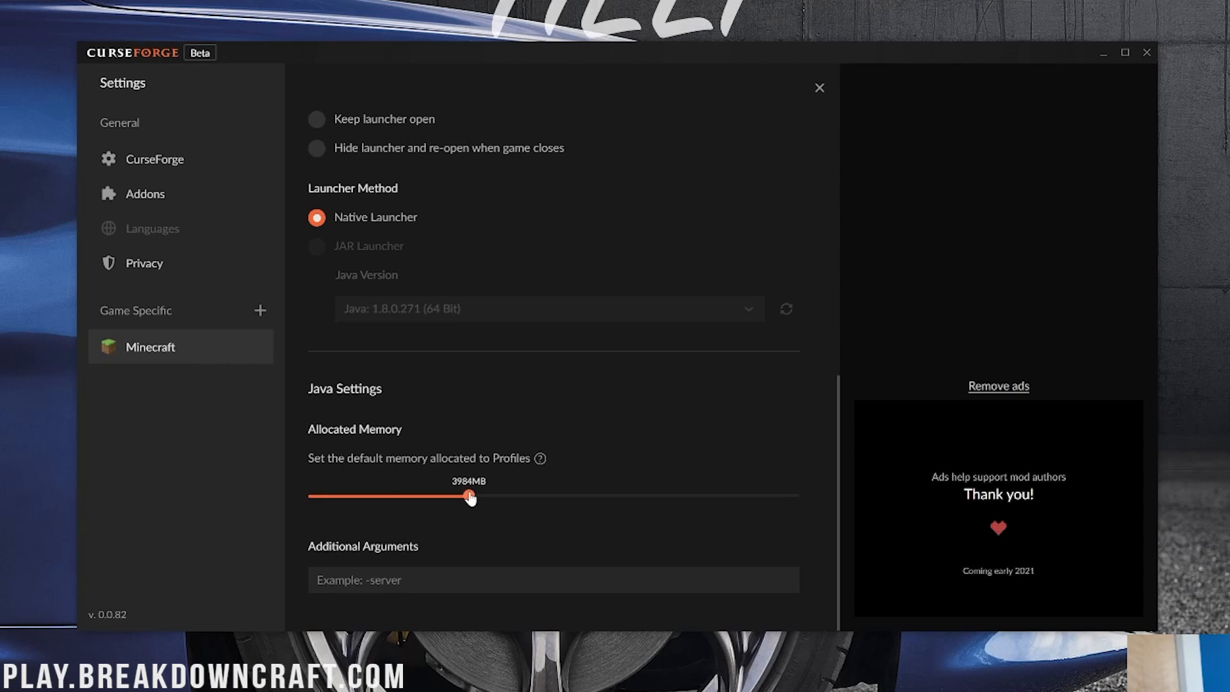
drag(470, 495, 473, 496)
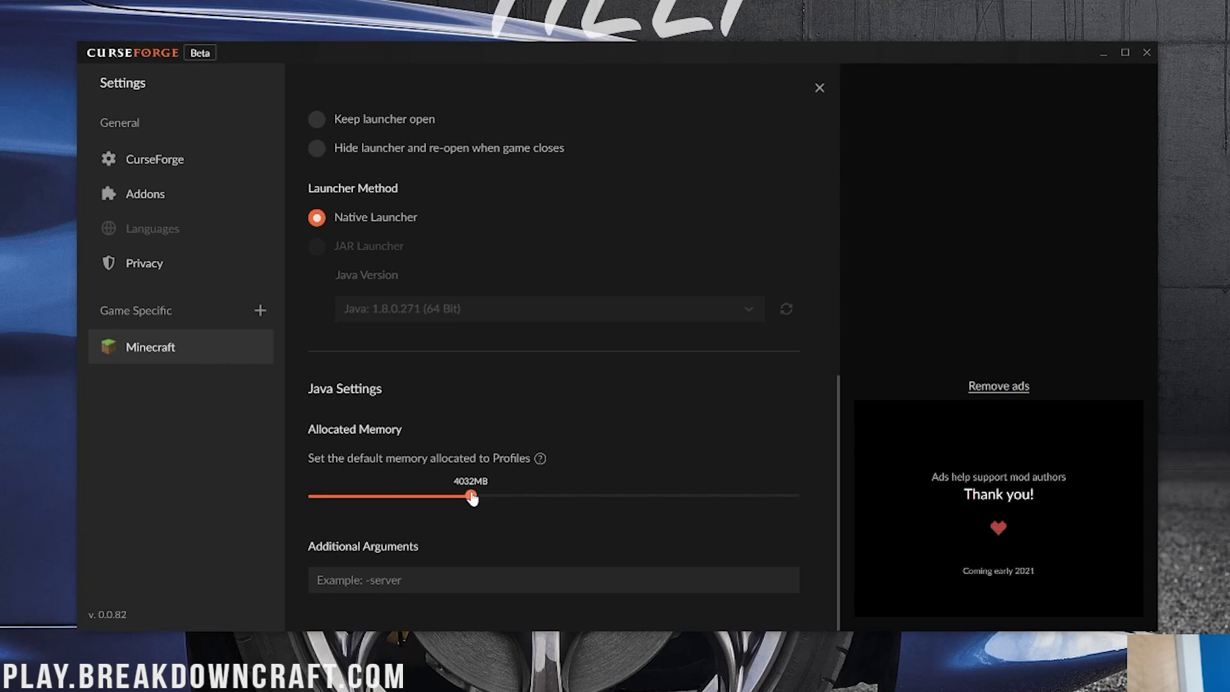
drag(470, 496, 524, 496)
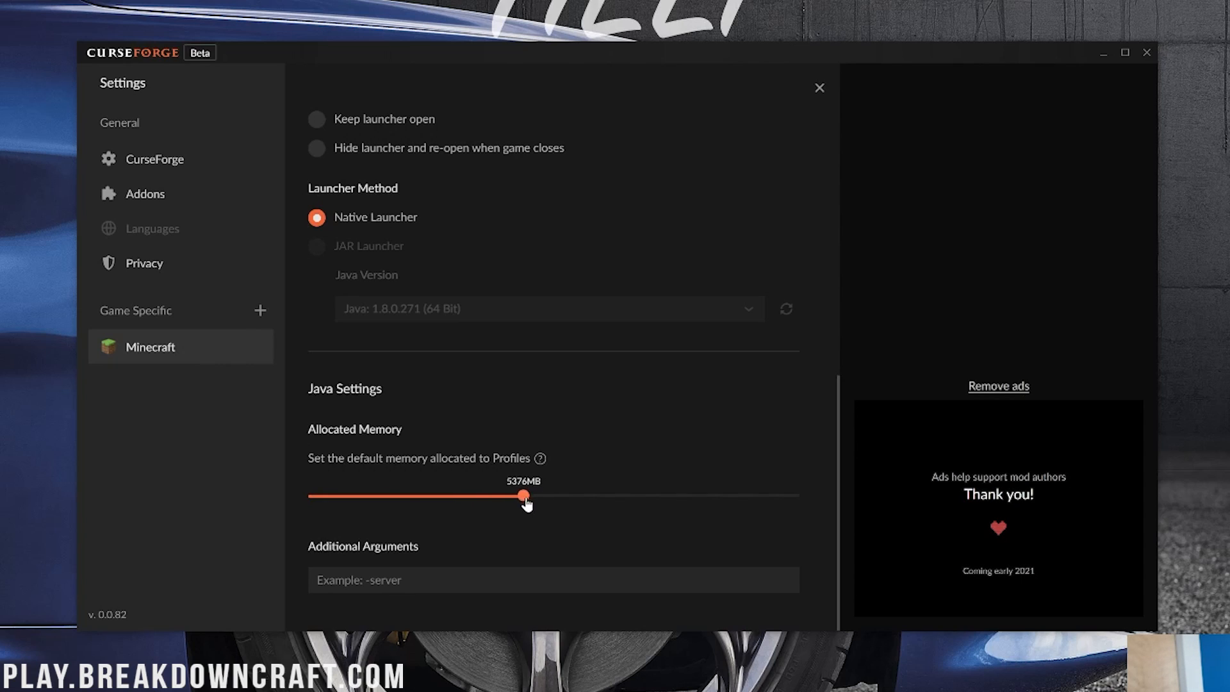
drag(524, 494, 547, 495)
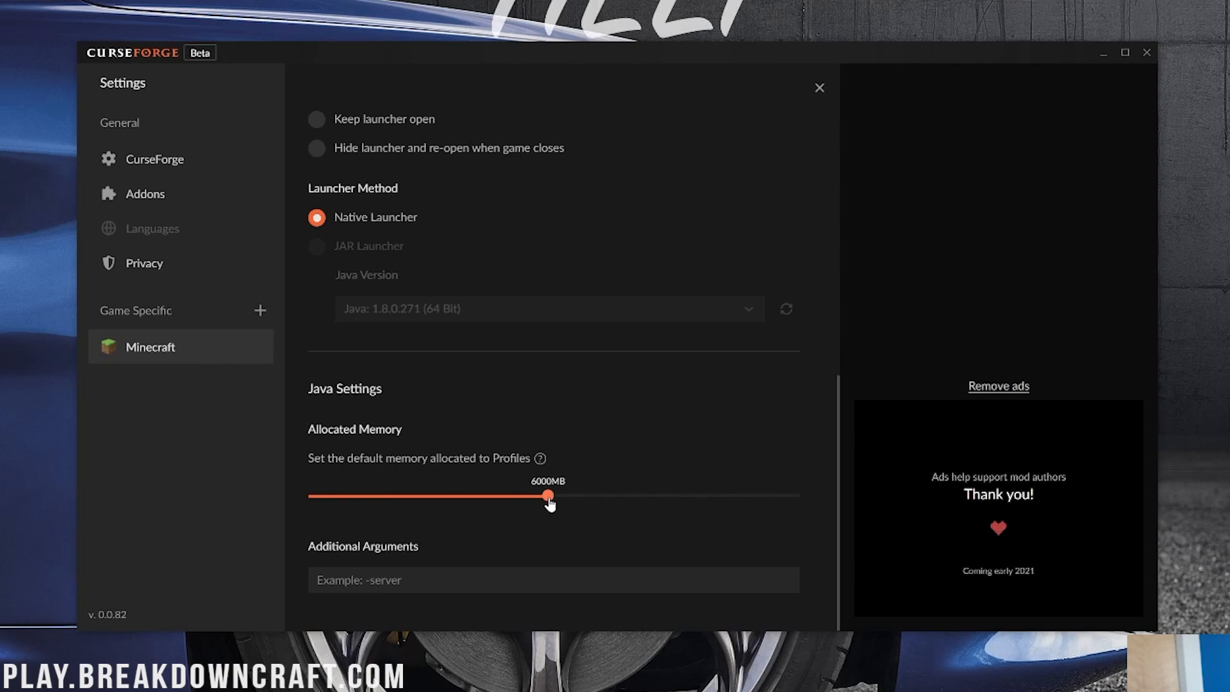
drag(547, 496, 554, 496)
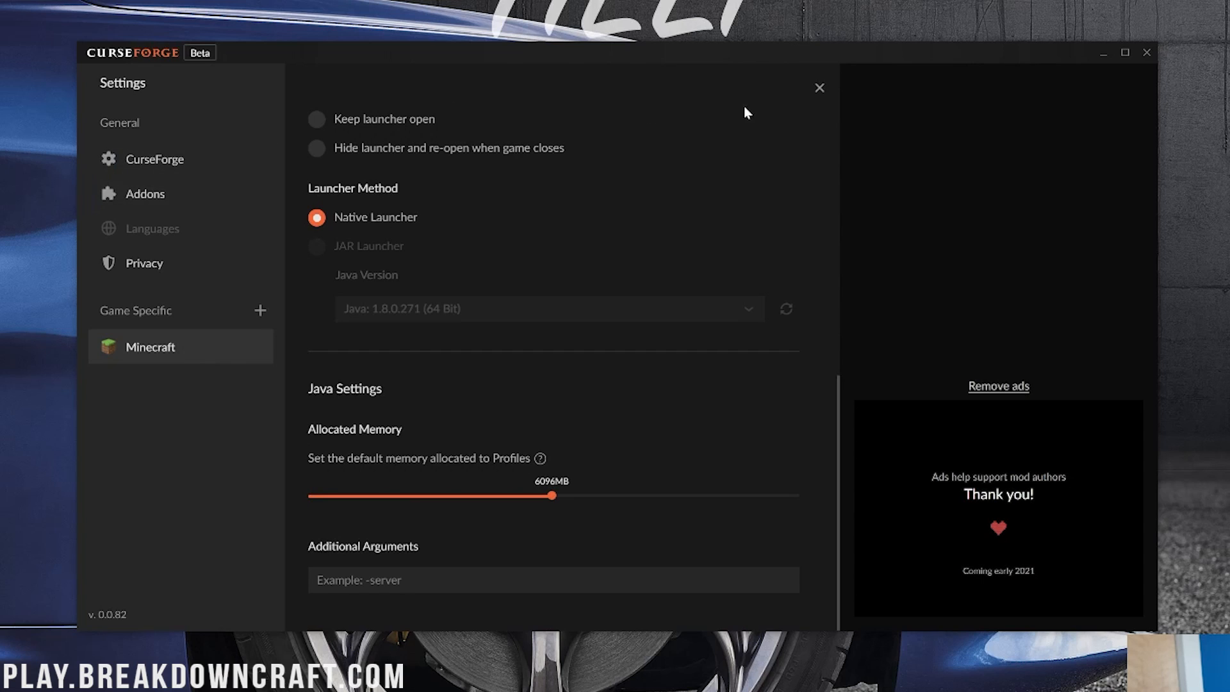
click(820, 87)
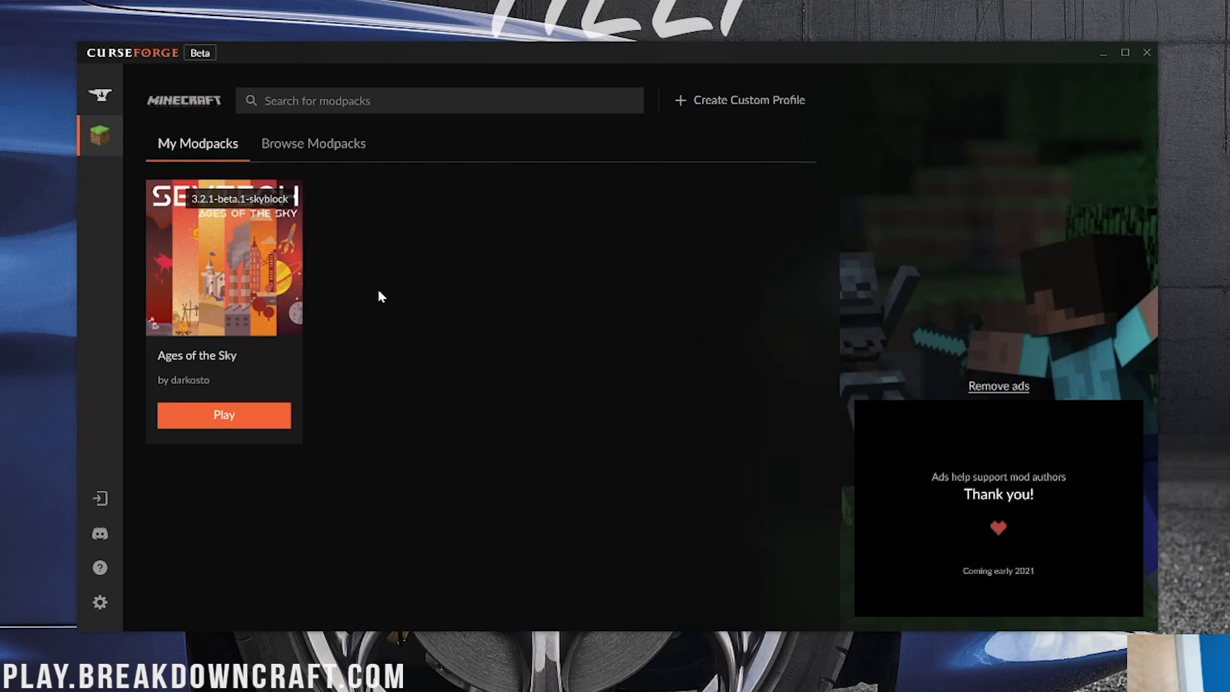
mouse_move(230, 438)
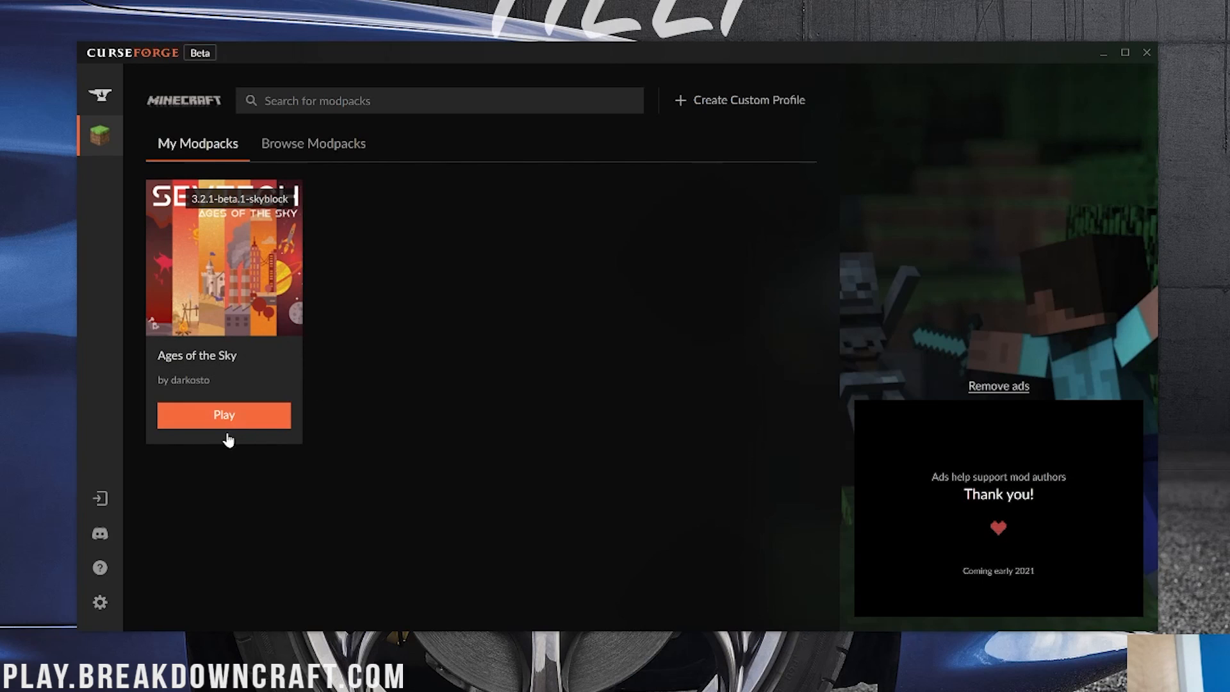
mouse_move(559, 487)
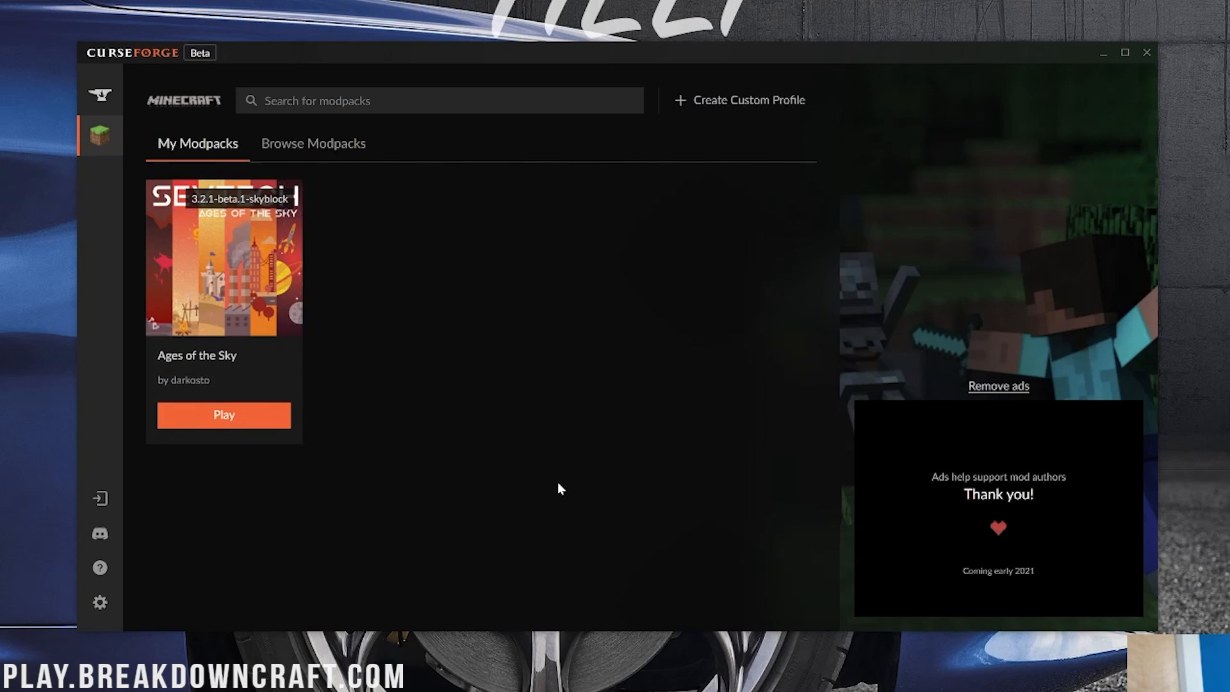
- Launch the Ages of the Sky modpack, bringing up the Minecraft Launcher sign-in
click(223, 415)
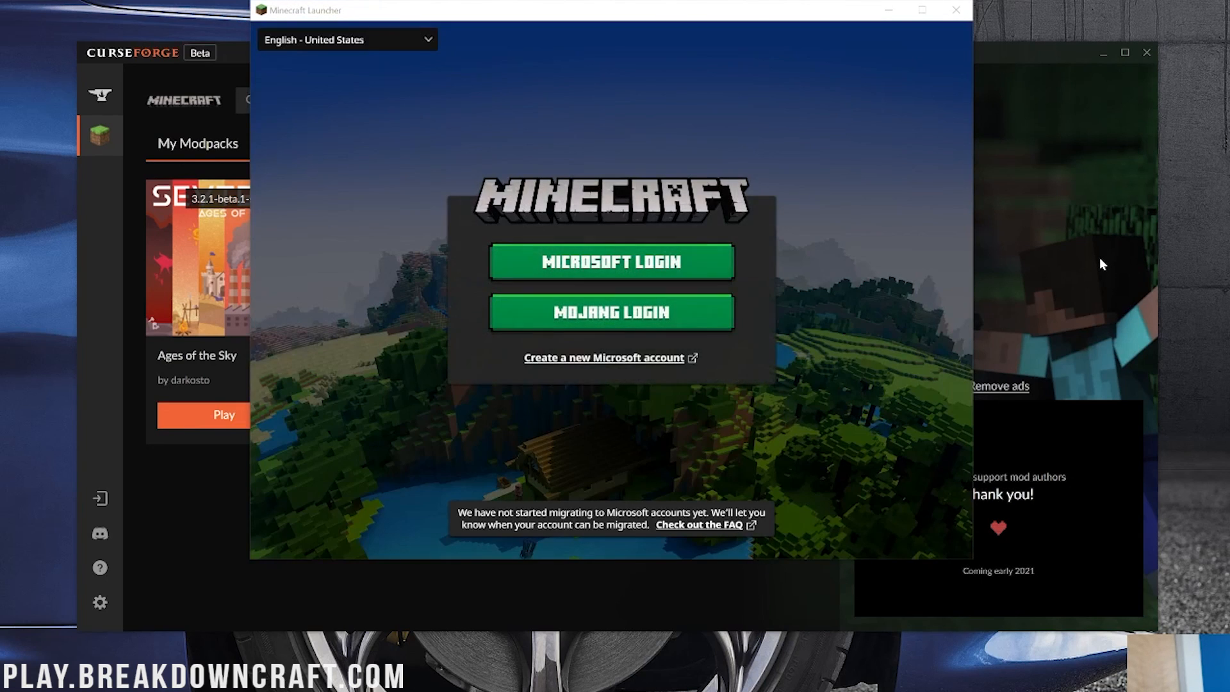
mouse_move(604, 269)
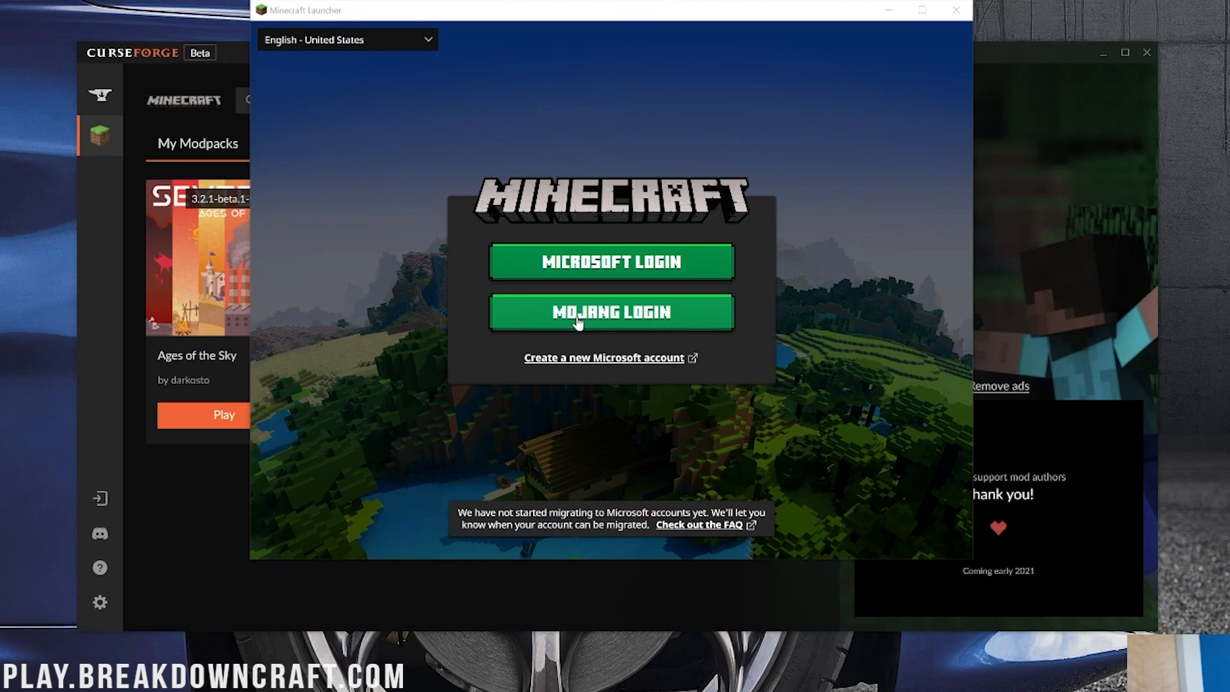
mouse_move(430, 297)
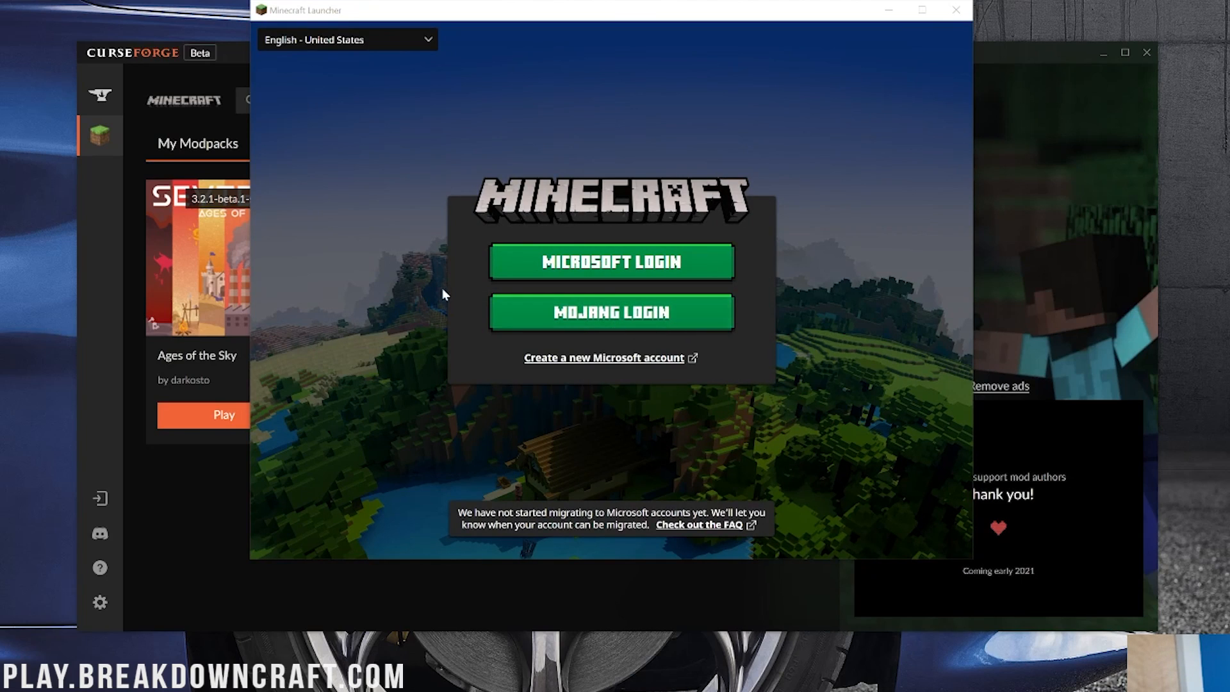
- Sign in to the Minecraft Launcher with a Mojang account email and password
click(612, 312)
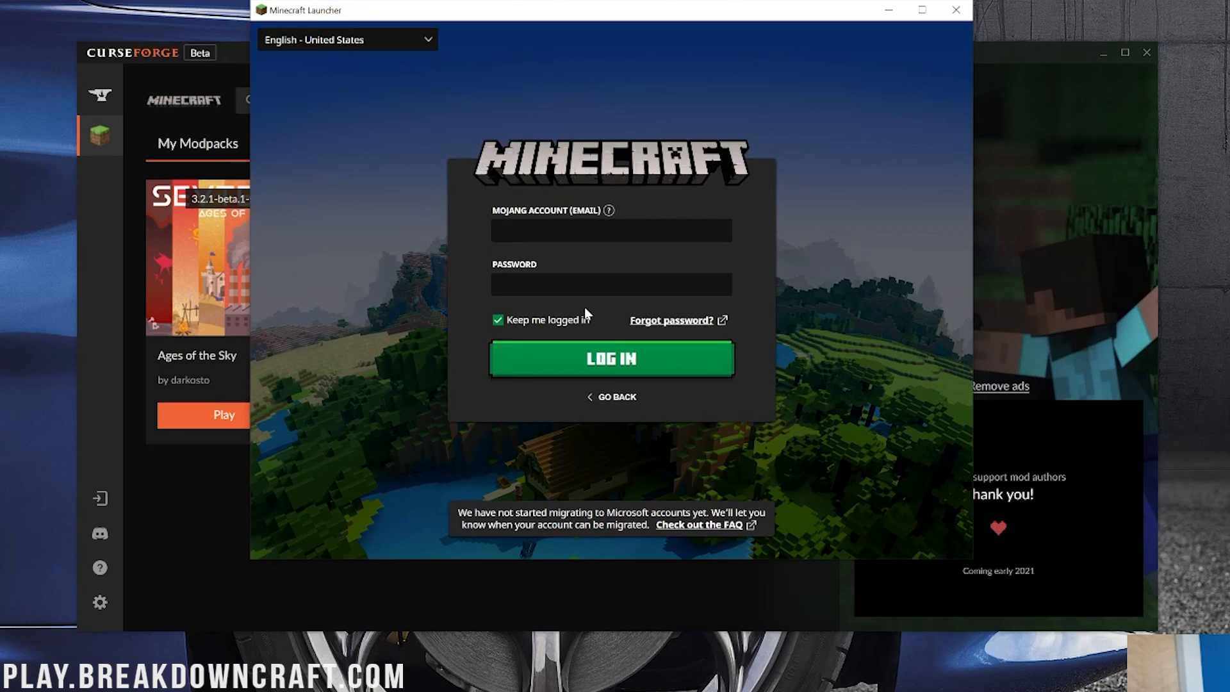
click(612, 231)
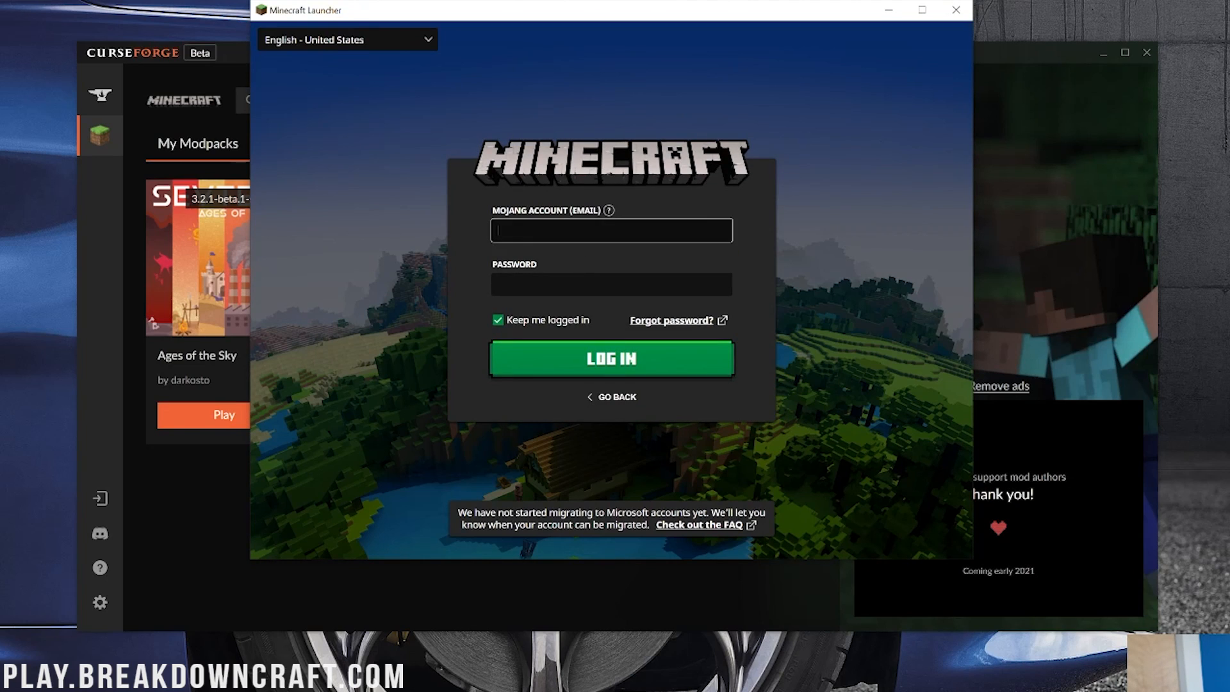
click(611, 358)
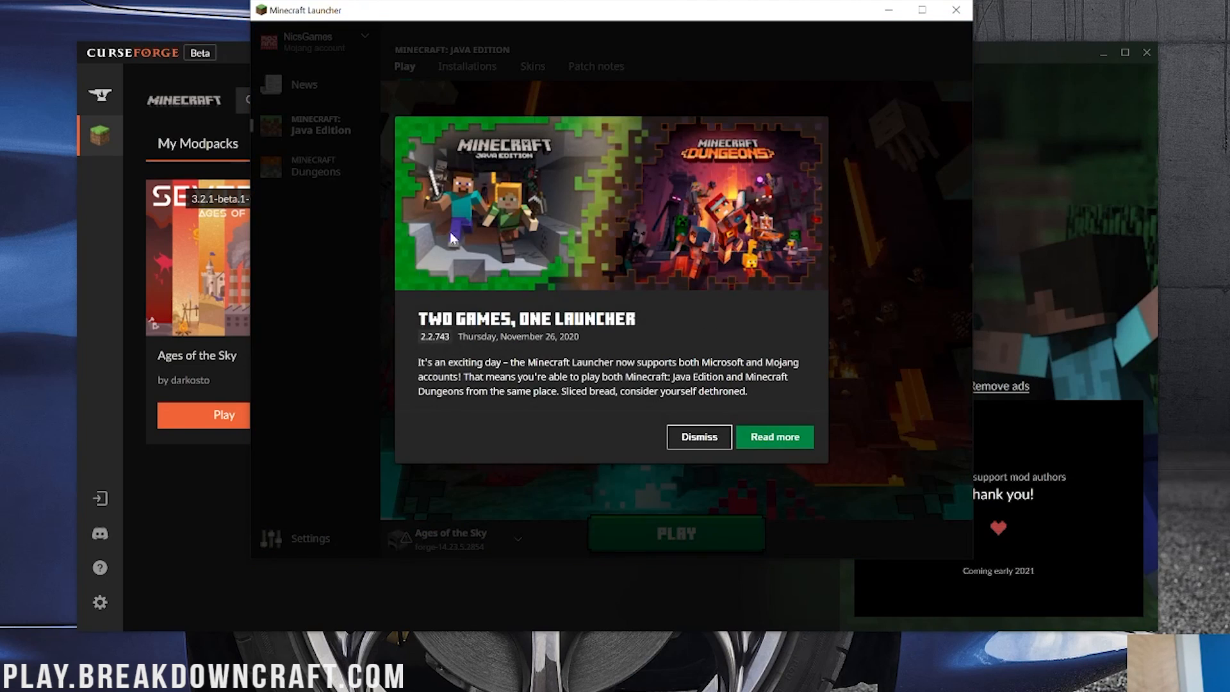
- Dismiss the news popup and play Ages of the Sky, accepting the modified-installation risk warning
click(699, 438)
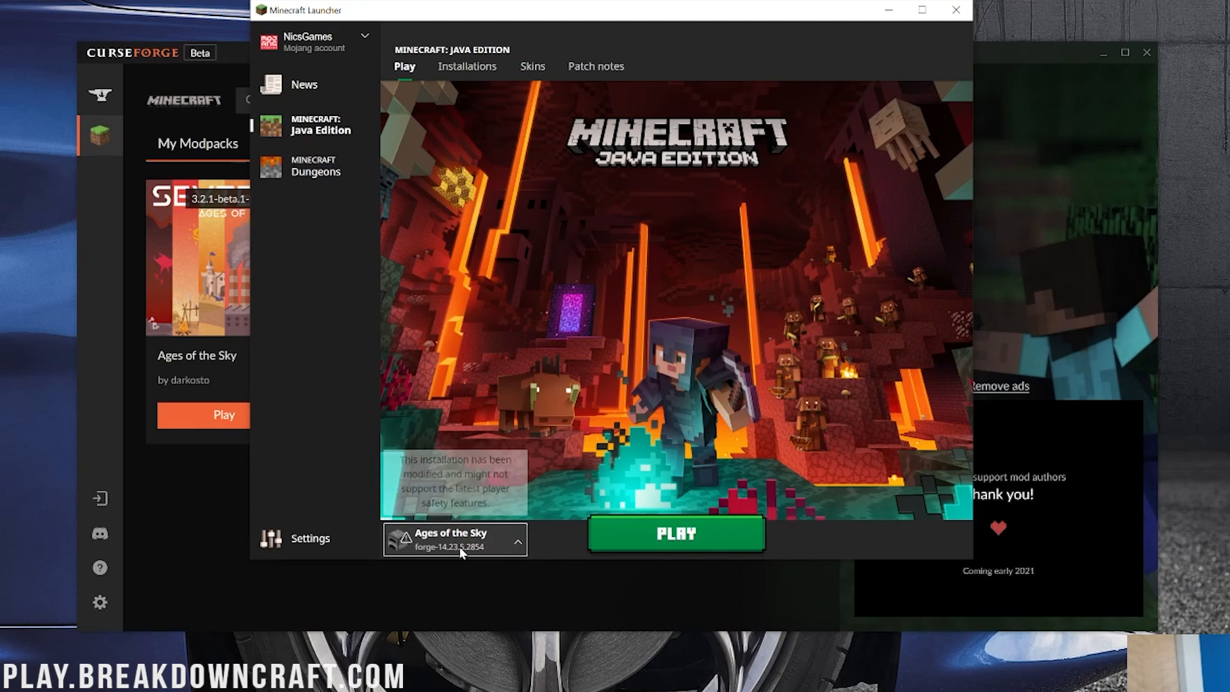
click(677, 534)
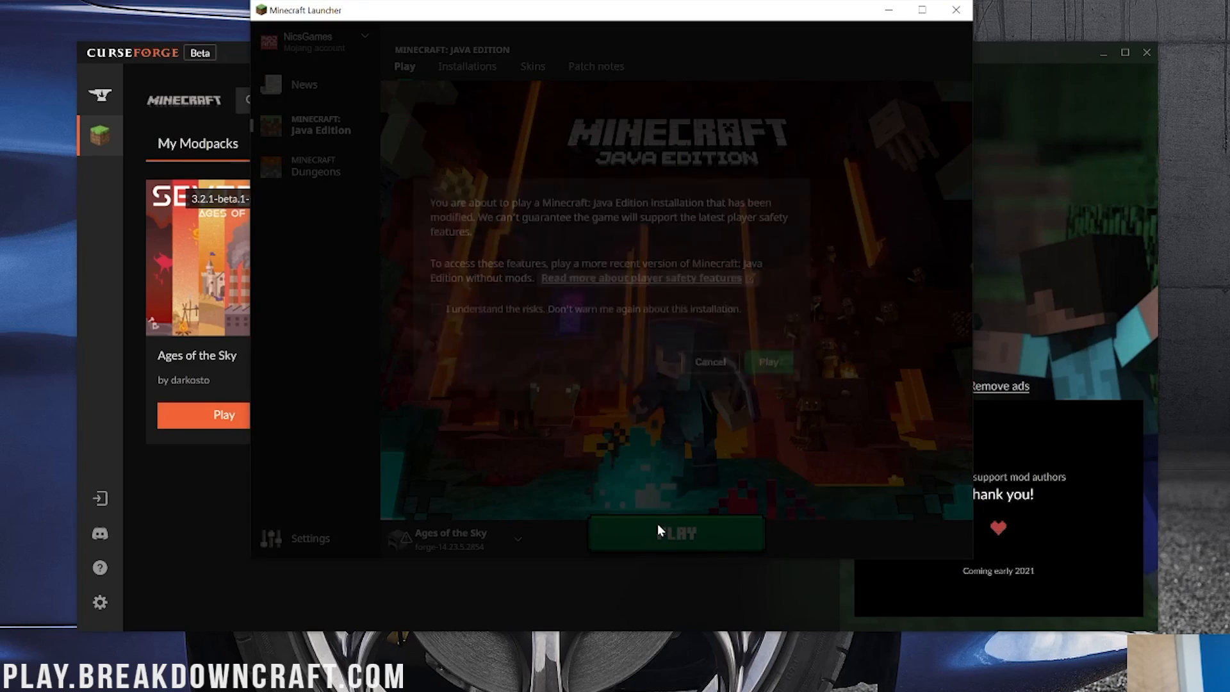
click(437, 315)
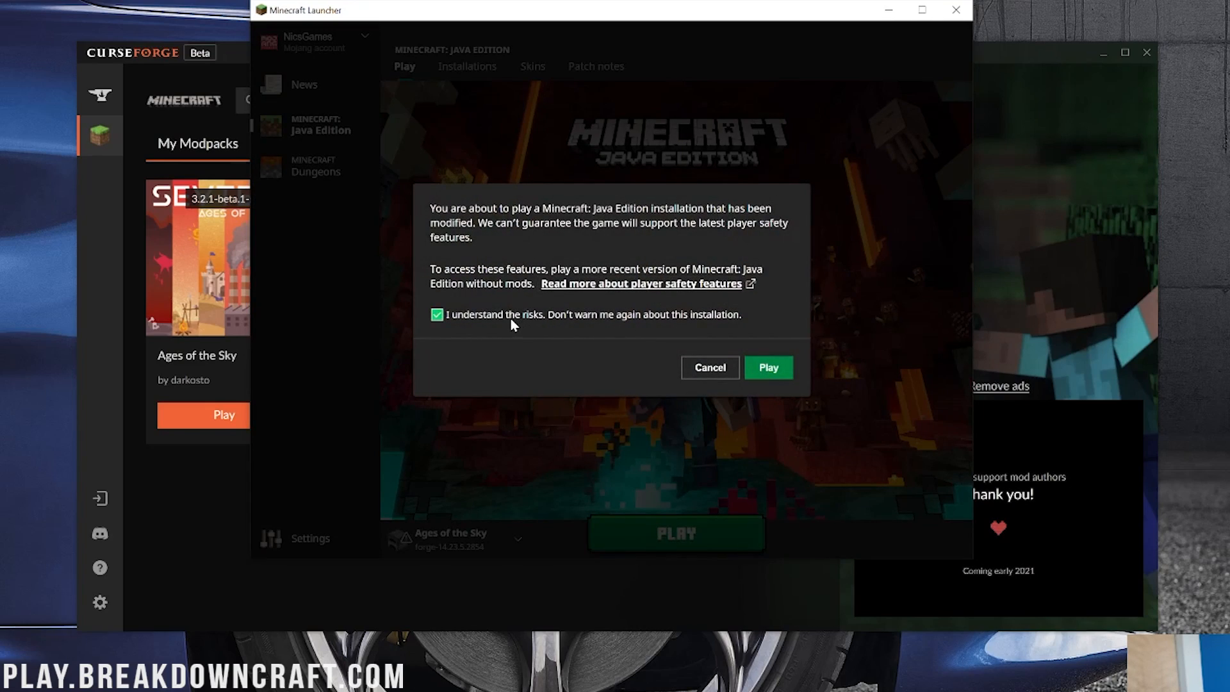
click(767, 366)
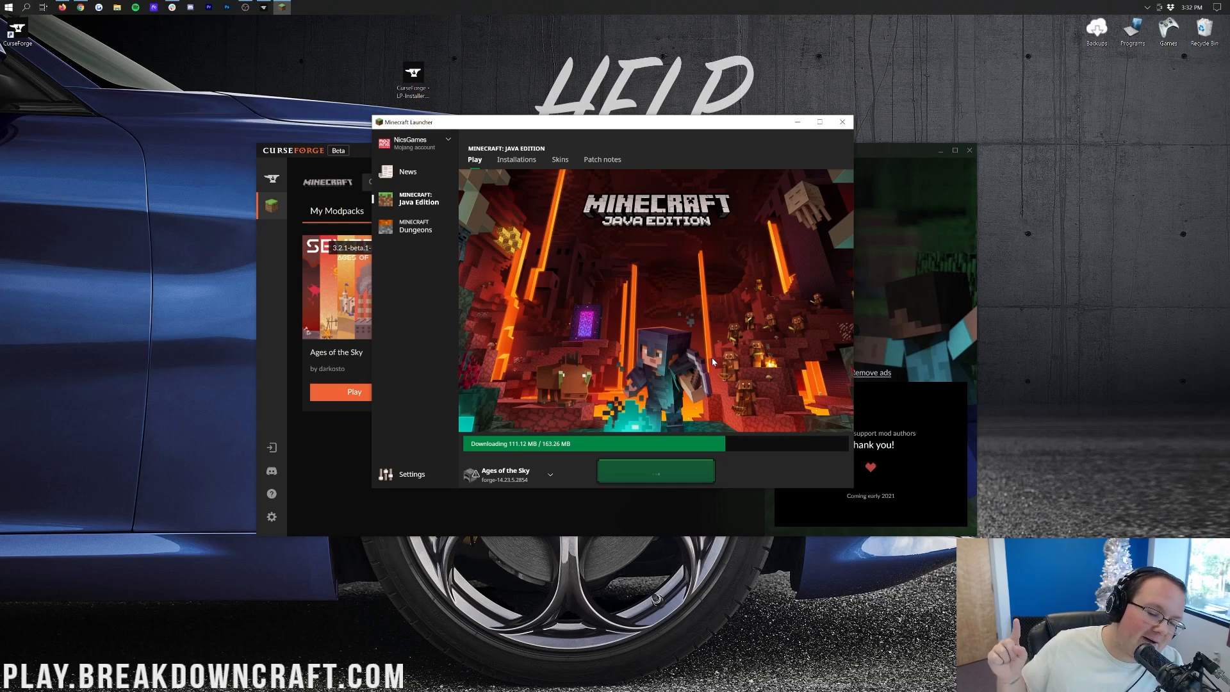
mouse_move(741, 251)
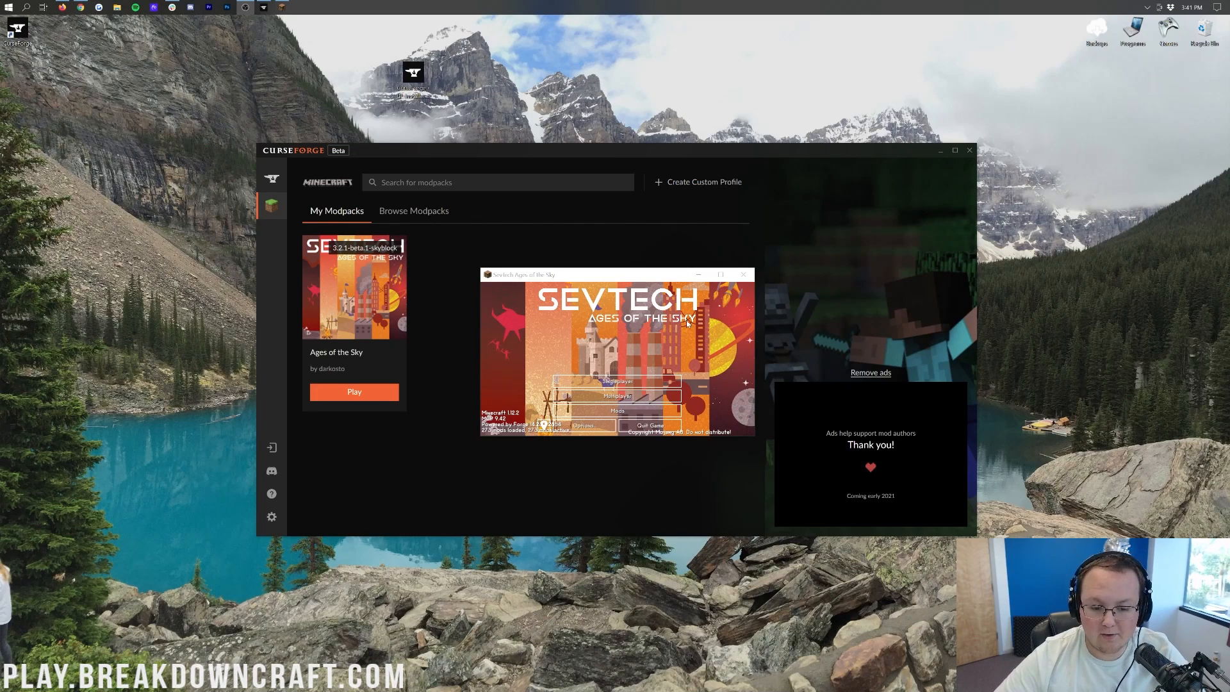
mouse_move(556, 336)
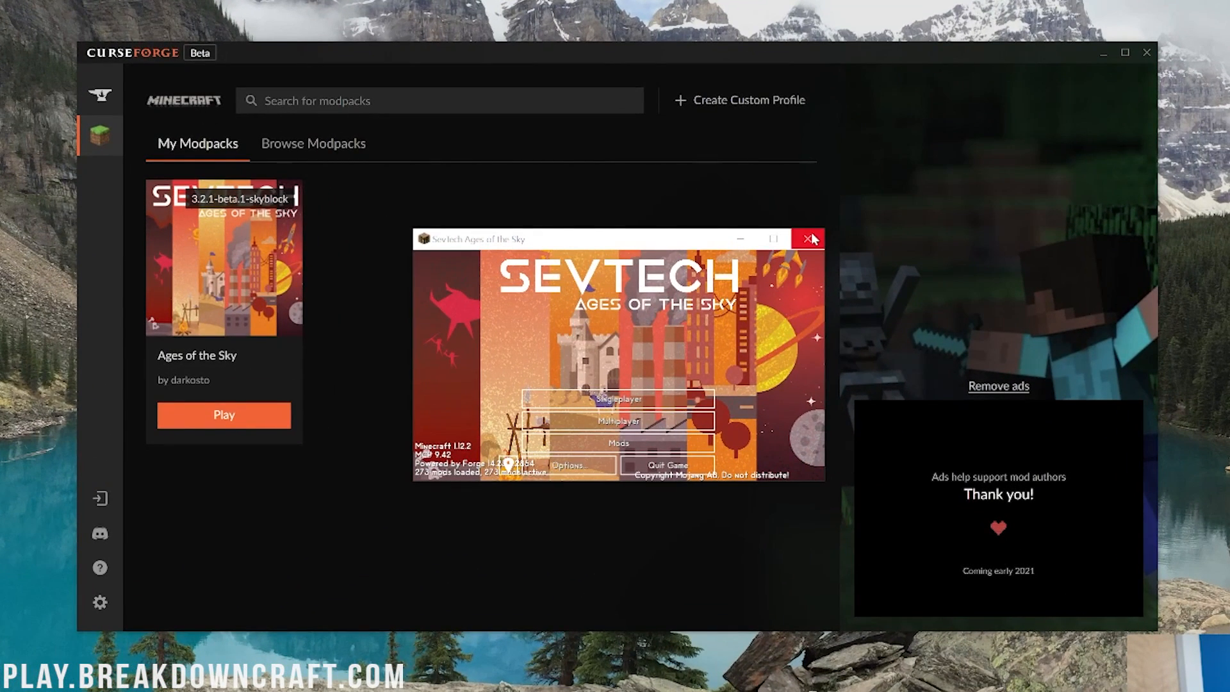
mouse_move(809, 238)
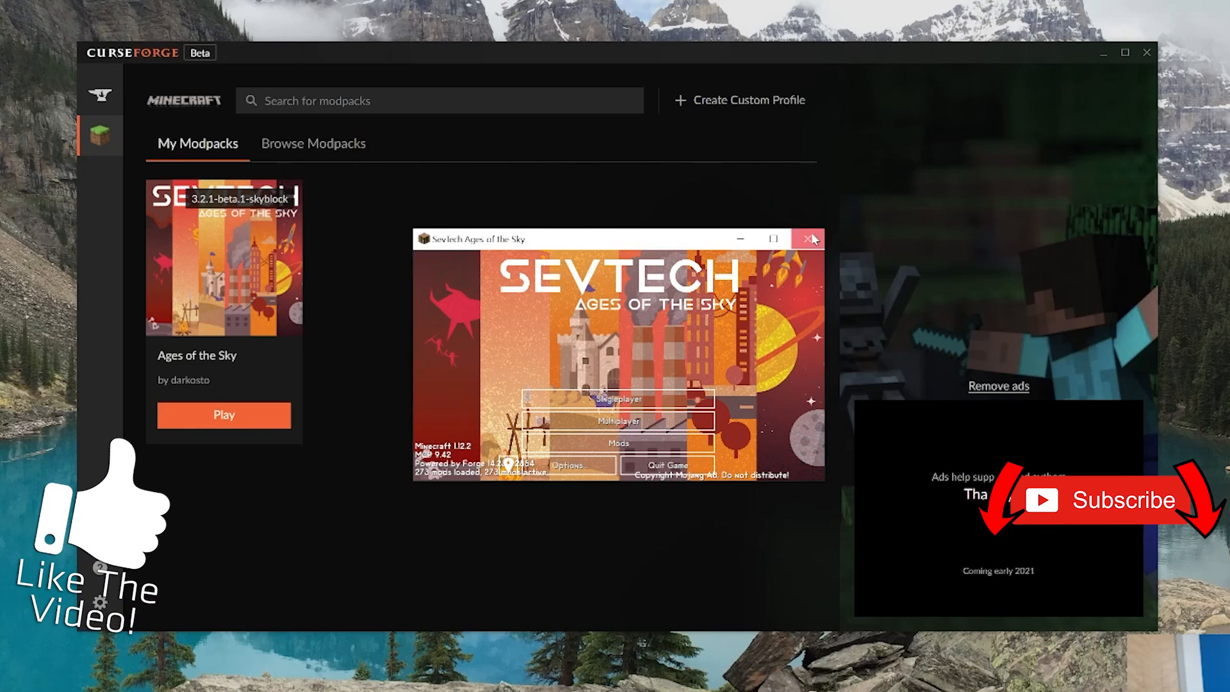
- Quit the SevTech game window and return to CurseForge's Choose a Game library
click(808, 238)
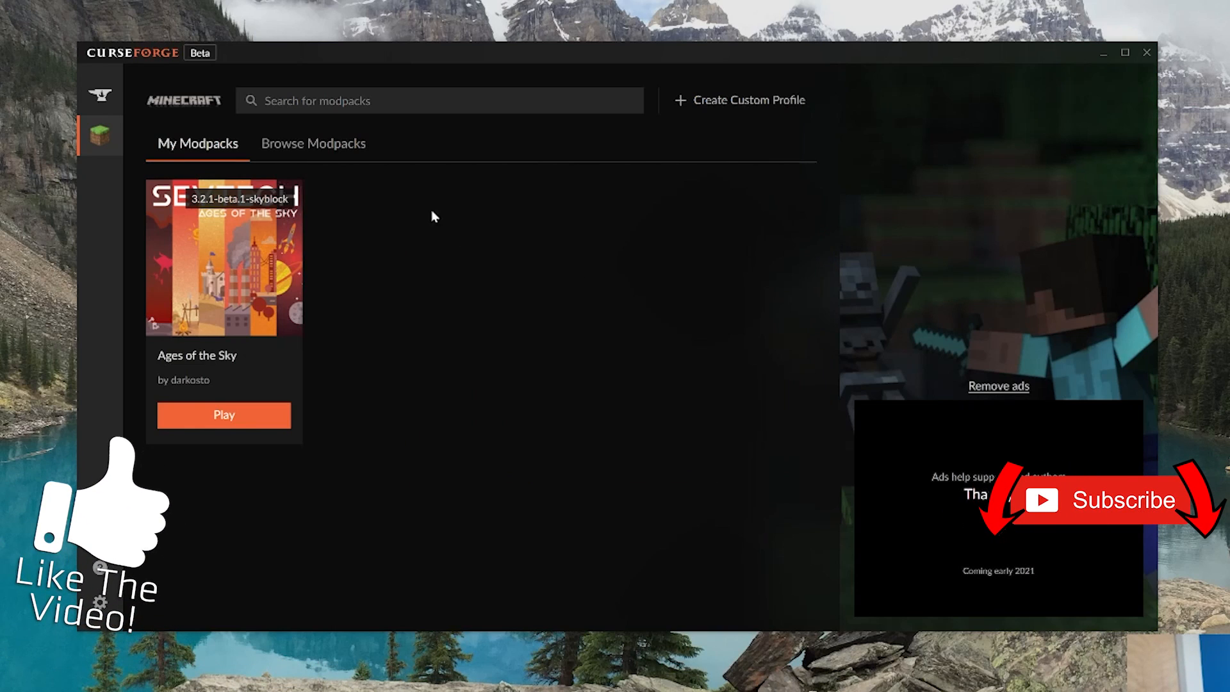
click(103, 95)
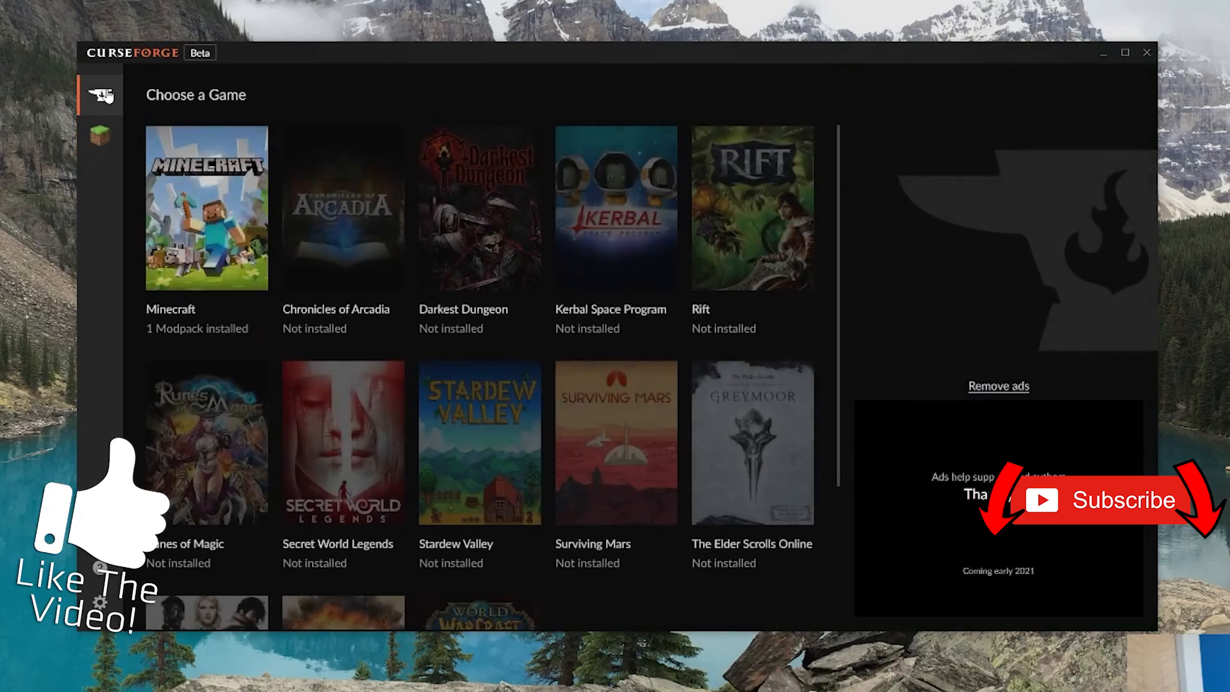